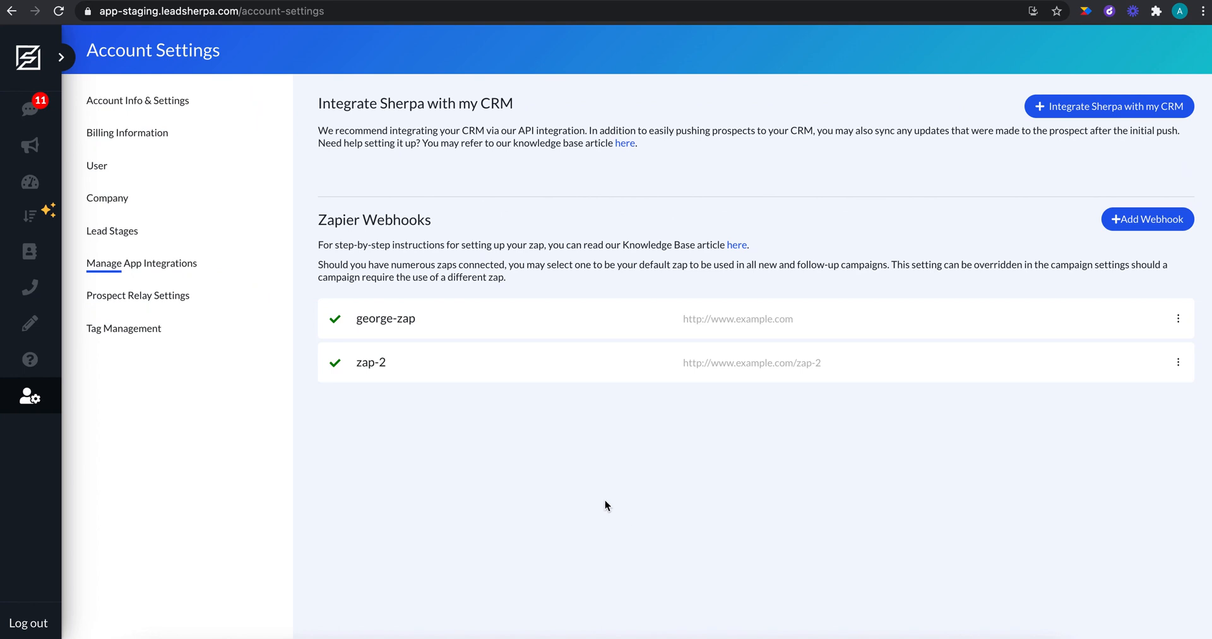
mouse_move(604, 492)
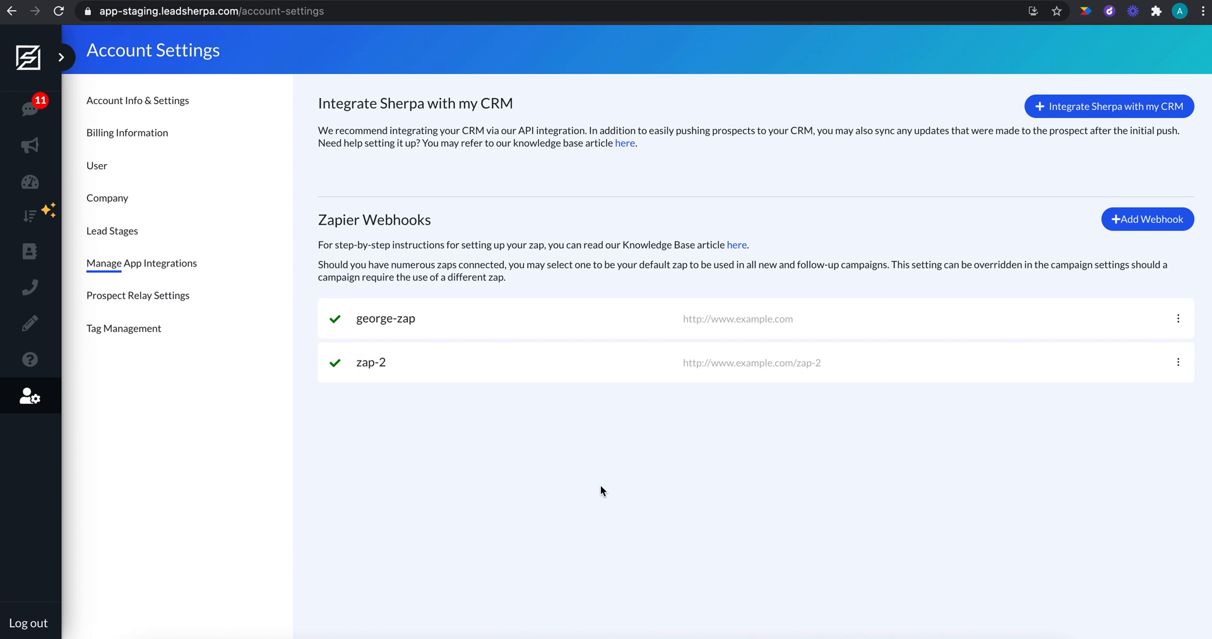
mouse_move(944, 106)
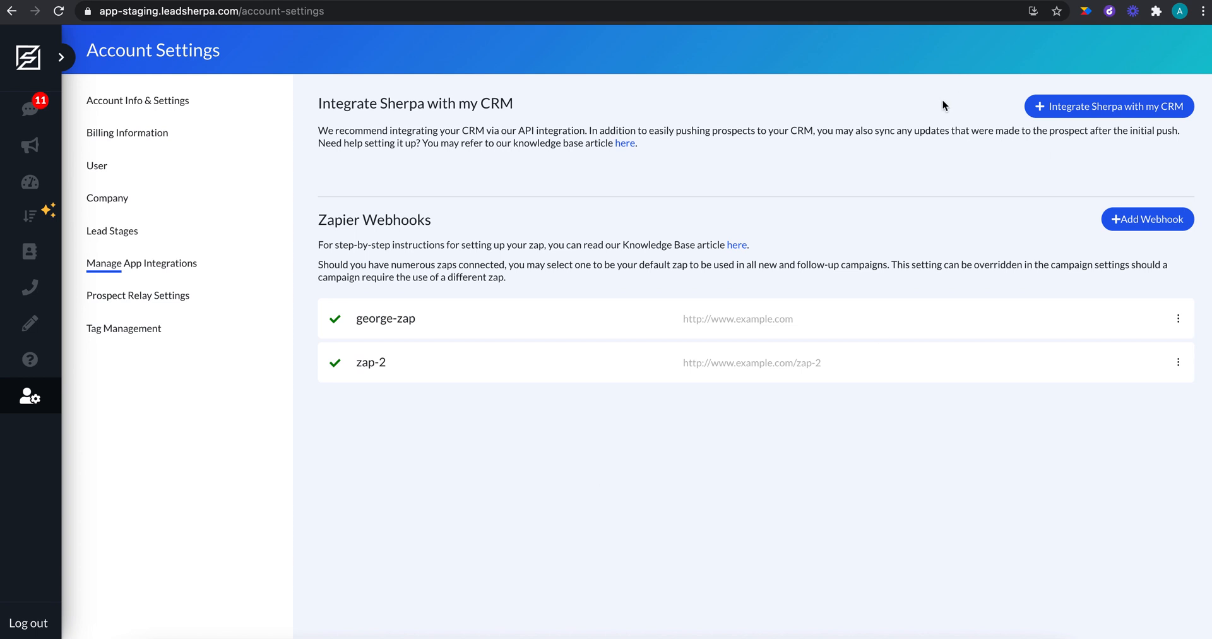
mouse_move(1177, 349)
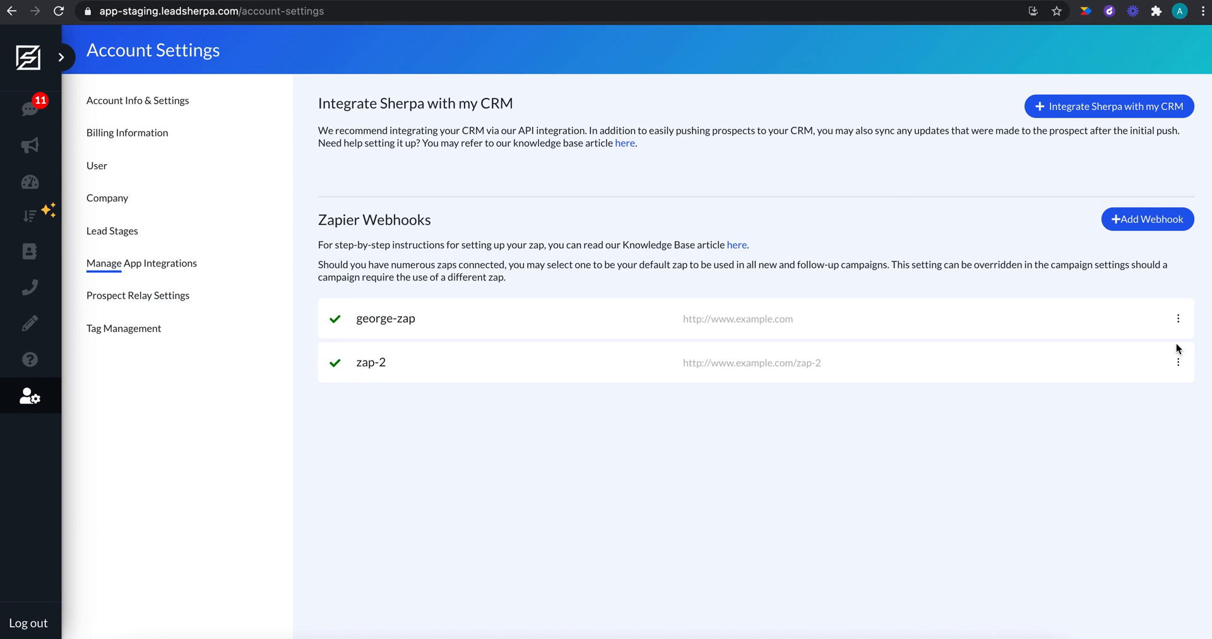
mouse_move(416, 188)
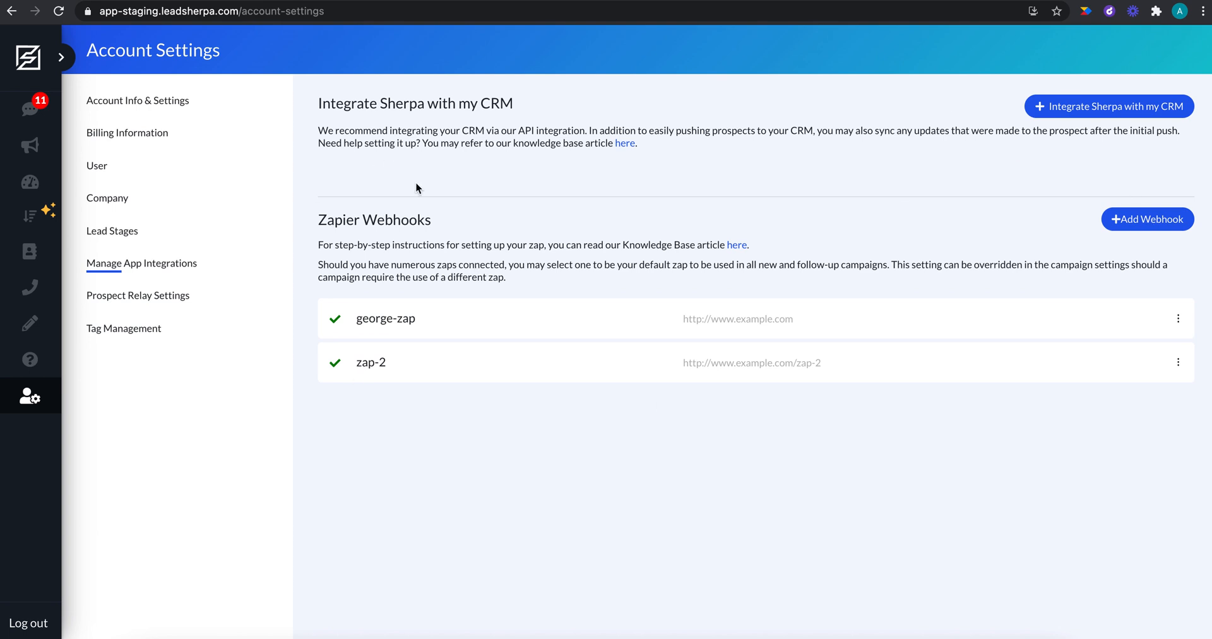
mouse_move(711, 128)
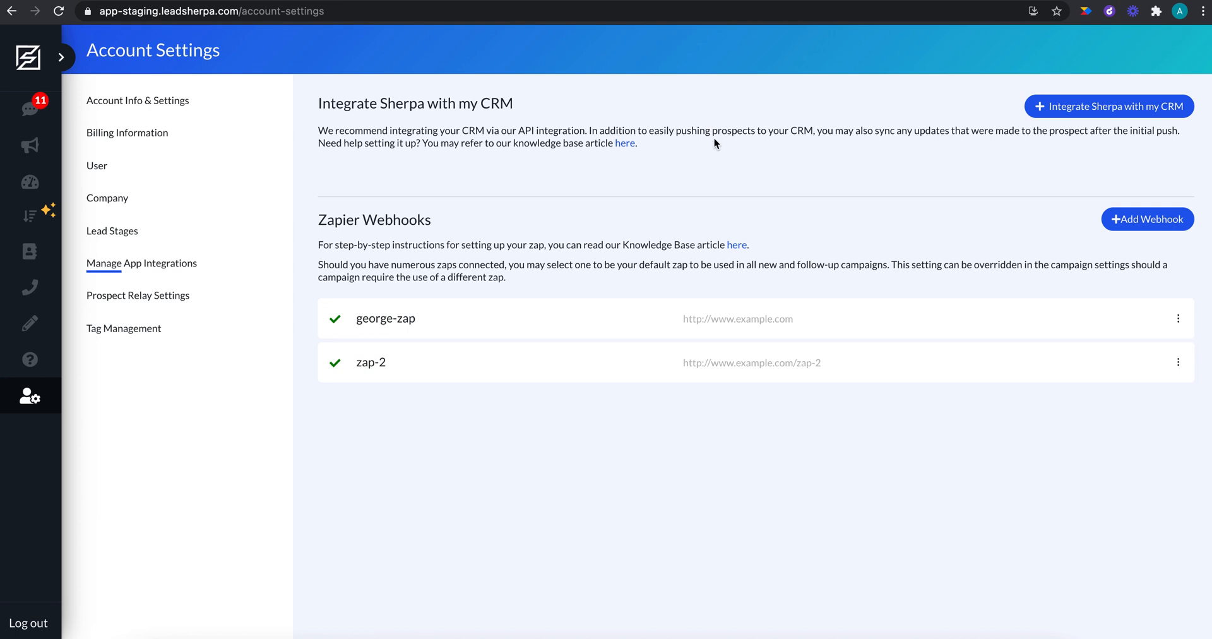
mouse_move(89, 395)
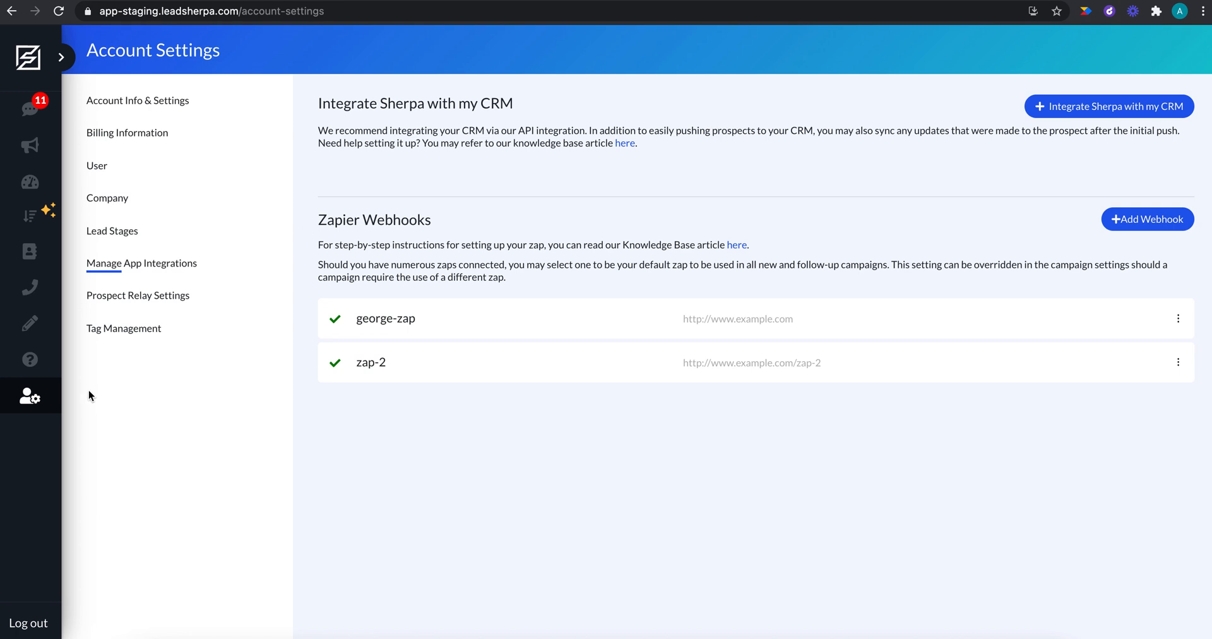
mouse_move(228, 263)
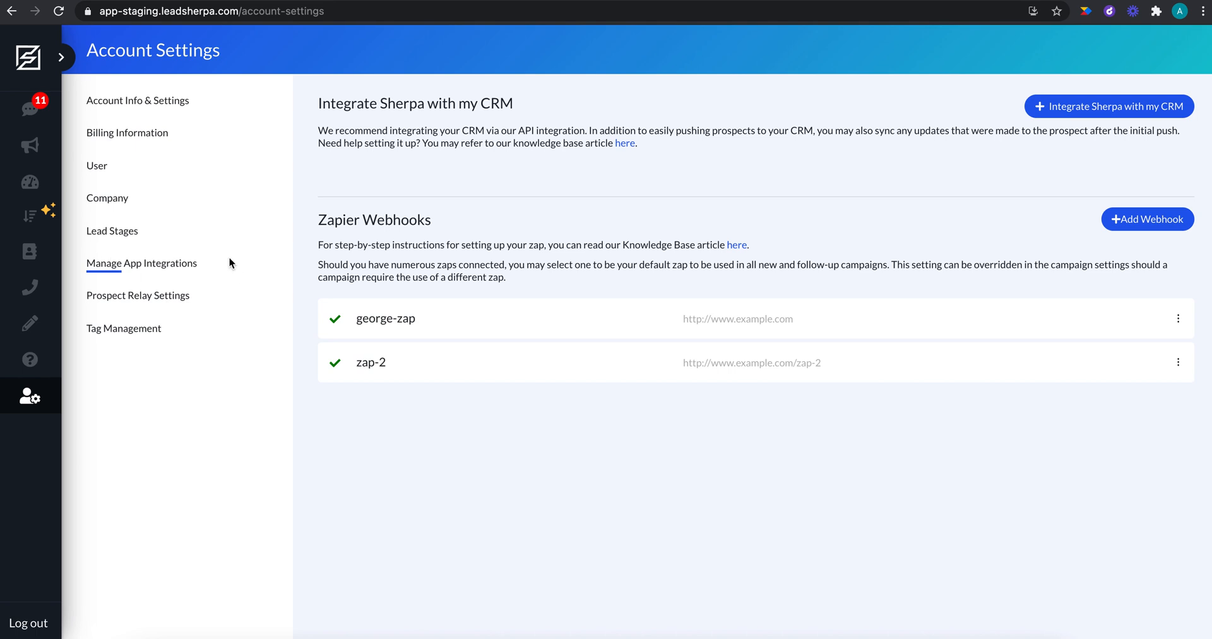
Launch the four-step CRM integration wizard, where Podio is the offered CRM
left_click(1108, 106)
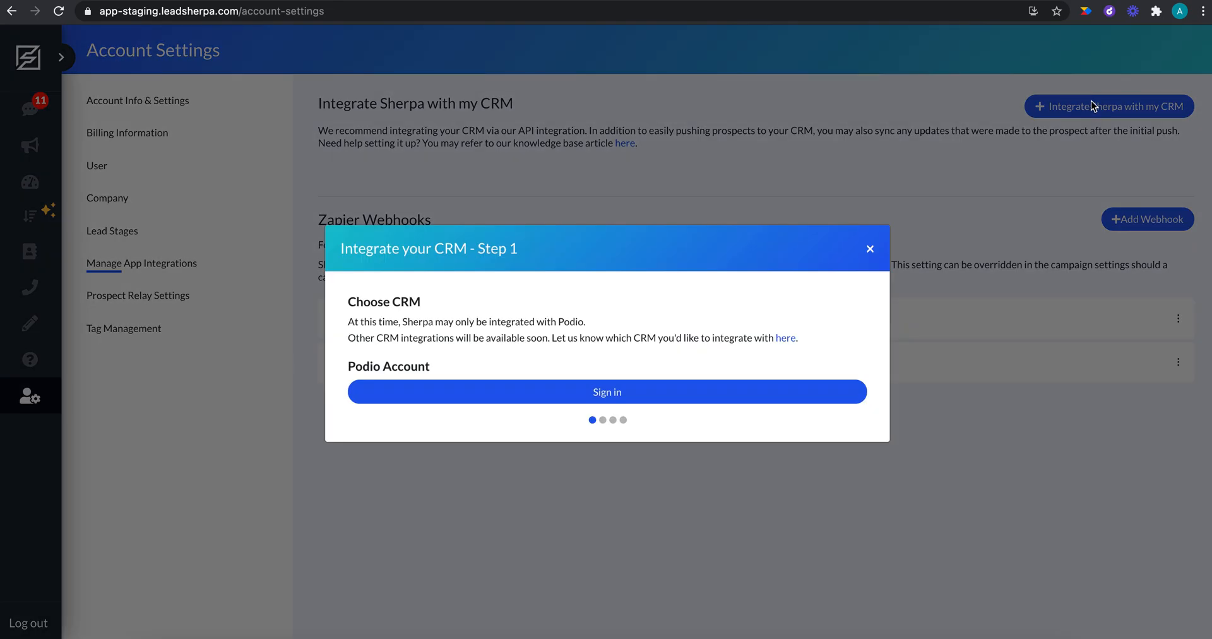
mouse_move(797, 296)
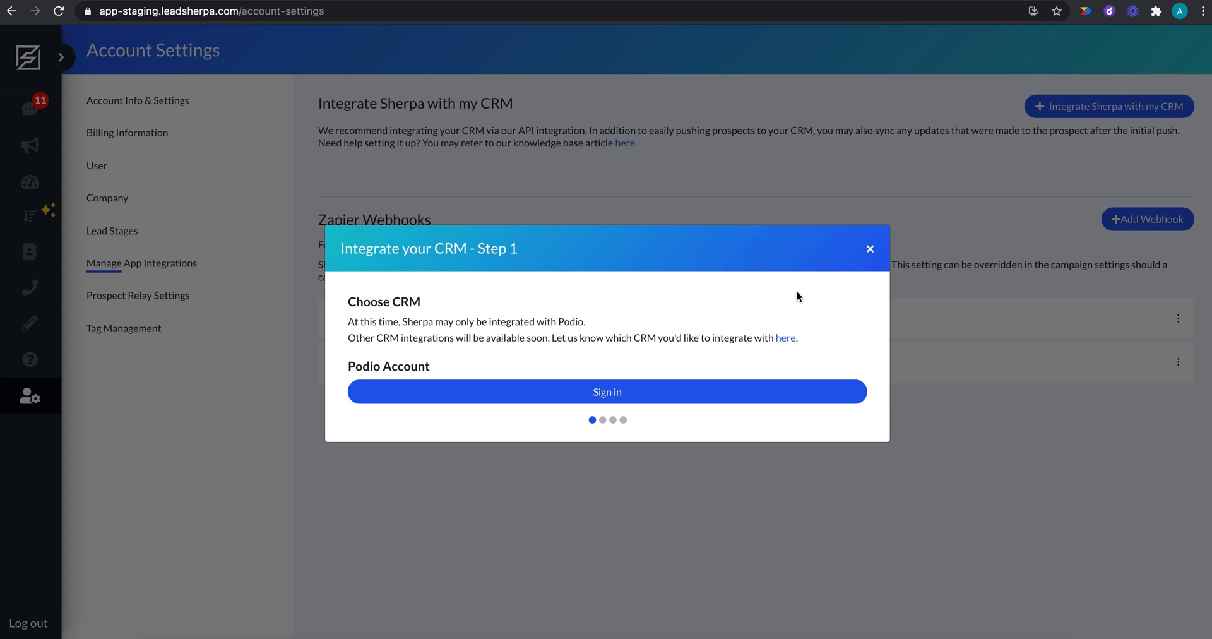
mouse_move(798, 356)
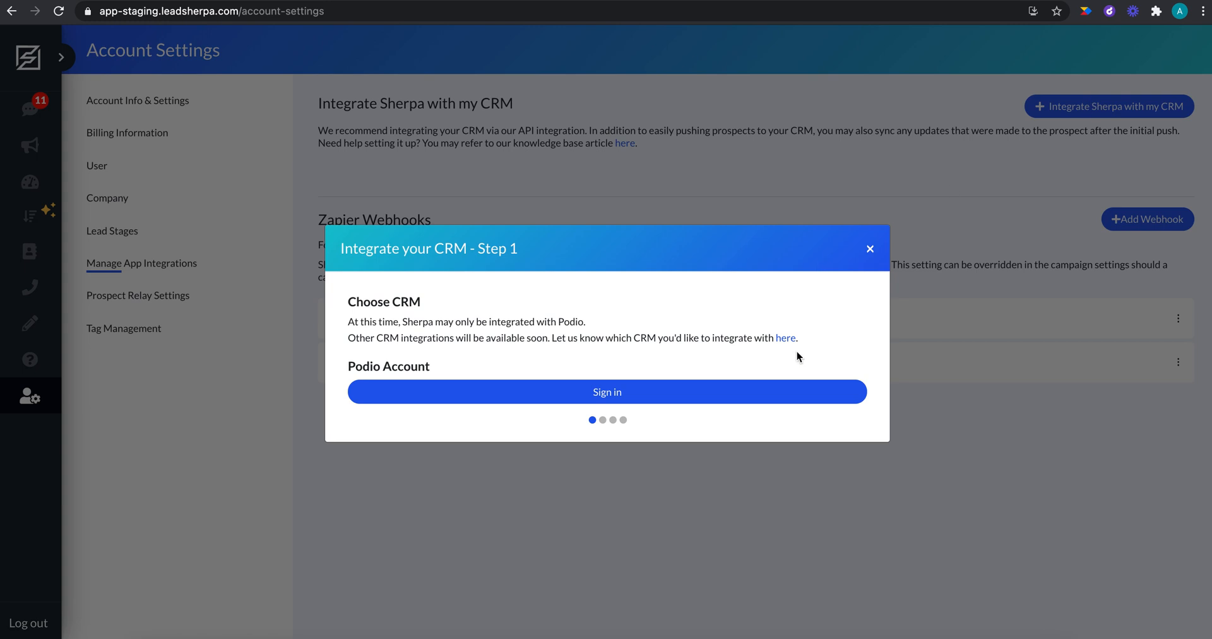
mouse_move(458, 340)
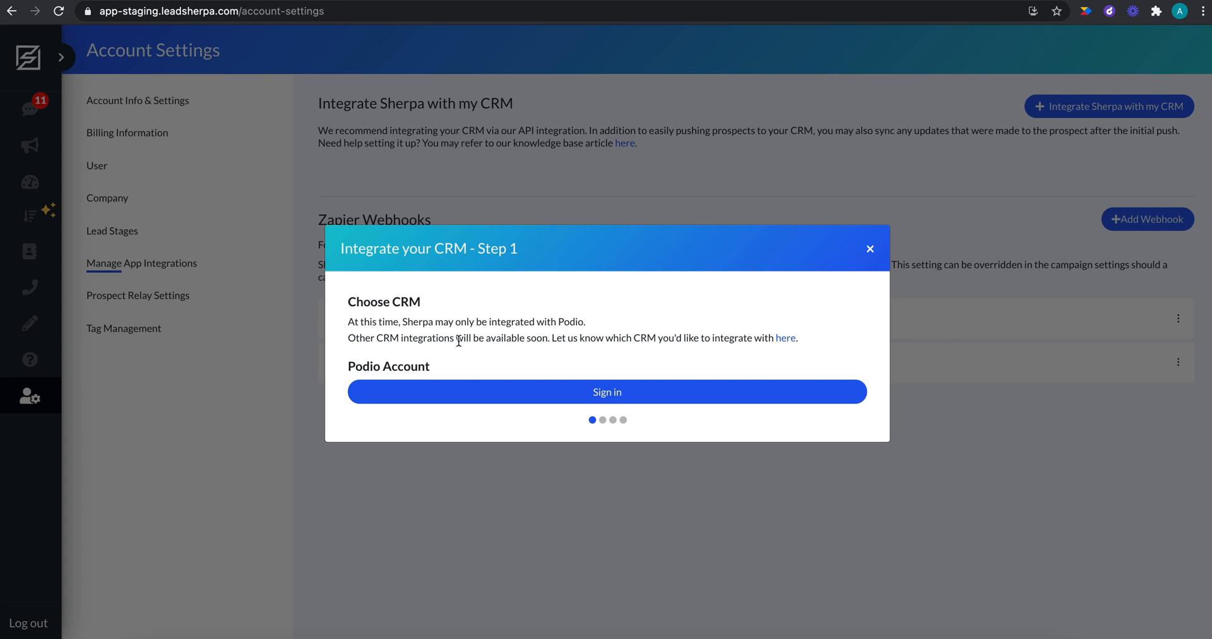
mouse_move(683, 337)
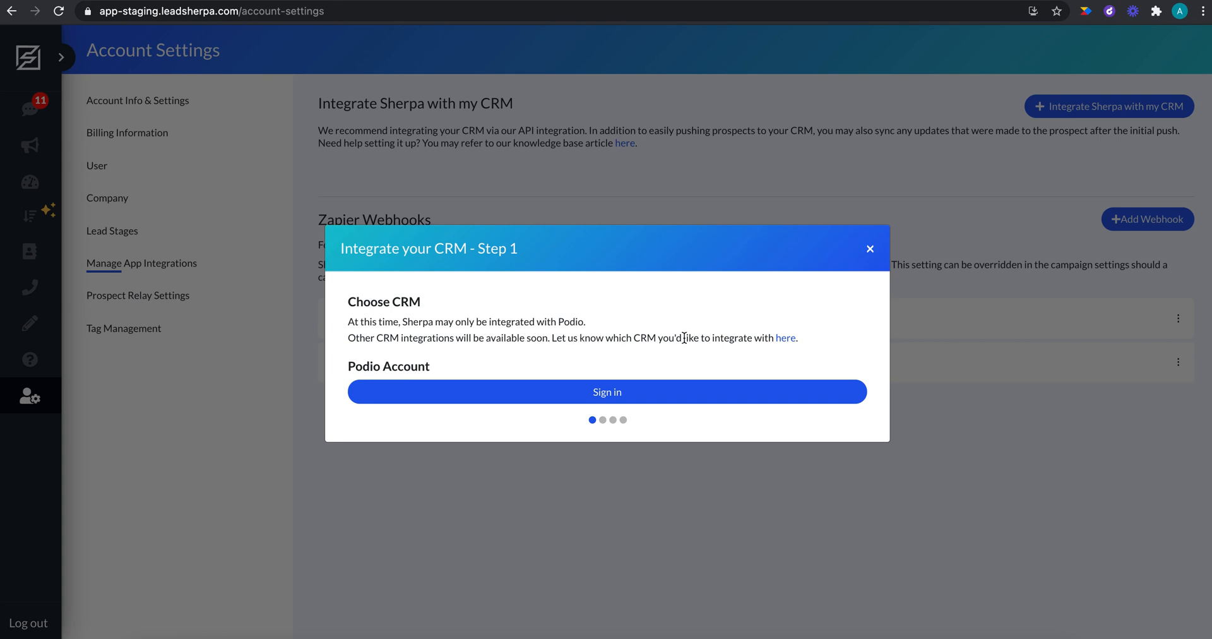
mouse_move(786, 337)
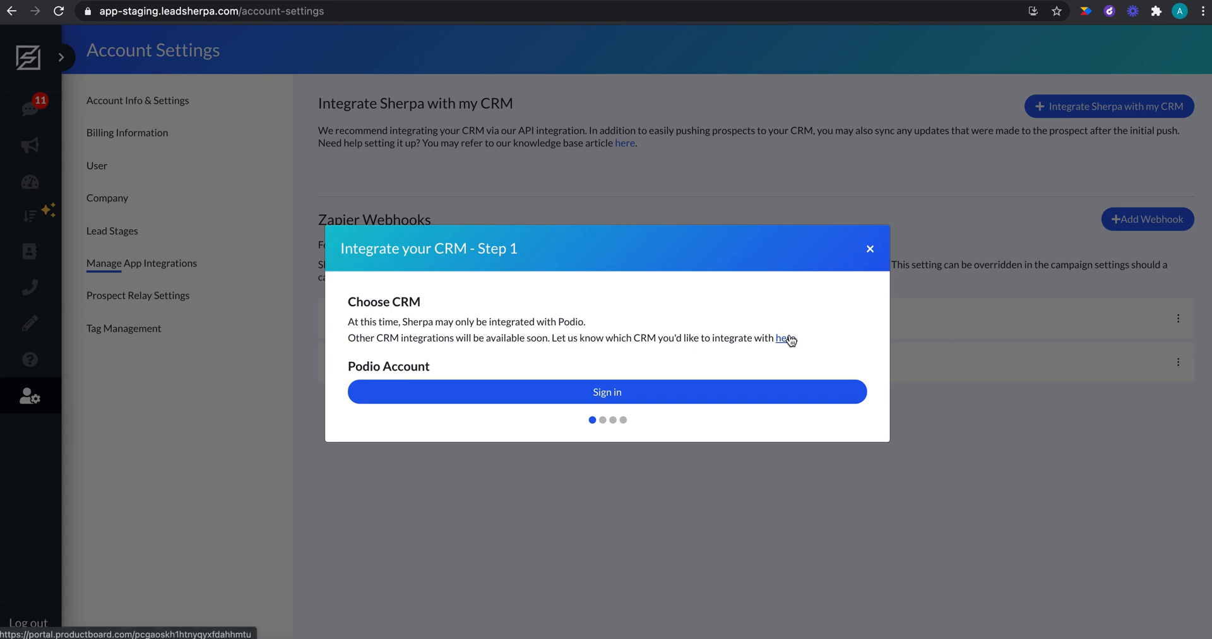
mouse_move(651, 332)
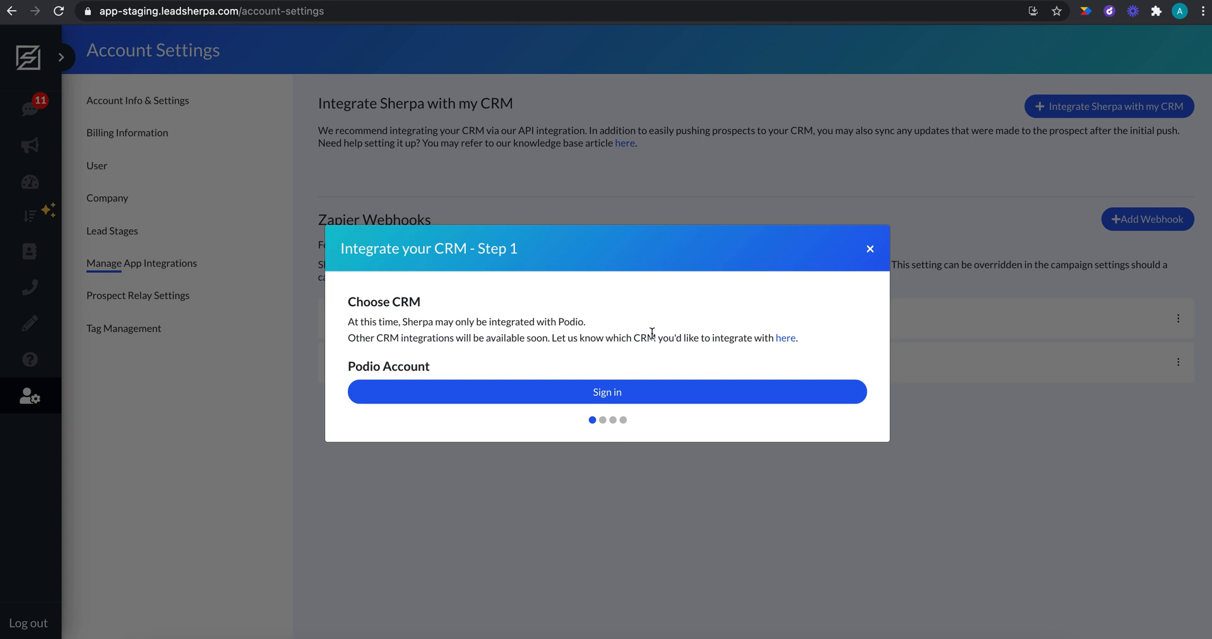
mouse_move(607, 392)
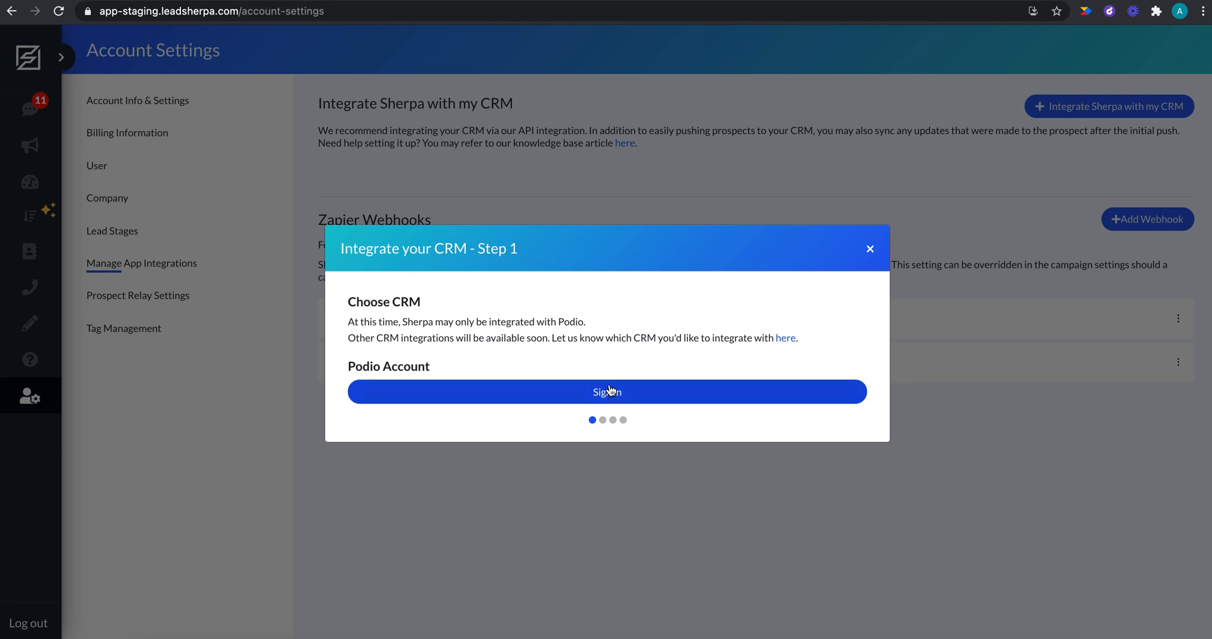
mouse_move(592, 385)
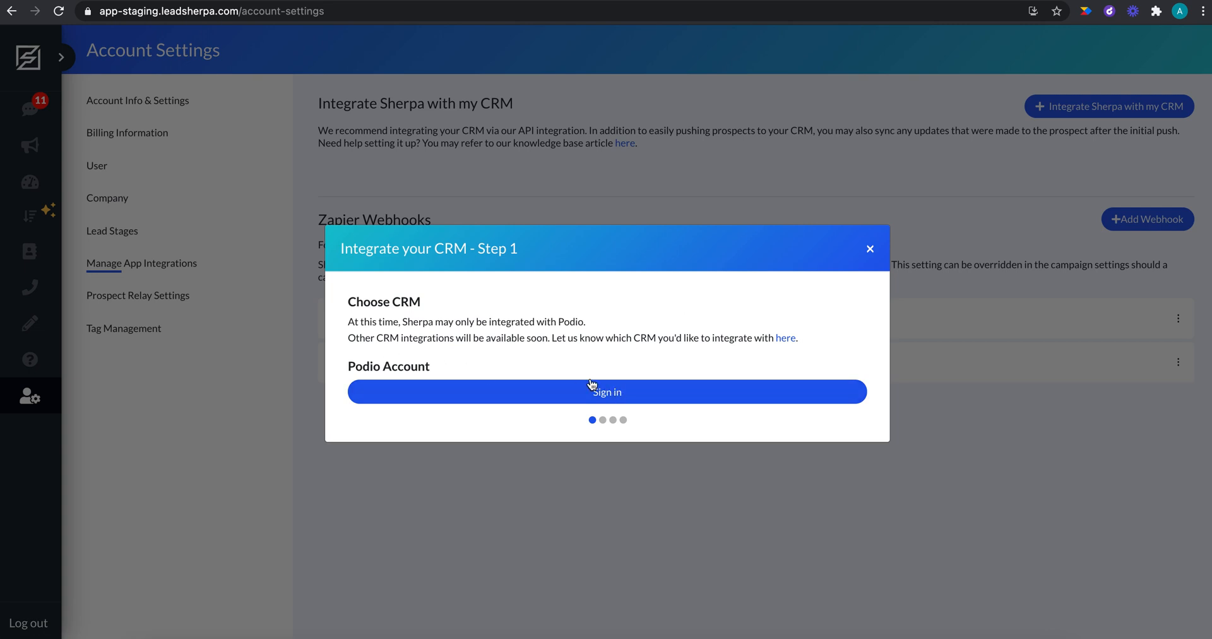
left_click(605, 391)
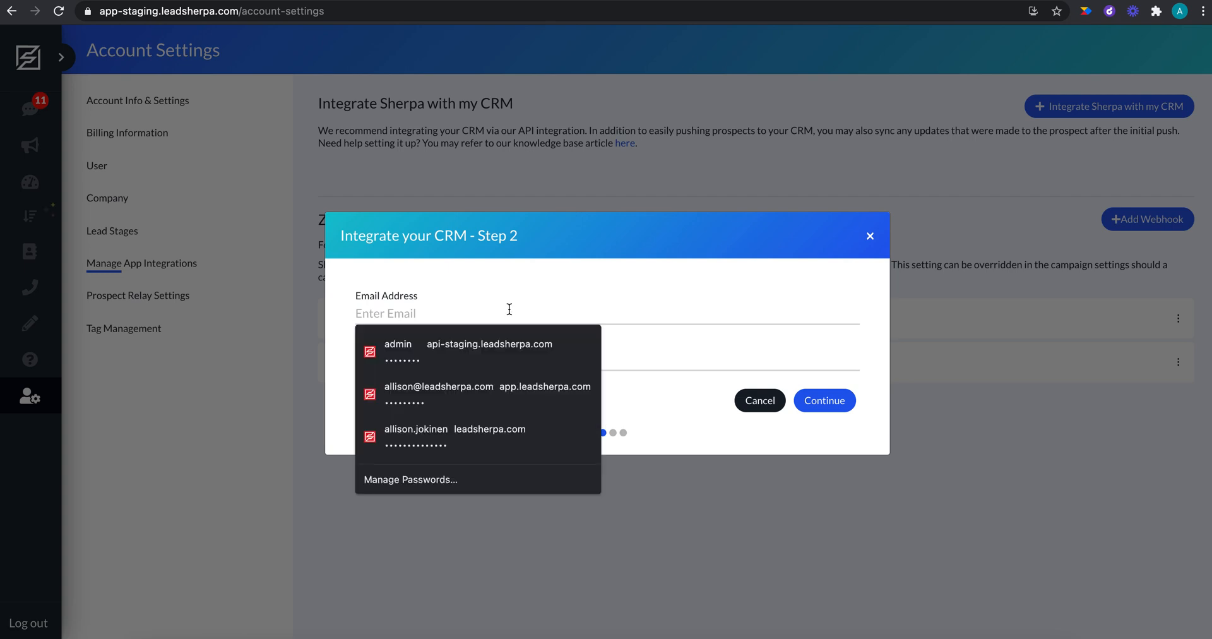
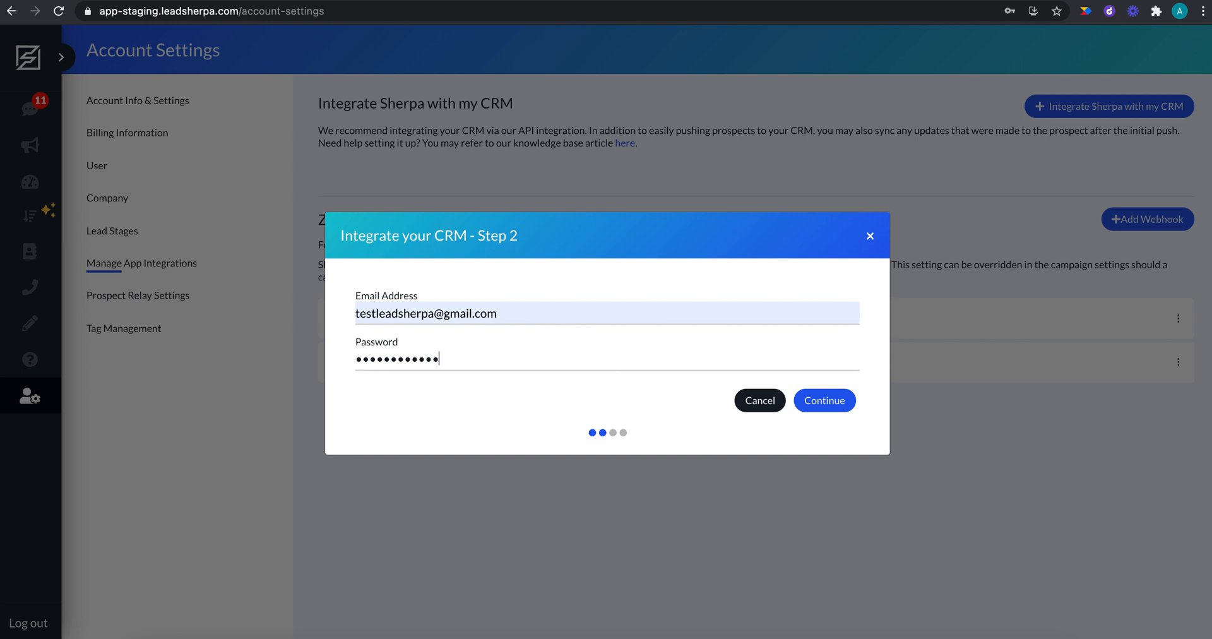
left_click(823, 399)
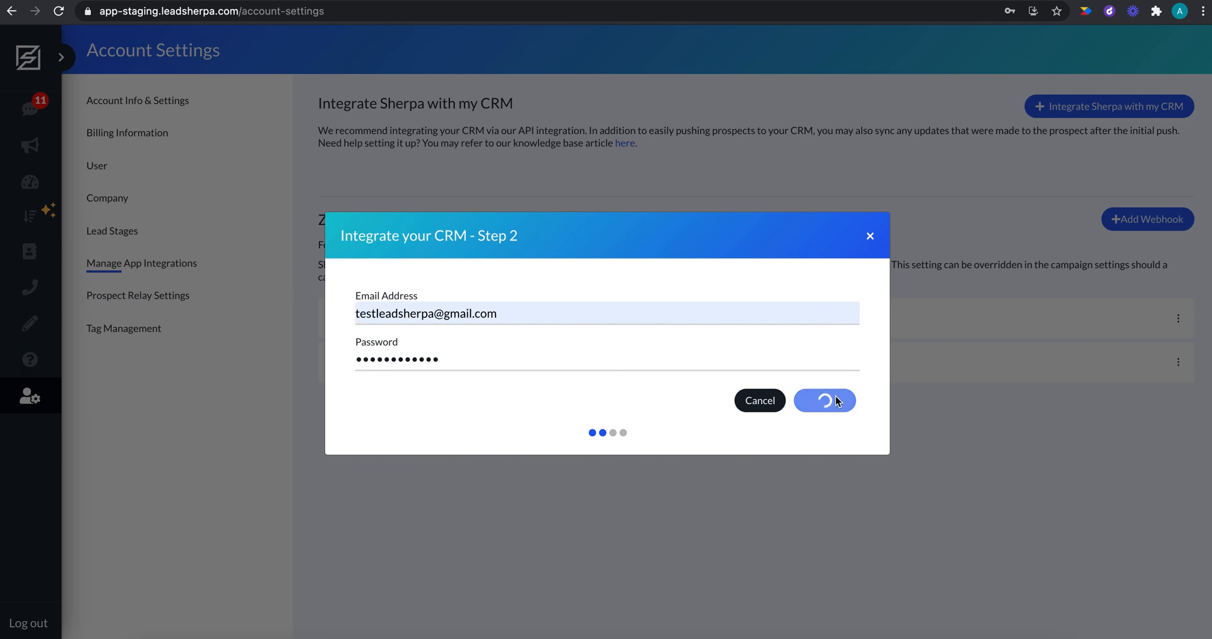
Choose the Lead Sherpa organization, Testing Space workspace and Seller Leads application
left_click(823, 399)
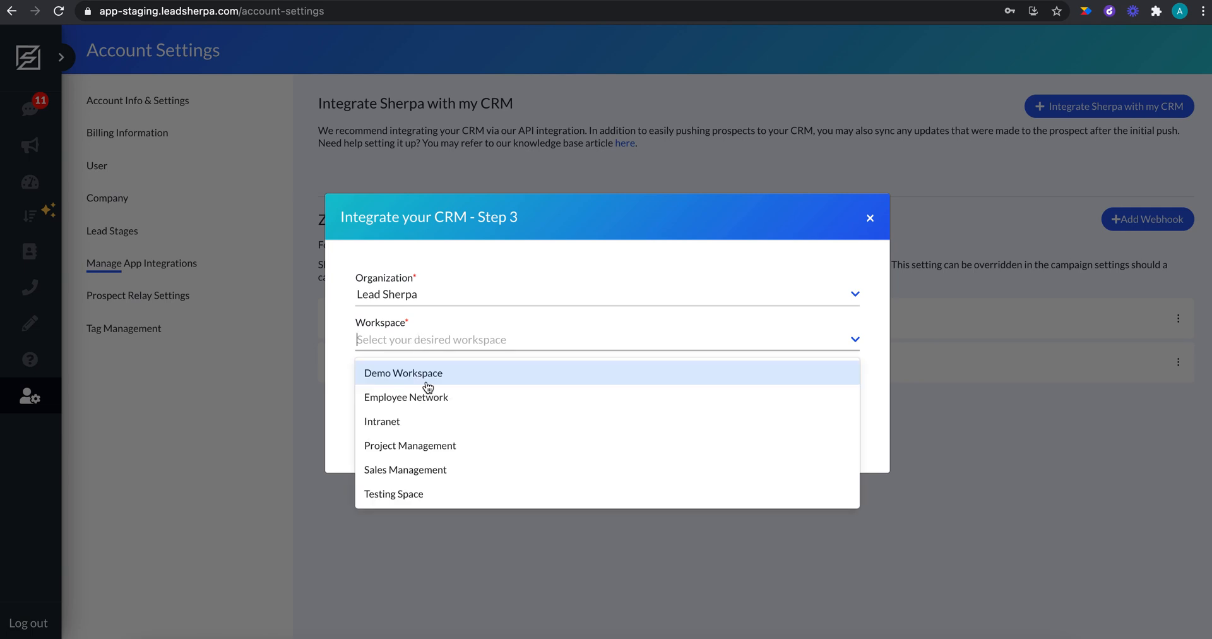
left_click(393, 494)
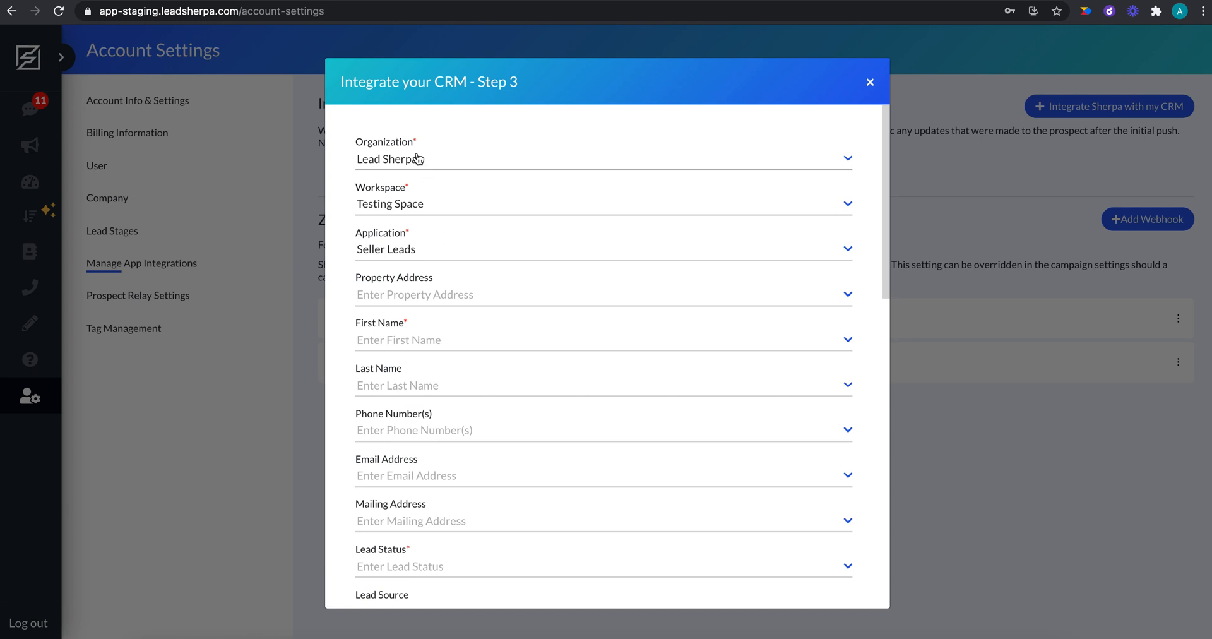
scroll("down", 3)
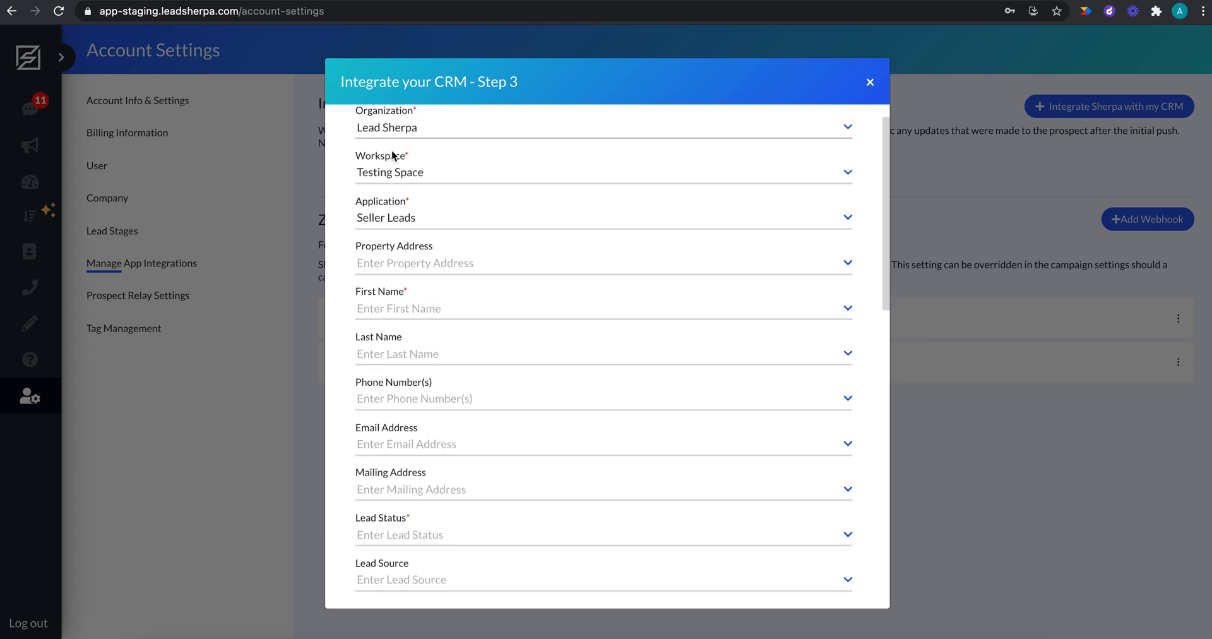
mouse_move(520, 428)
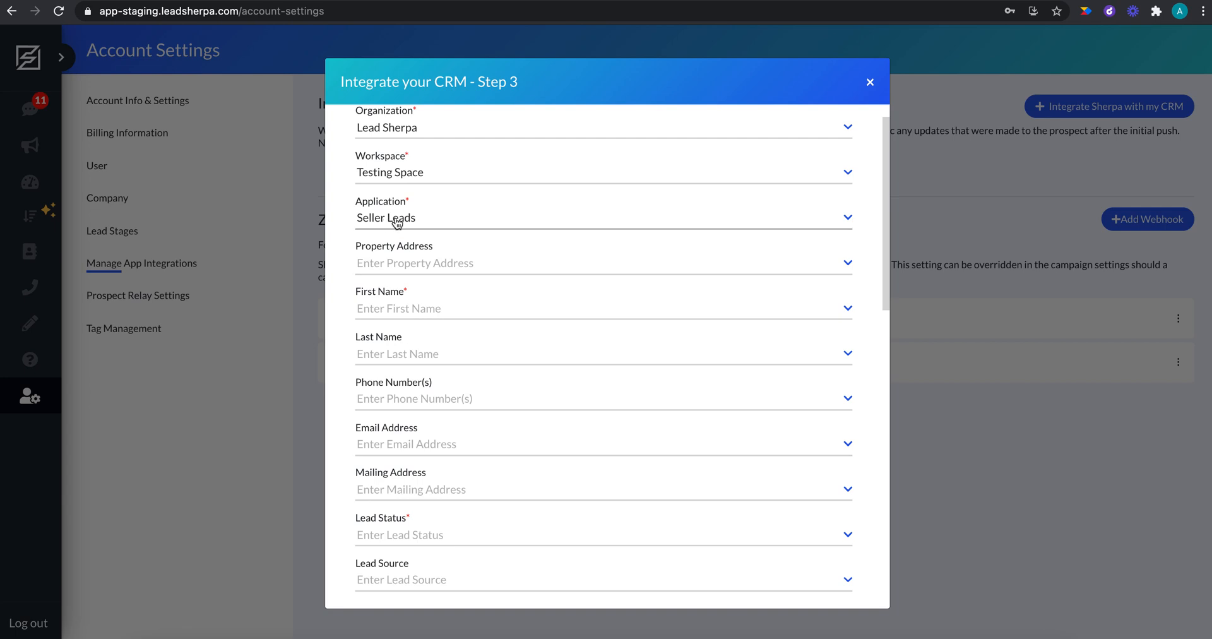
scroll("down", 3)
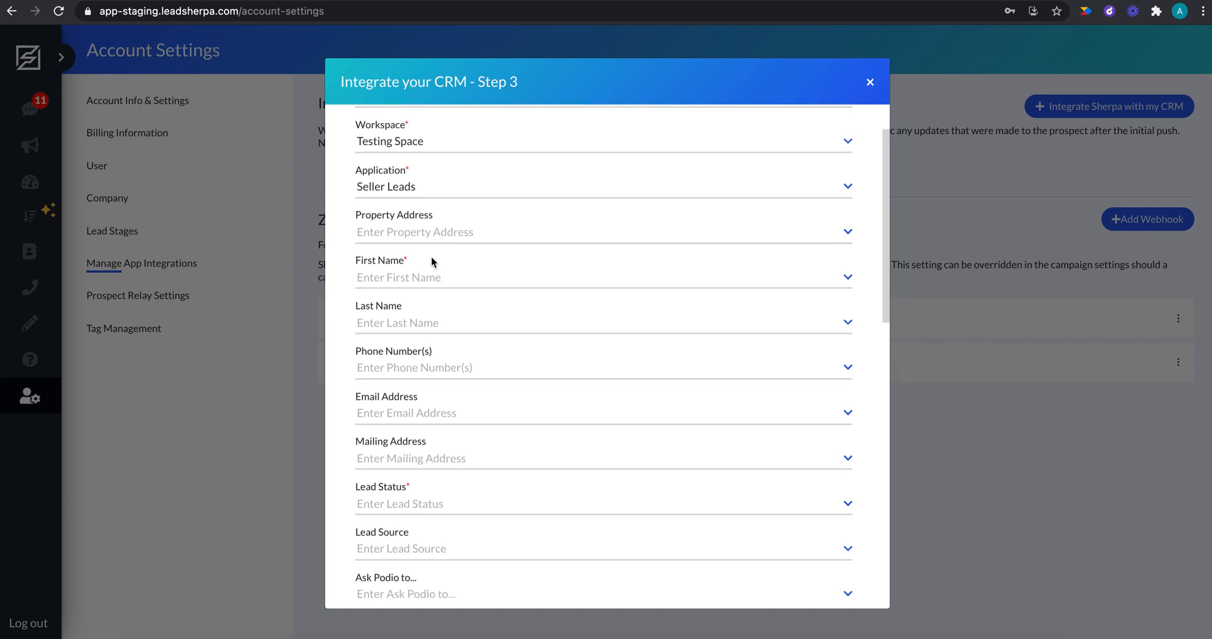
scroll("down", 3)
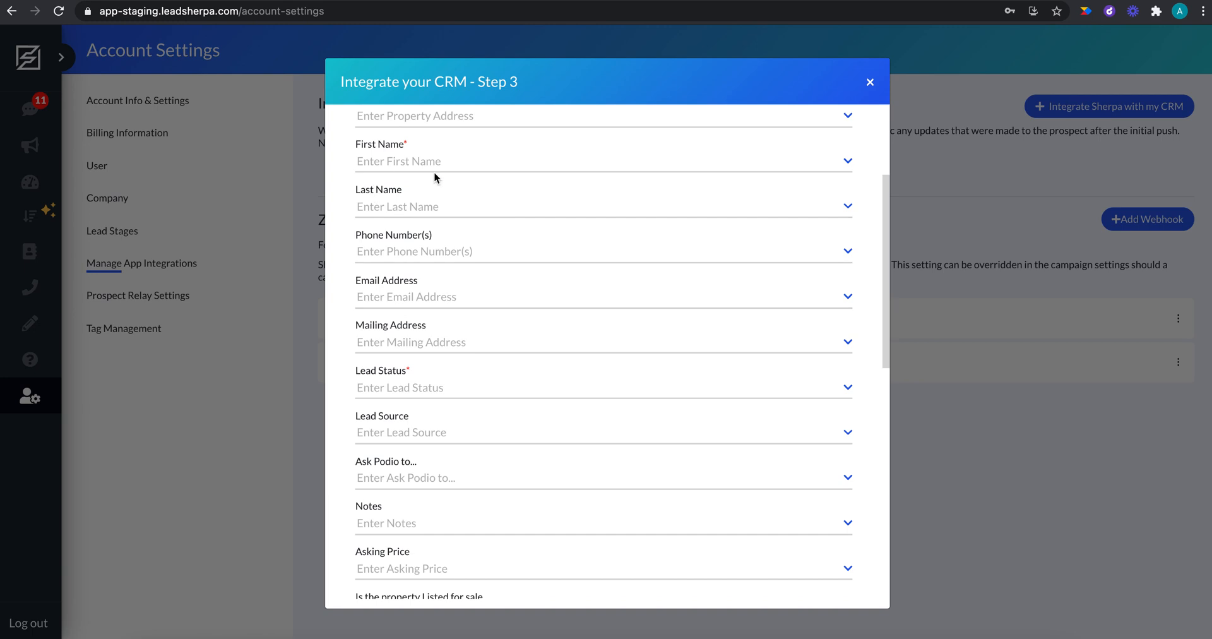
mouse_move(387, 478)
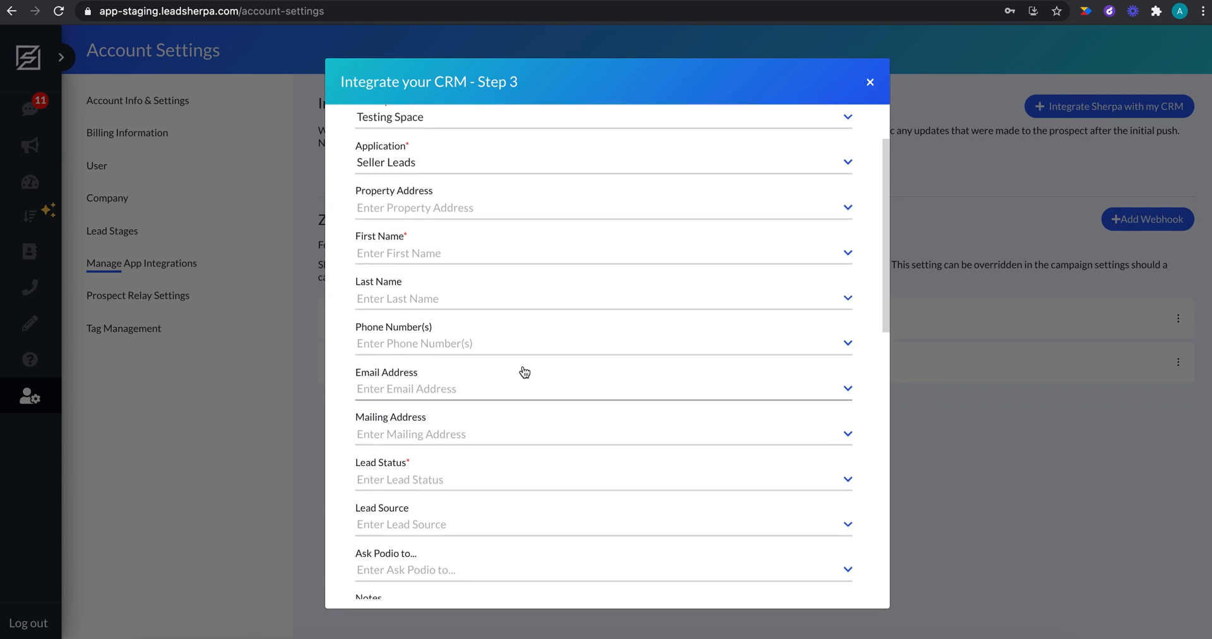
scroll("down", 3)
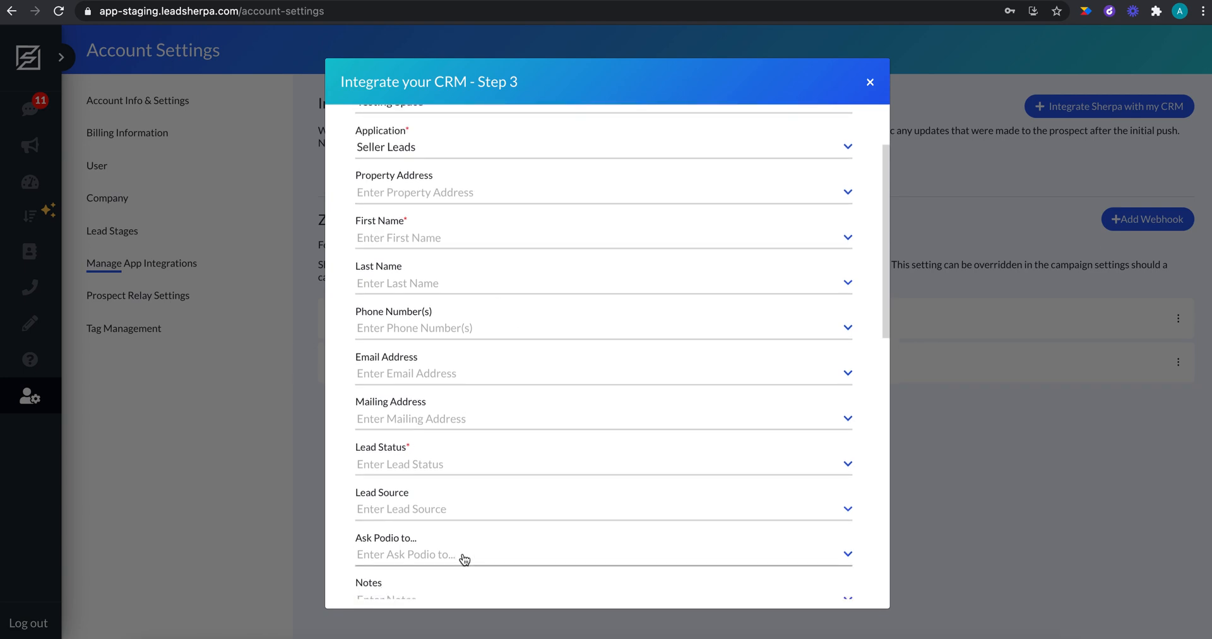
scroll("up", 3)
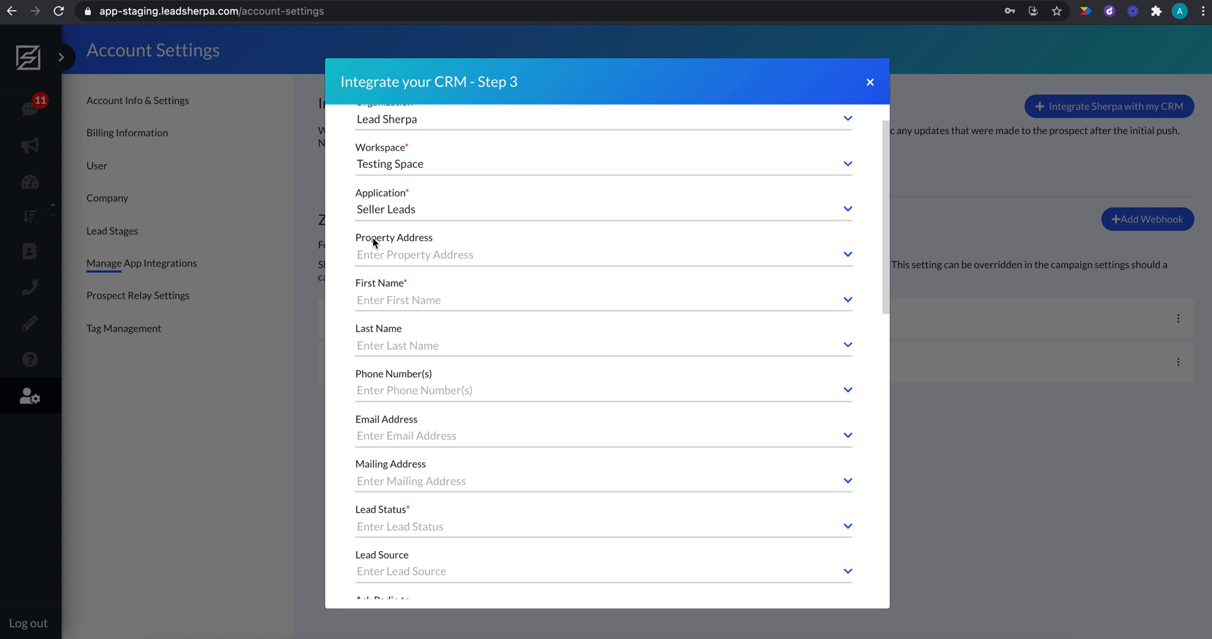
mouse_move(414, 255)
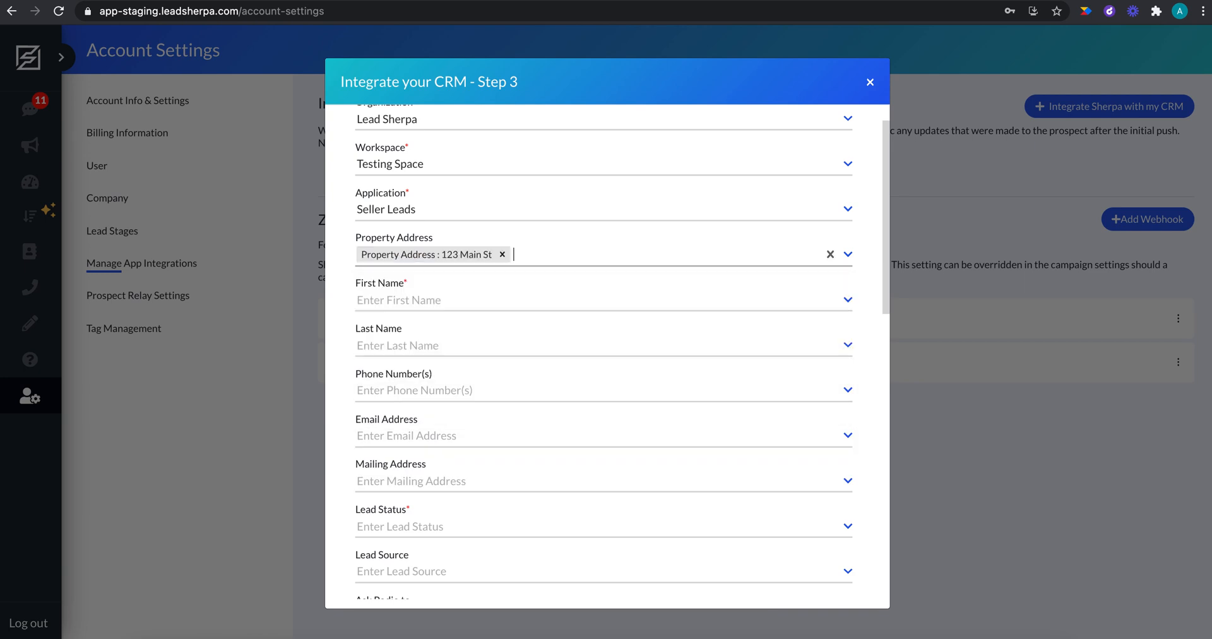
Map property address, last name and phone number into their Podio fields
type("prop")
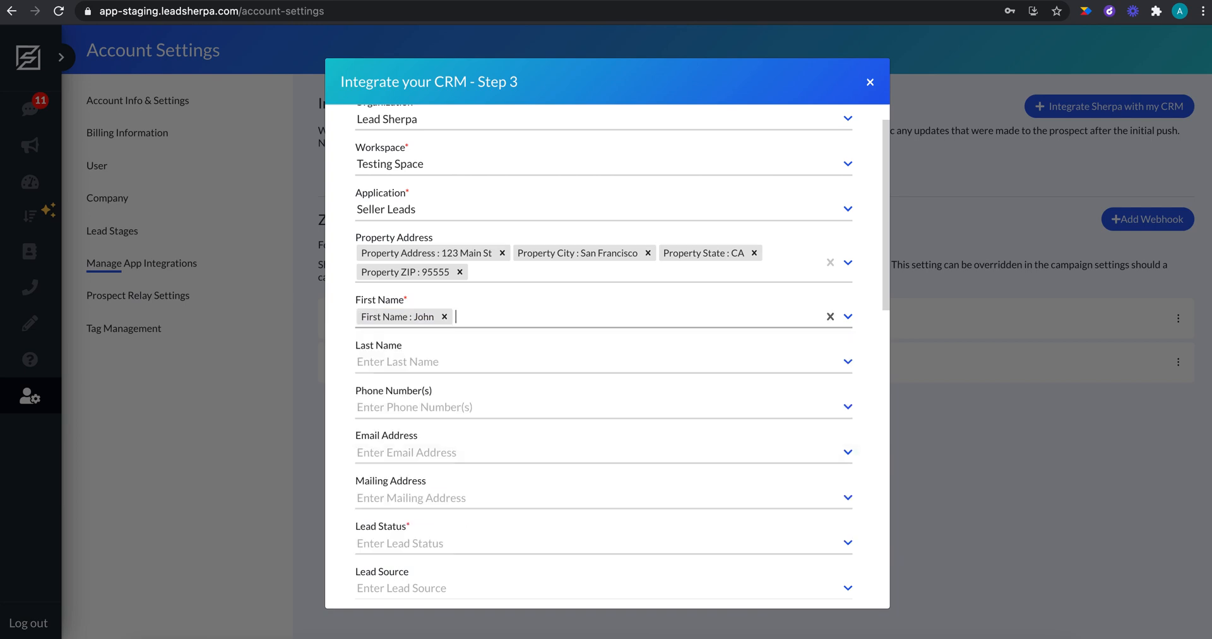
type("las")
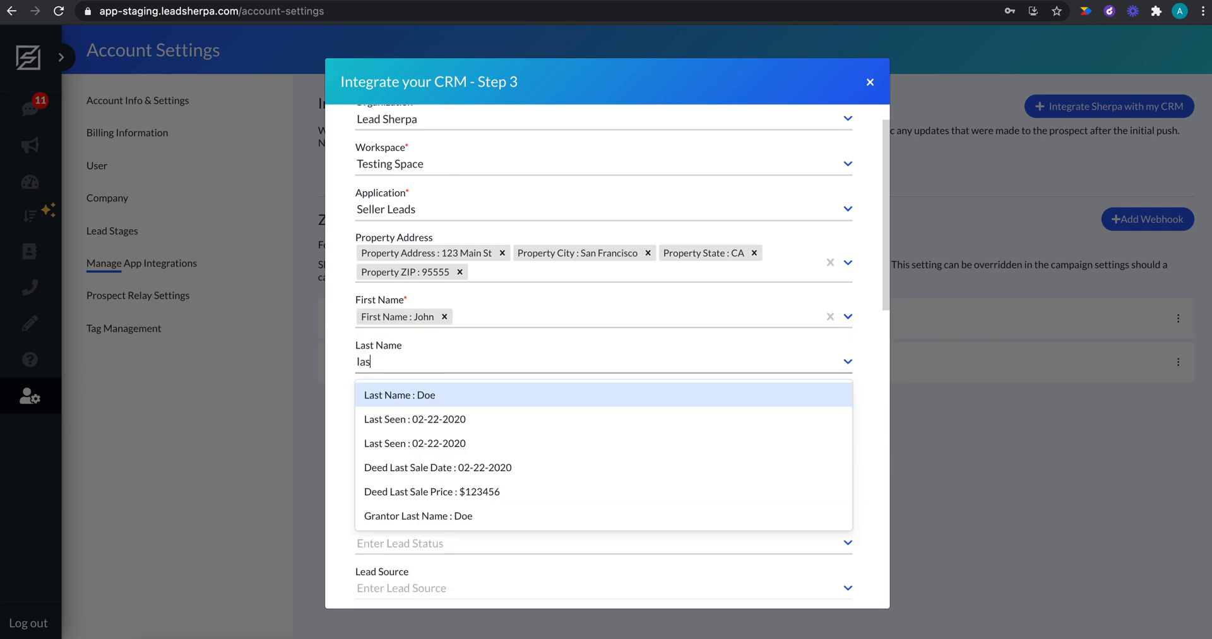
left_click(399, 394)
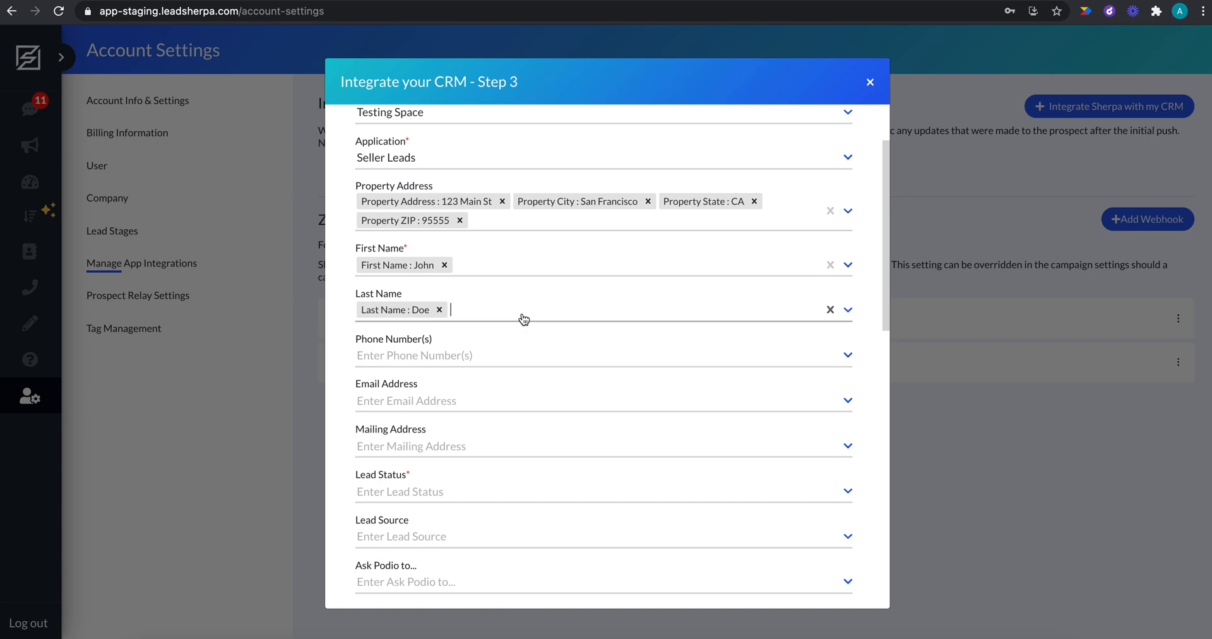
mouse_move(517, 316)
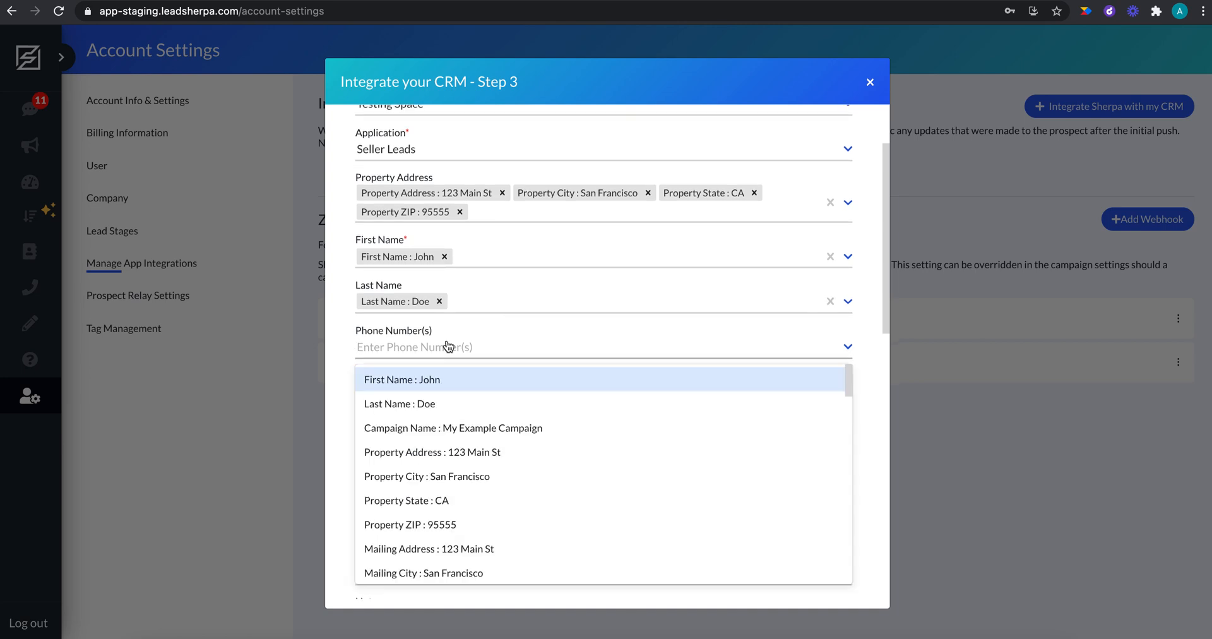
type("p")
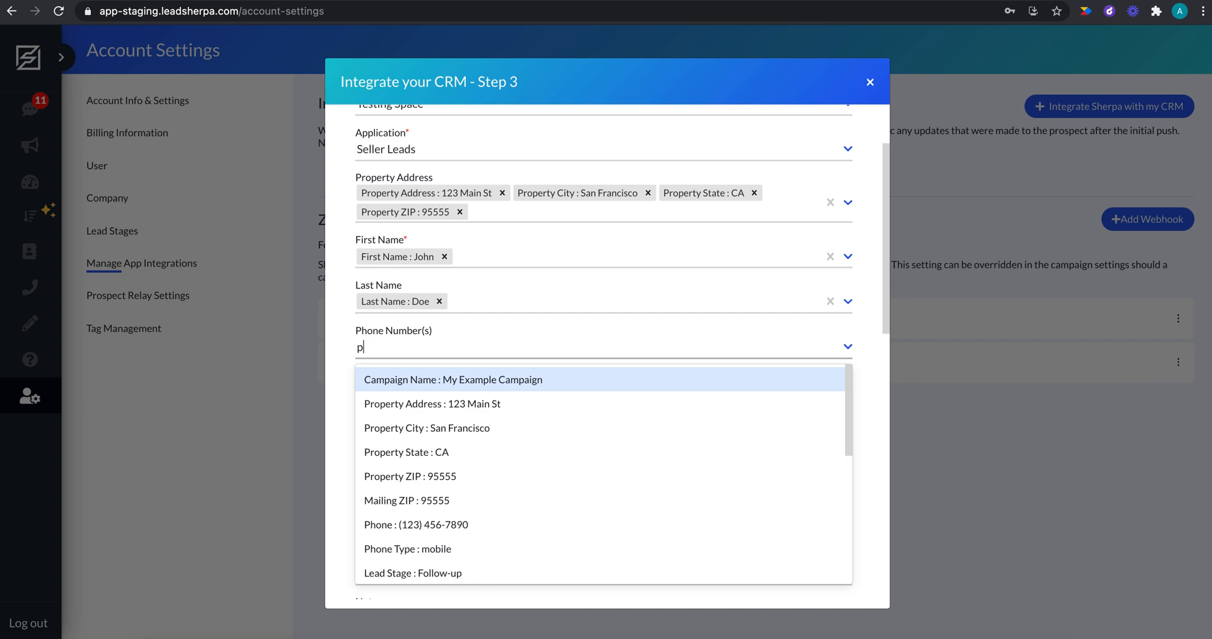
left_click(416, 524)
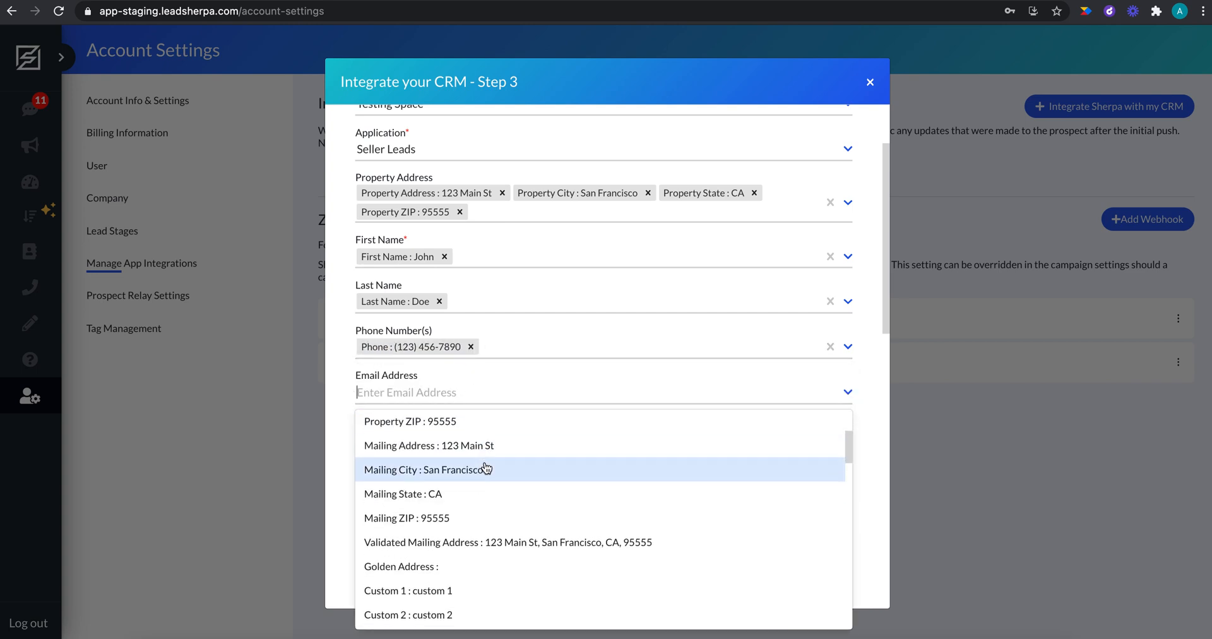
Add Email 1 and Email 2 to the Podio email address mapping
scroll("down", 3)
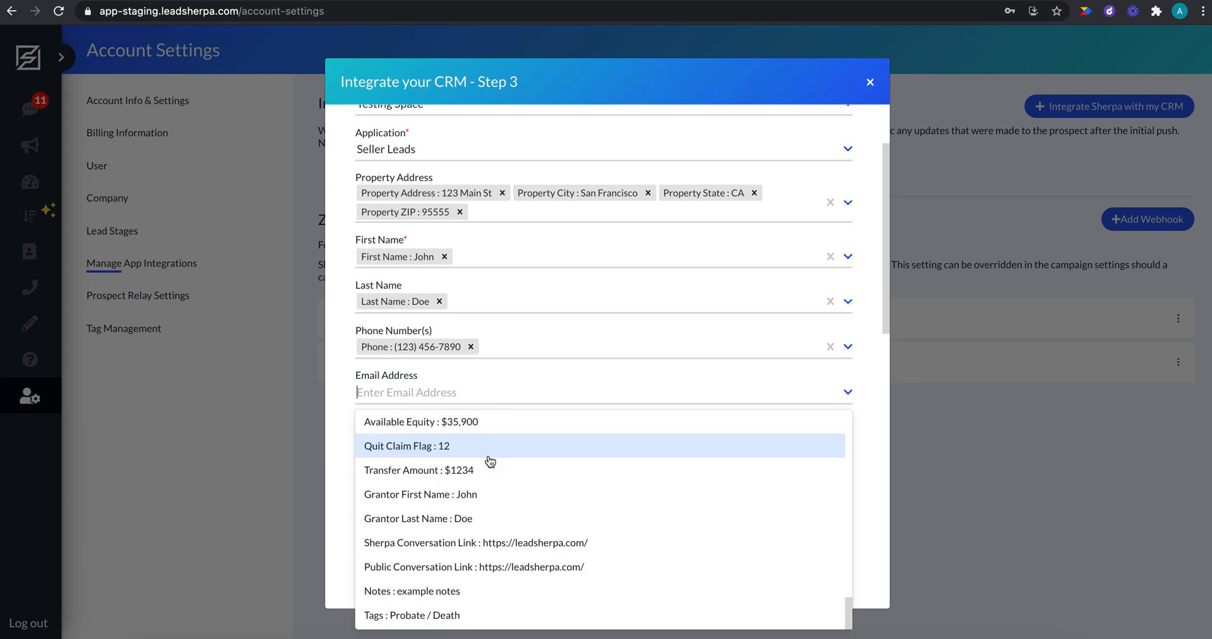
mouse_move(479, 457)
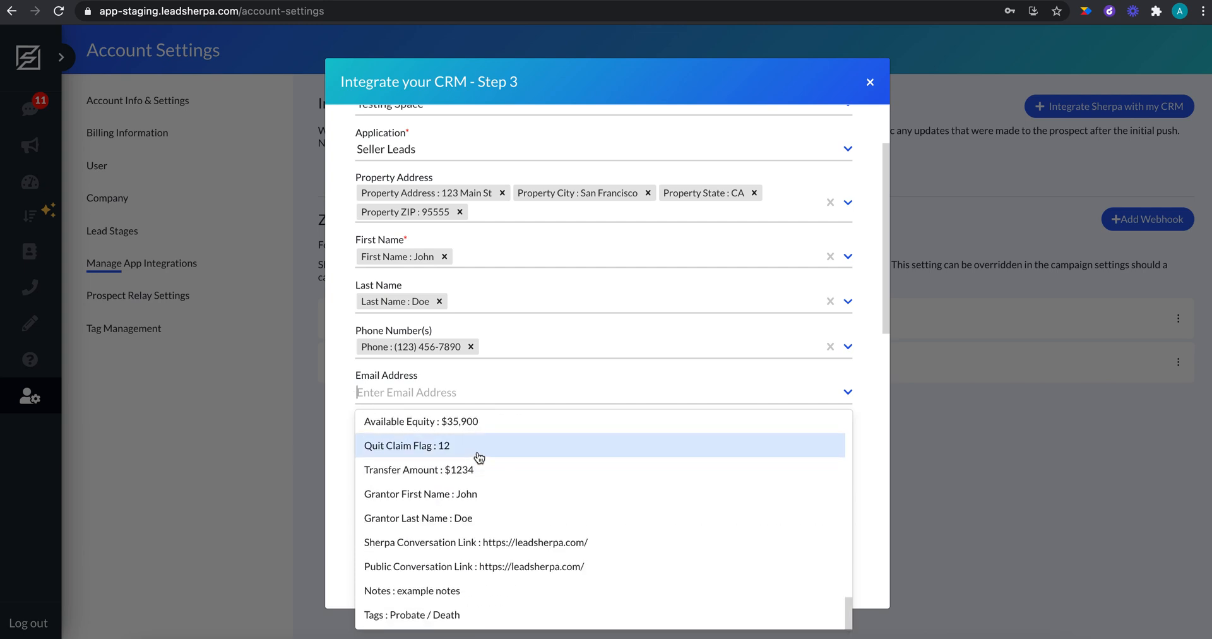
scroll("up", 3)
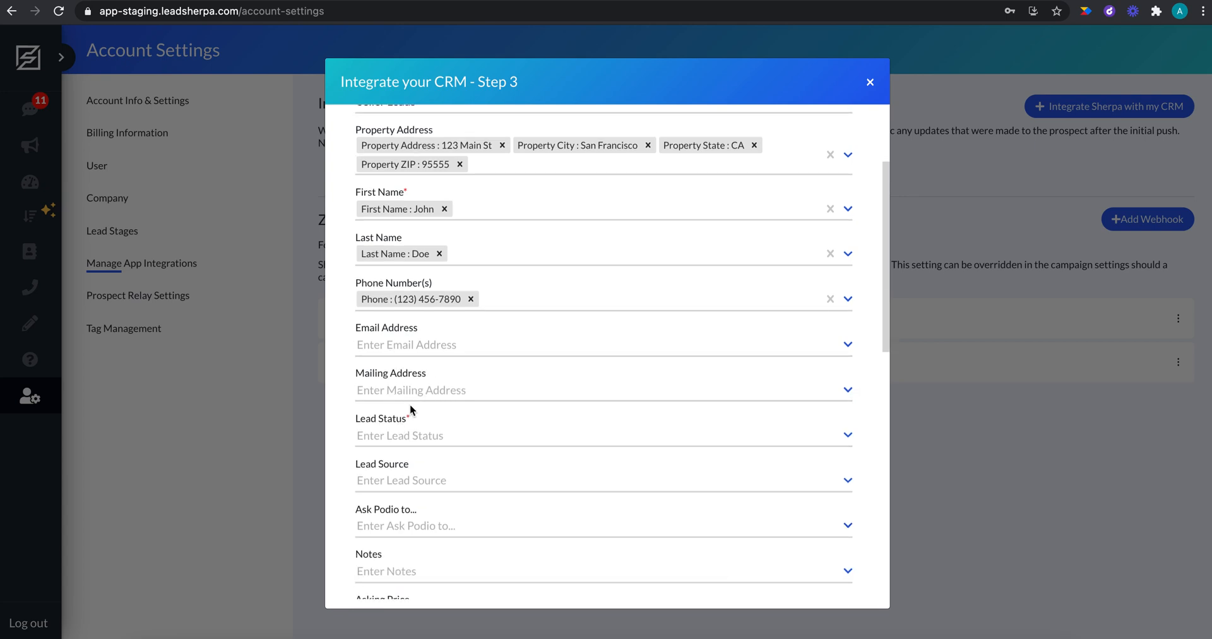
mouse_move(370, 566)
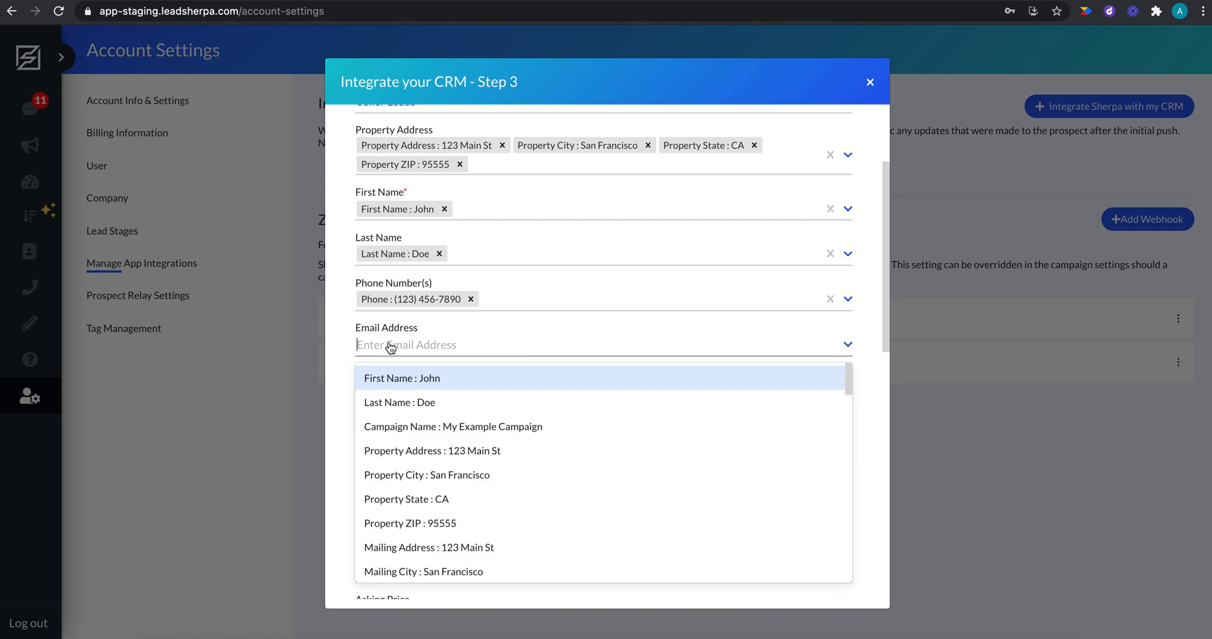
type("emai")
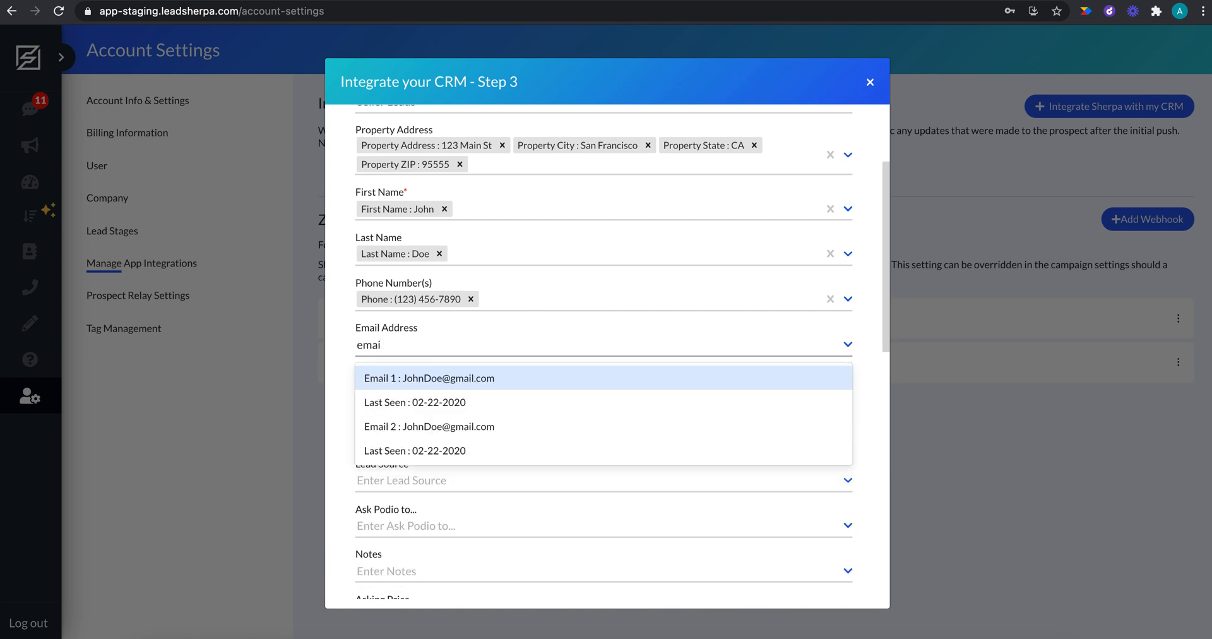
left_click(429, 377)
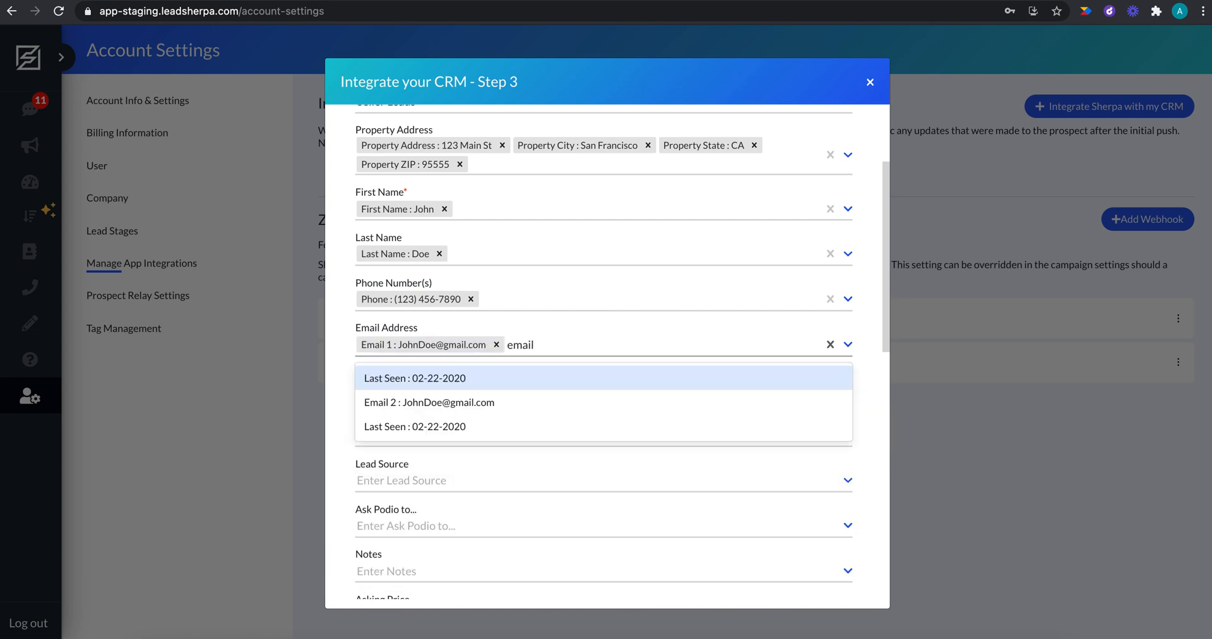
left_click(428, 401)
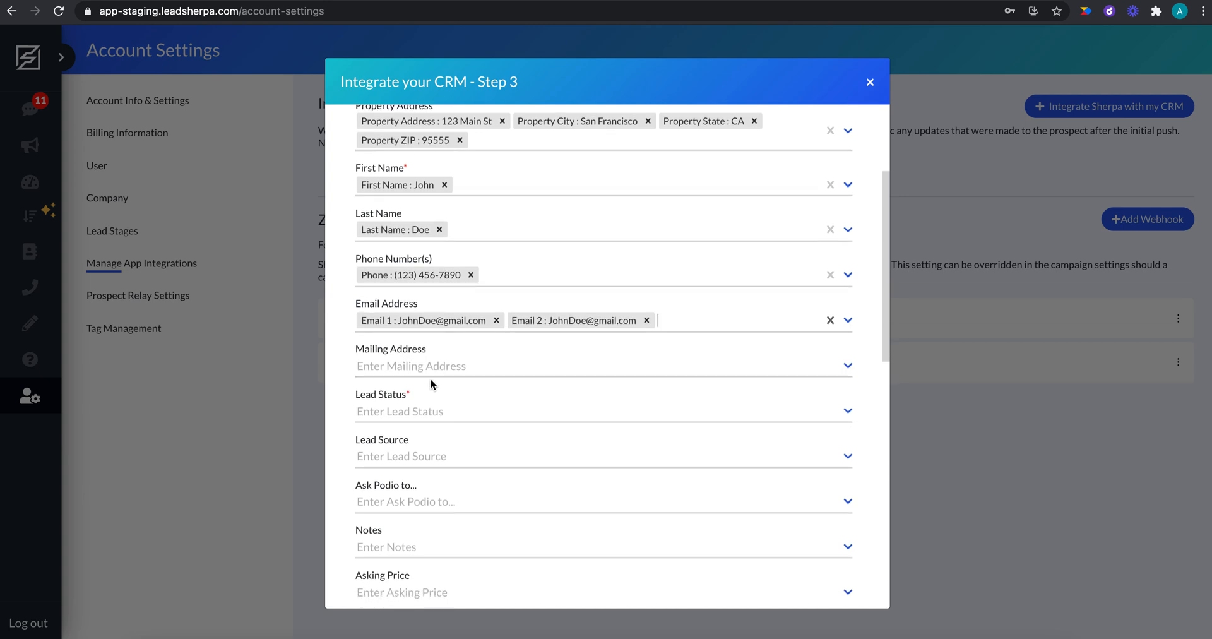
scroll("up", 3)
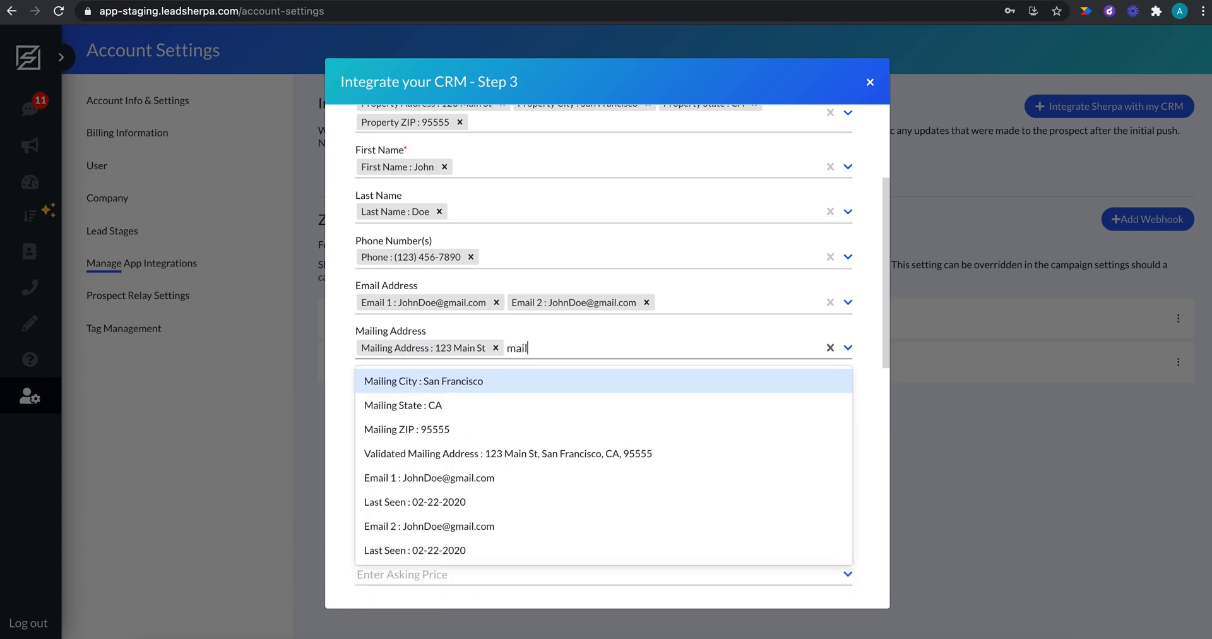
Add mailing city to Mailing Address and set Lead Status to Contact In Progress
left_click(423, 380)
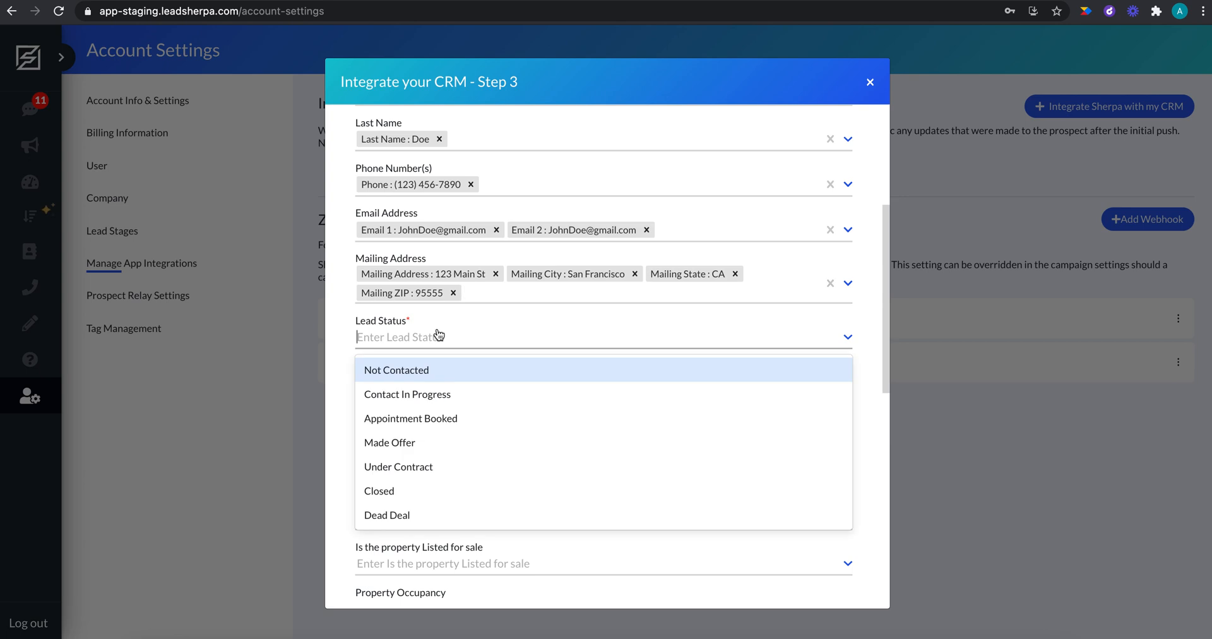
mouse_move(431, 418)
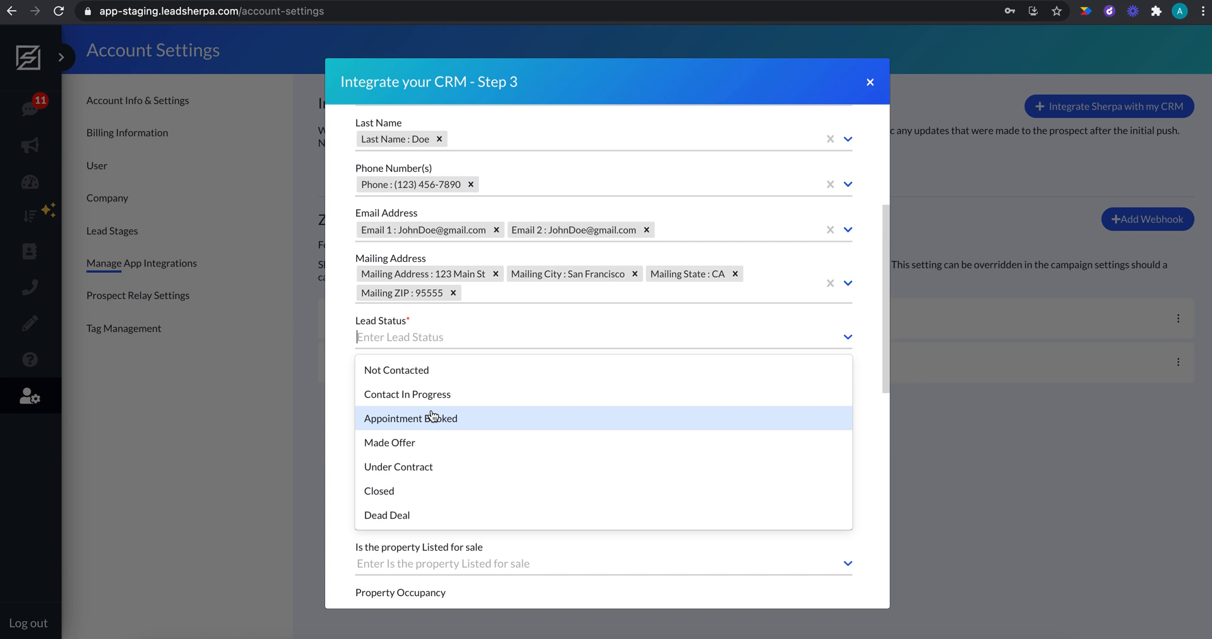
mouse_move(400, 436)
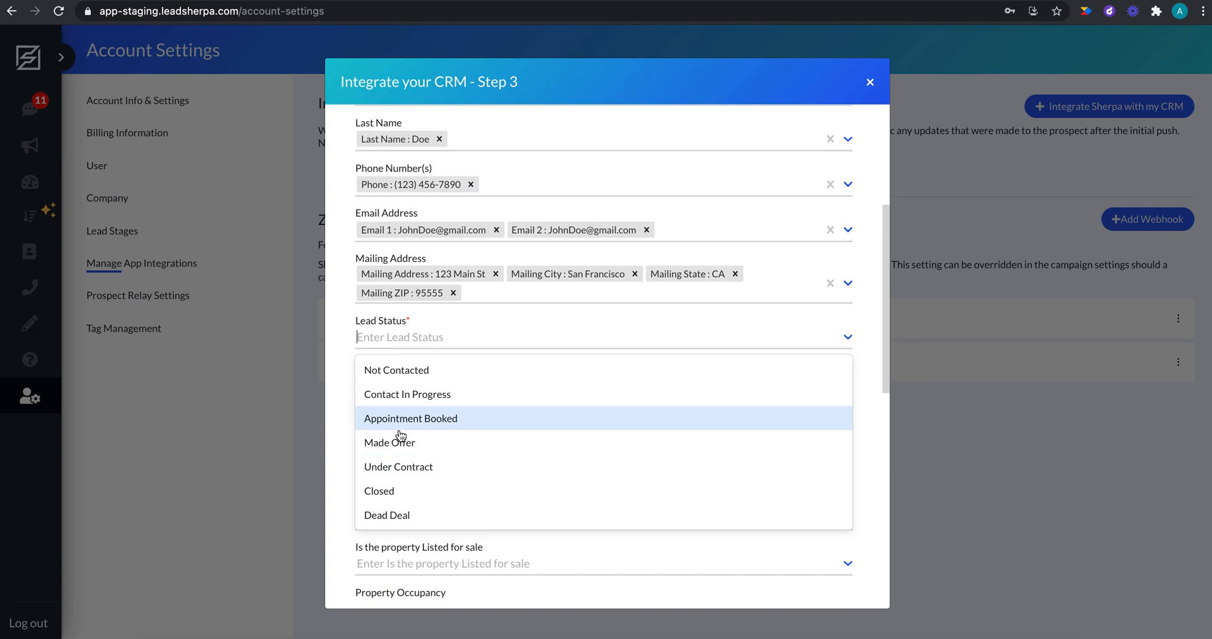
mouse_move(396, 370)
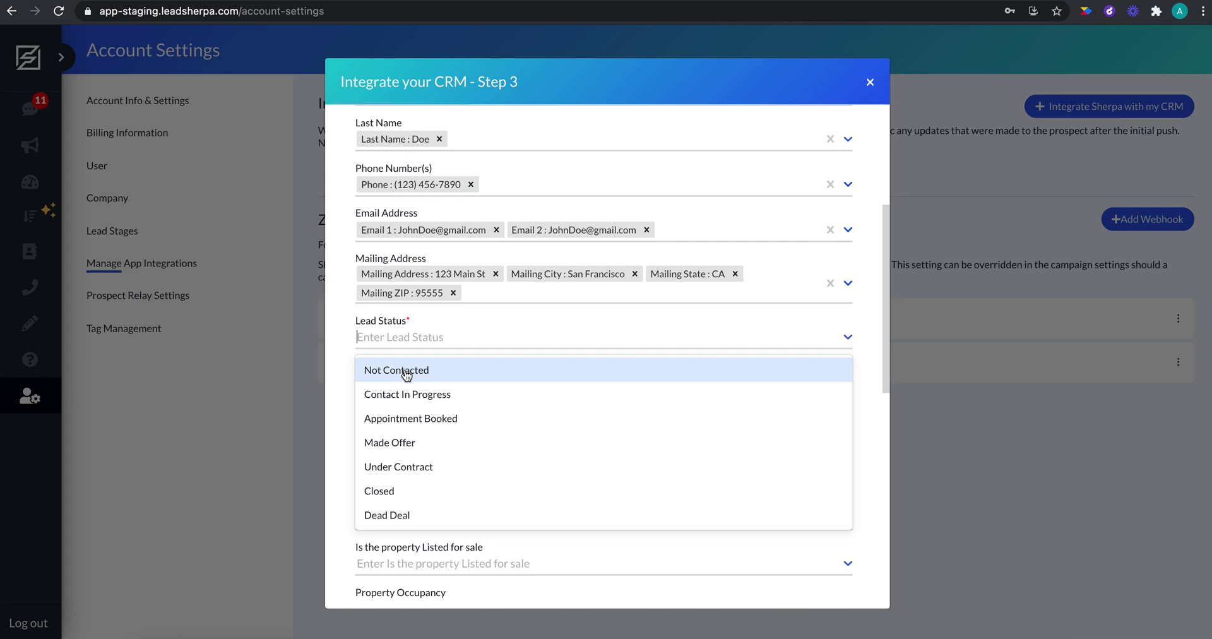
mouse_move(451, 378)
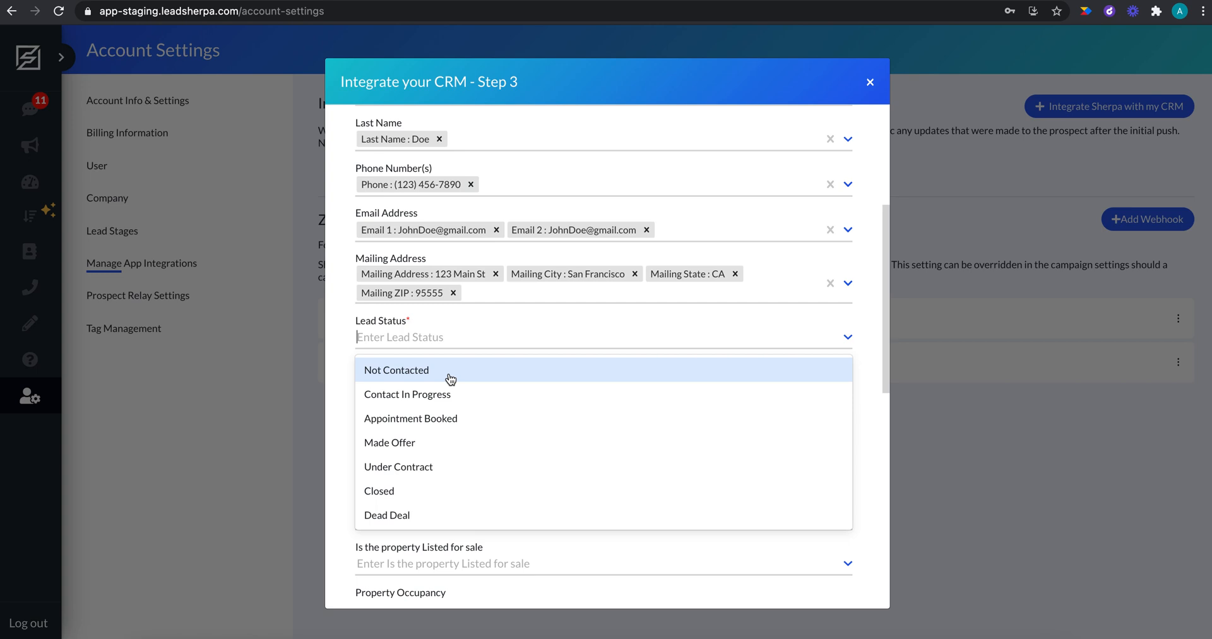
left_click(407, 394)
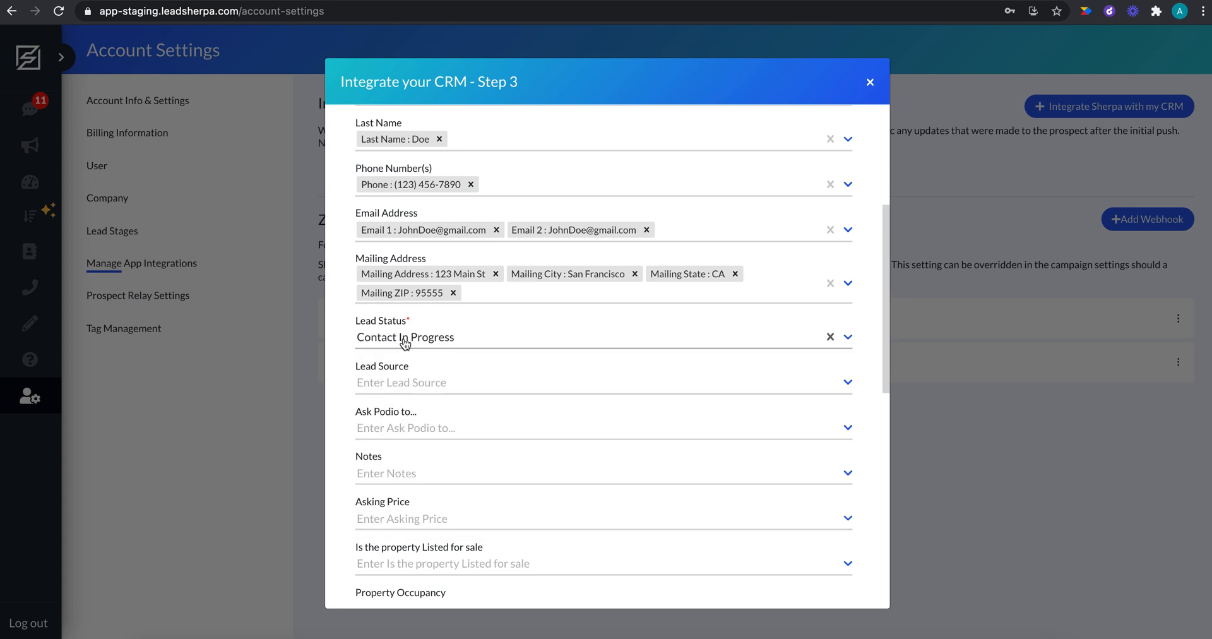
left_click(603, 381)
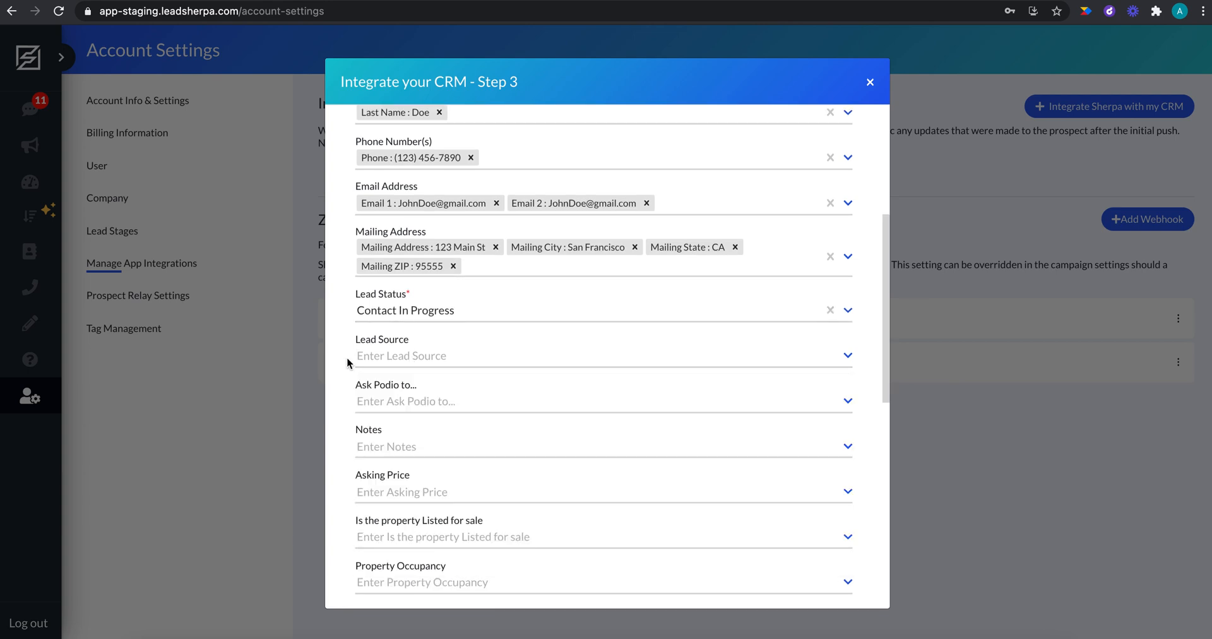
scroll("down", 3)
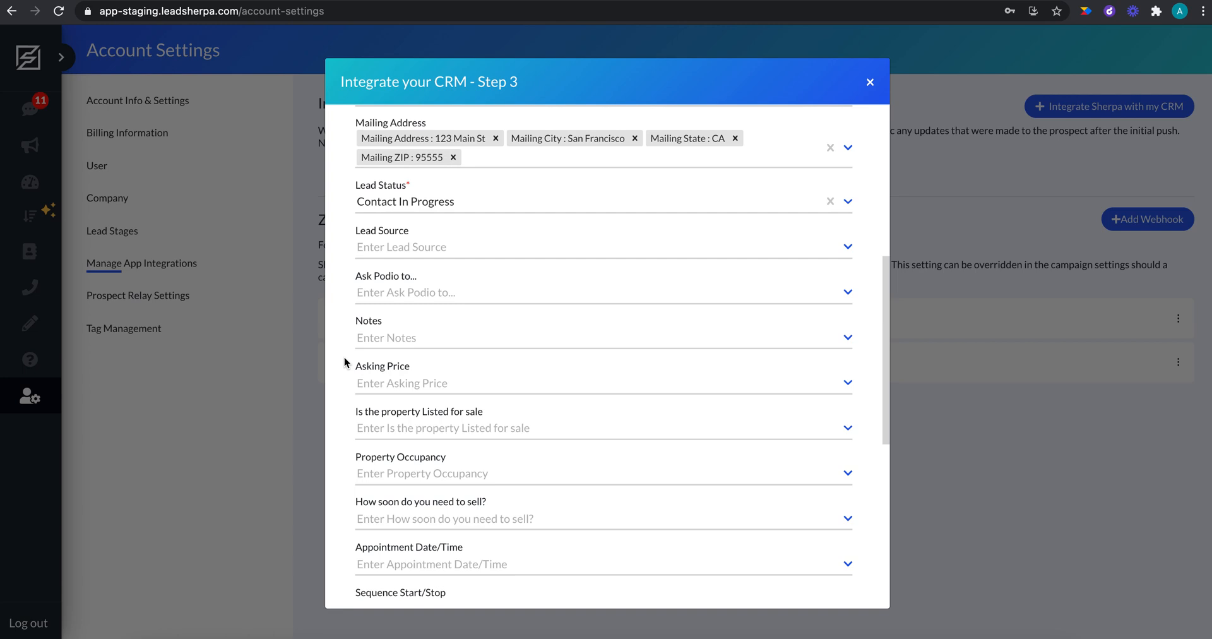
Add Notes, Campaign Name, Agent, Tags, conversation links and Lead Stage to Notes
left_click(603, 337)
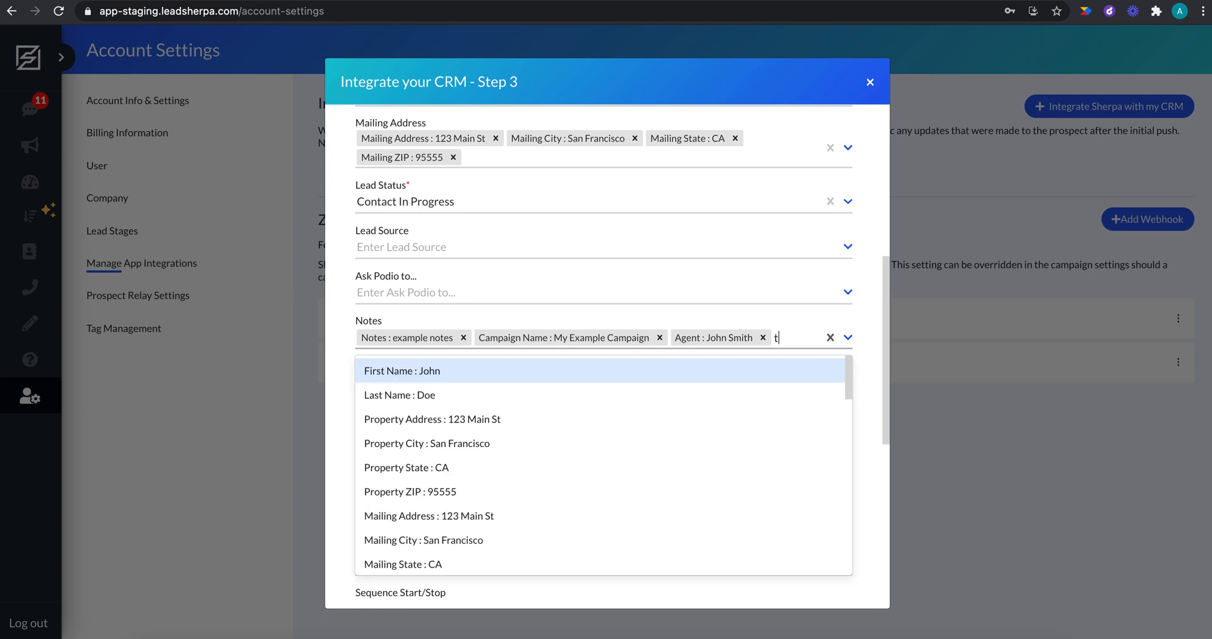
type("ag")
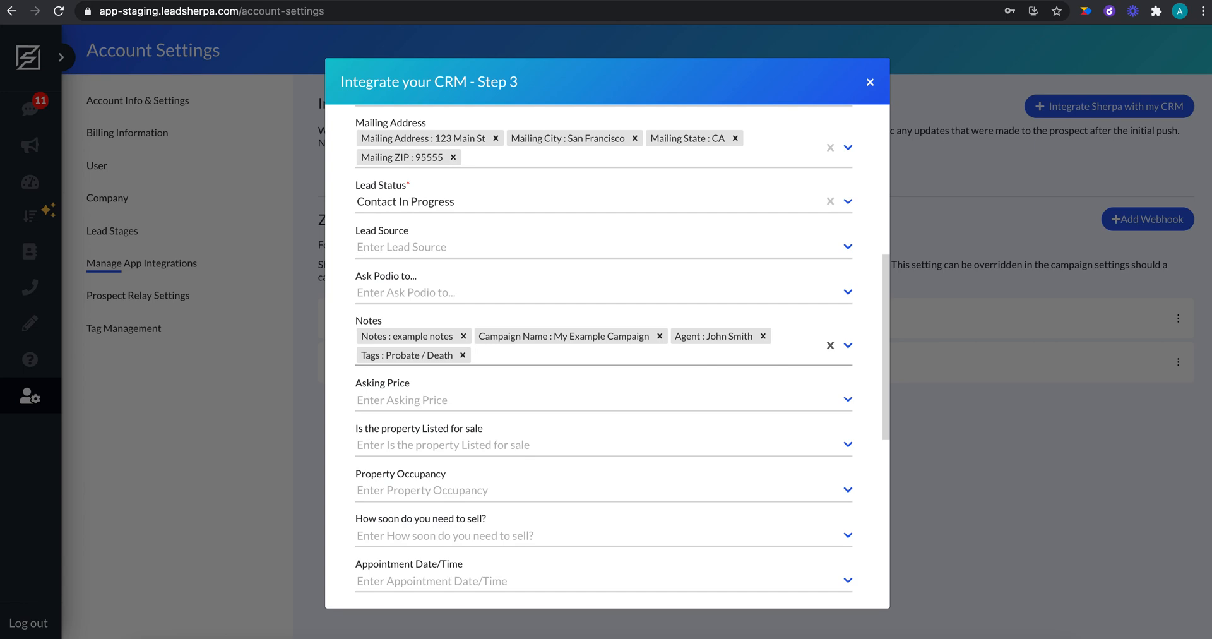
type("lin")
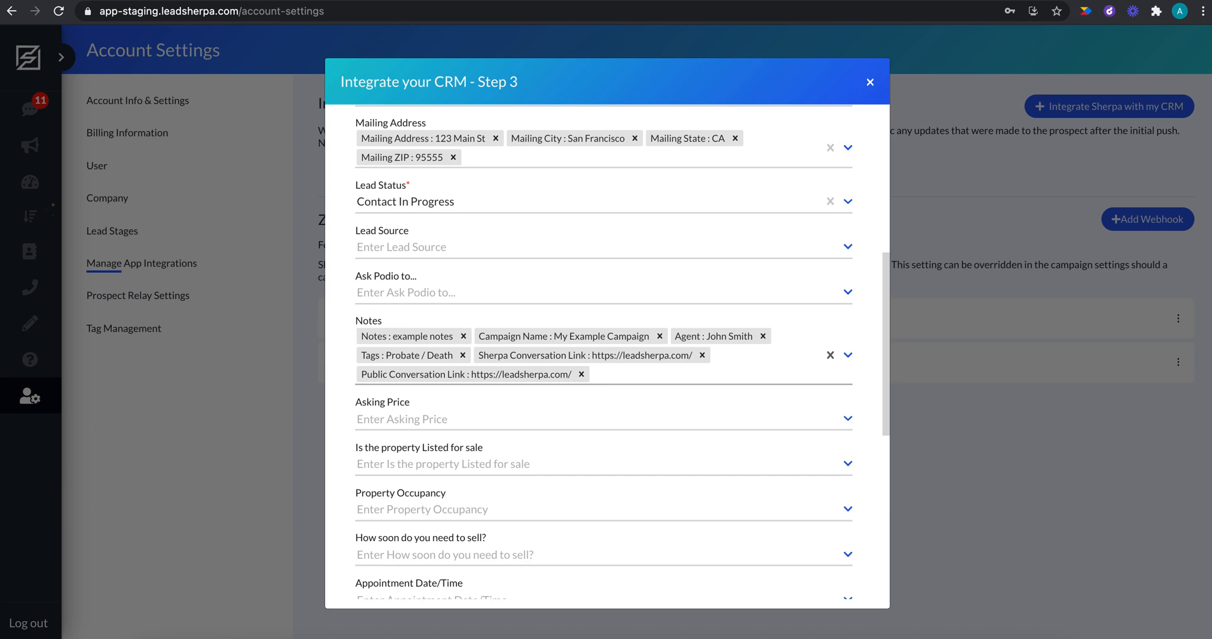
type("lead")
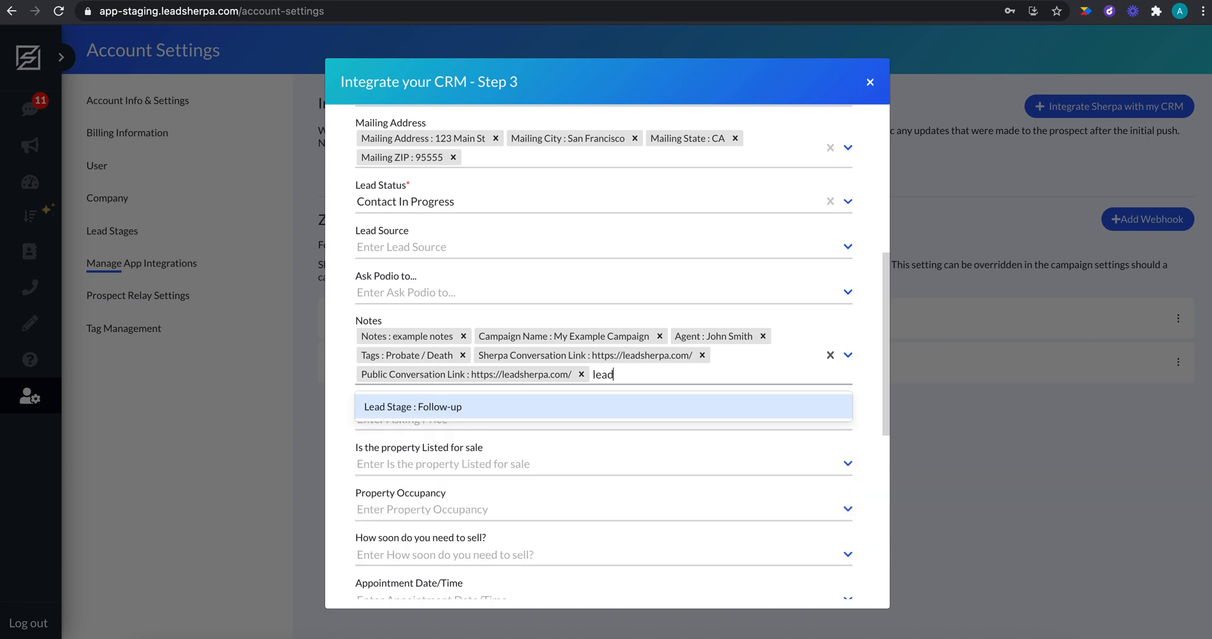
left_click(602, 405)
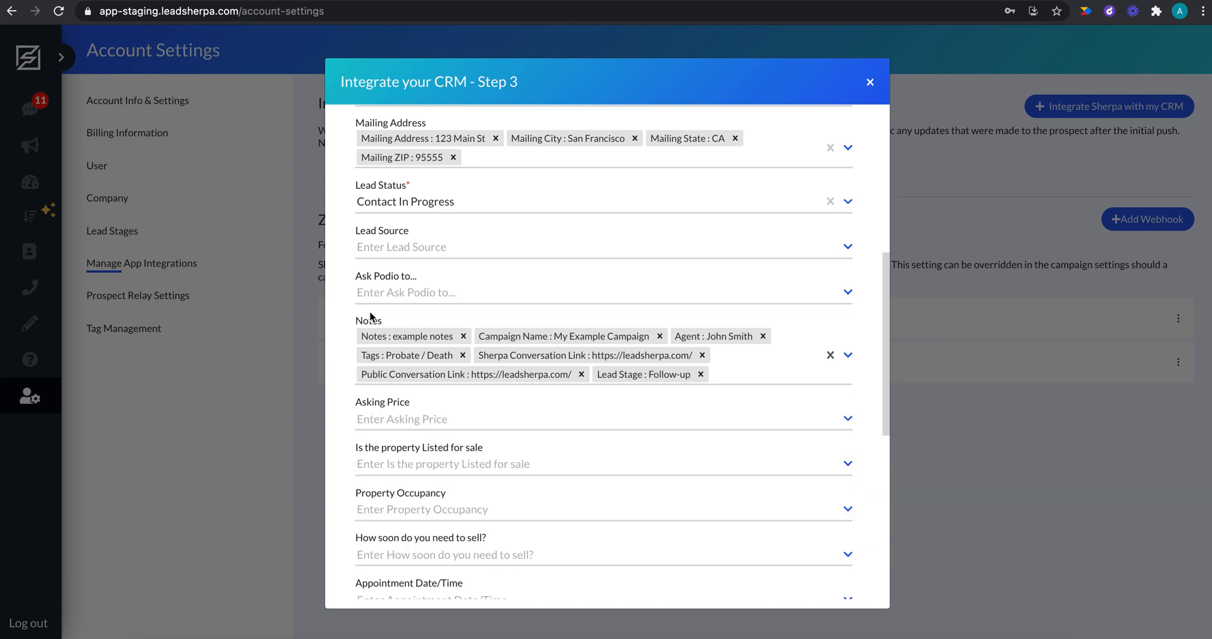
left_click(738, 374)
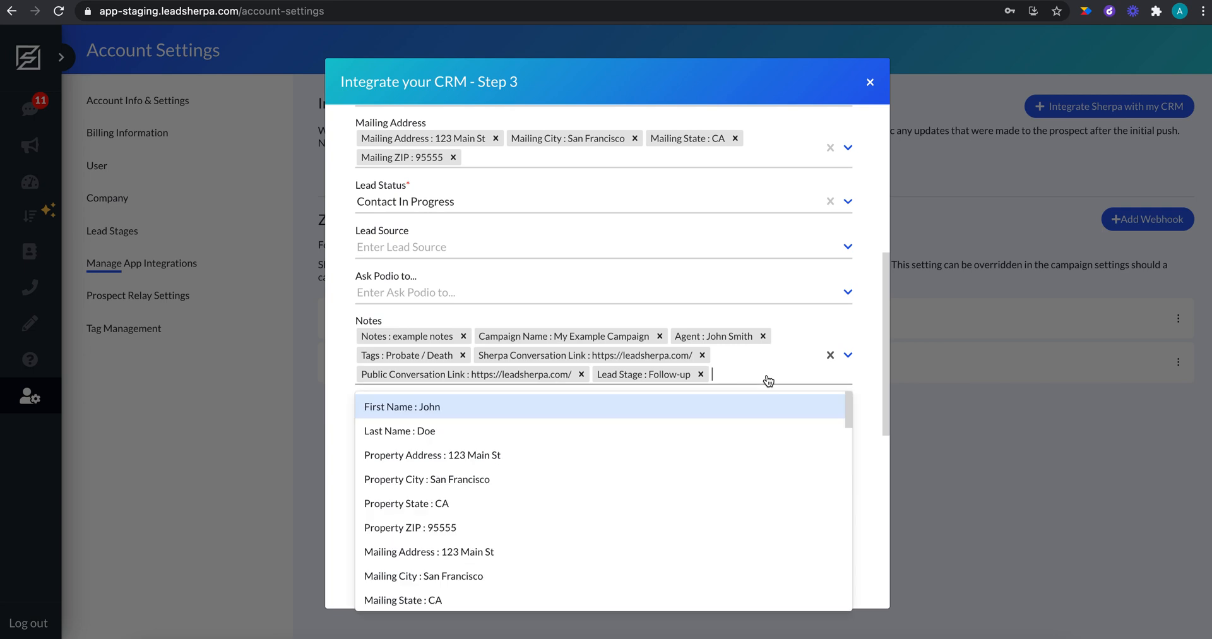
Browse the Notes field options and dismiss the list without adding anything
scroll("down", 3)
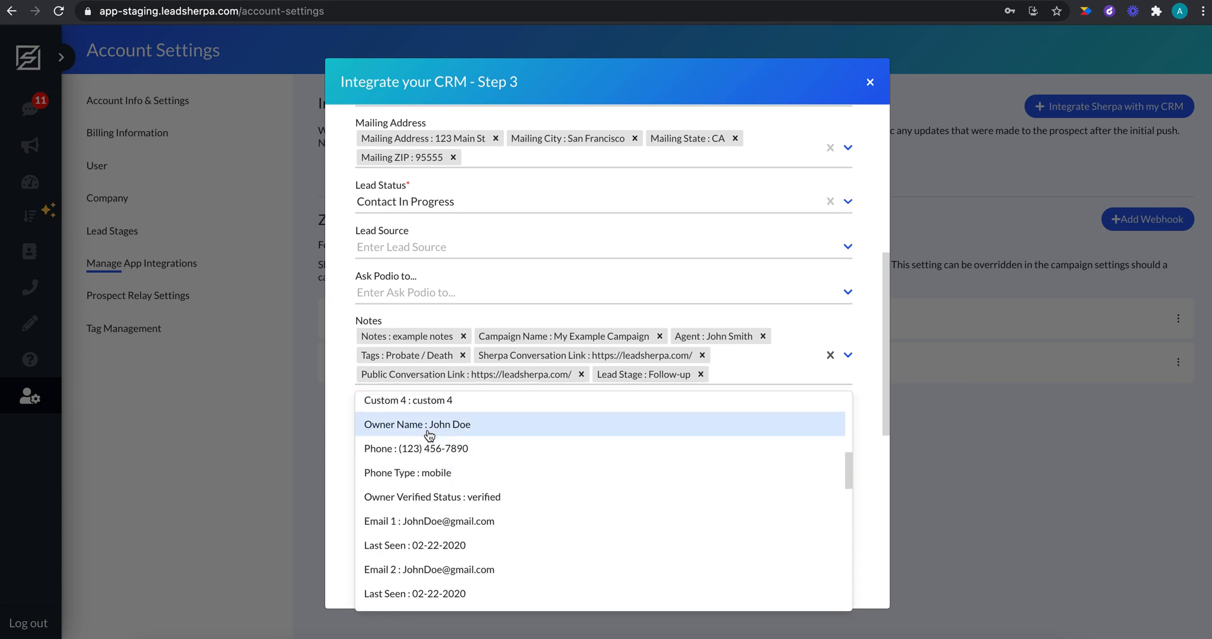
scroll("up", 3)
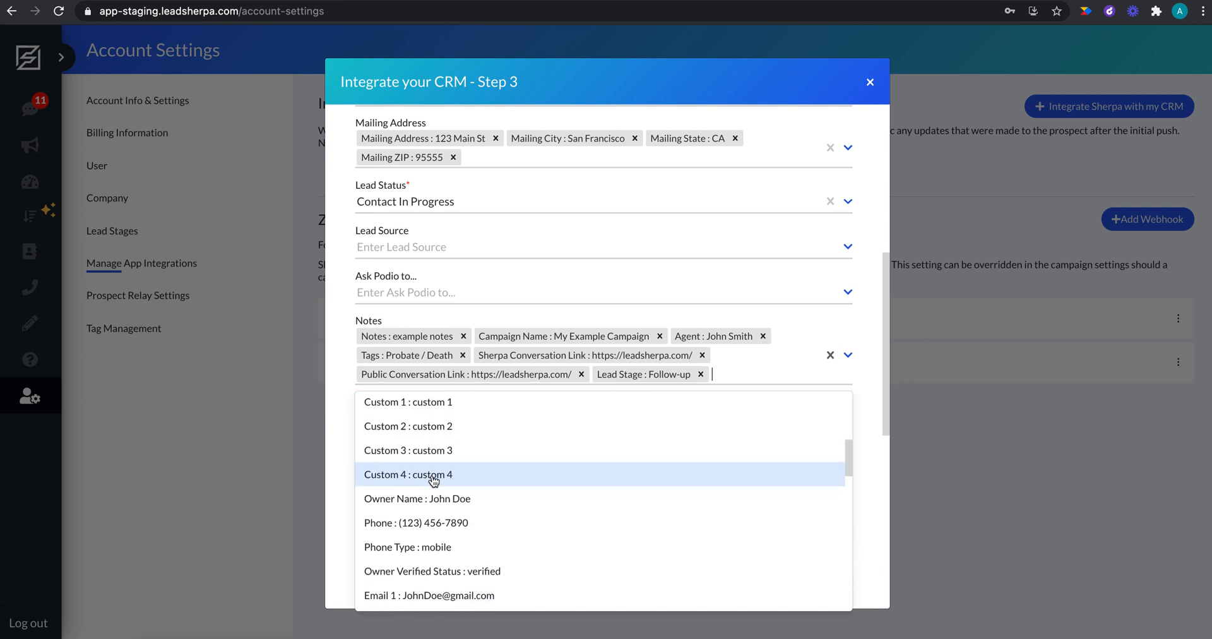
scroll("down", 3)
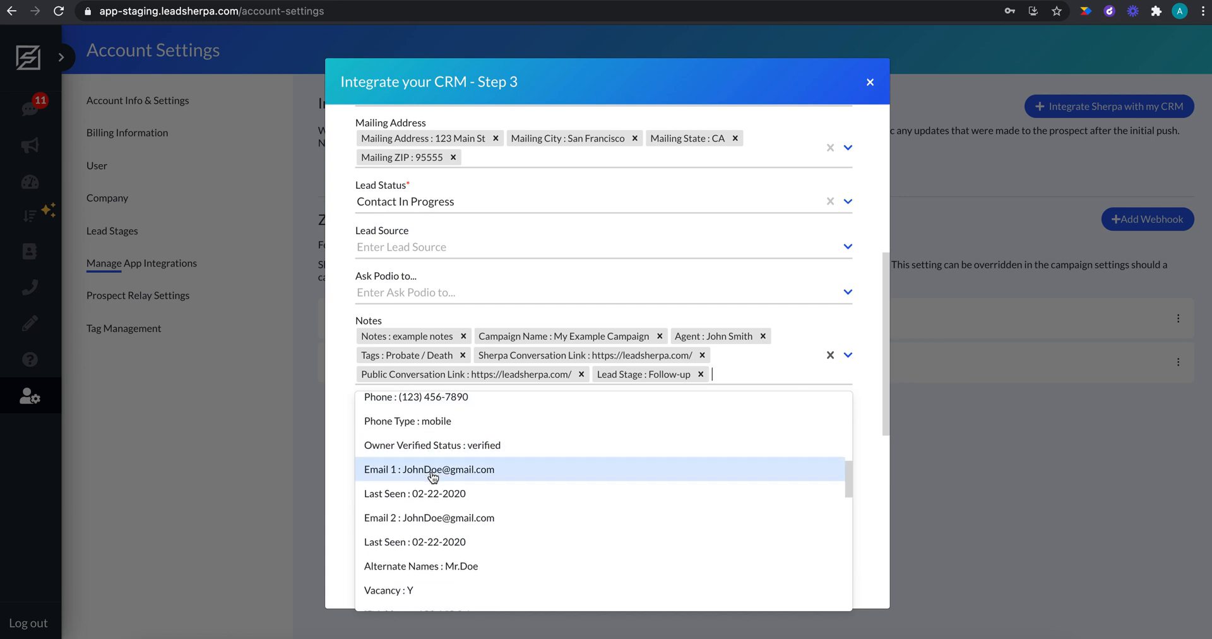
scroll("down", 3)
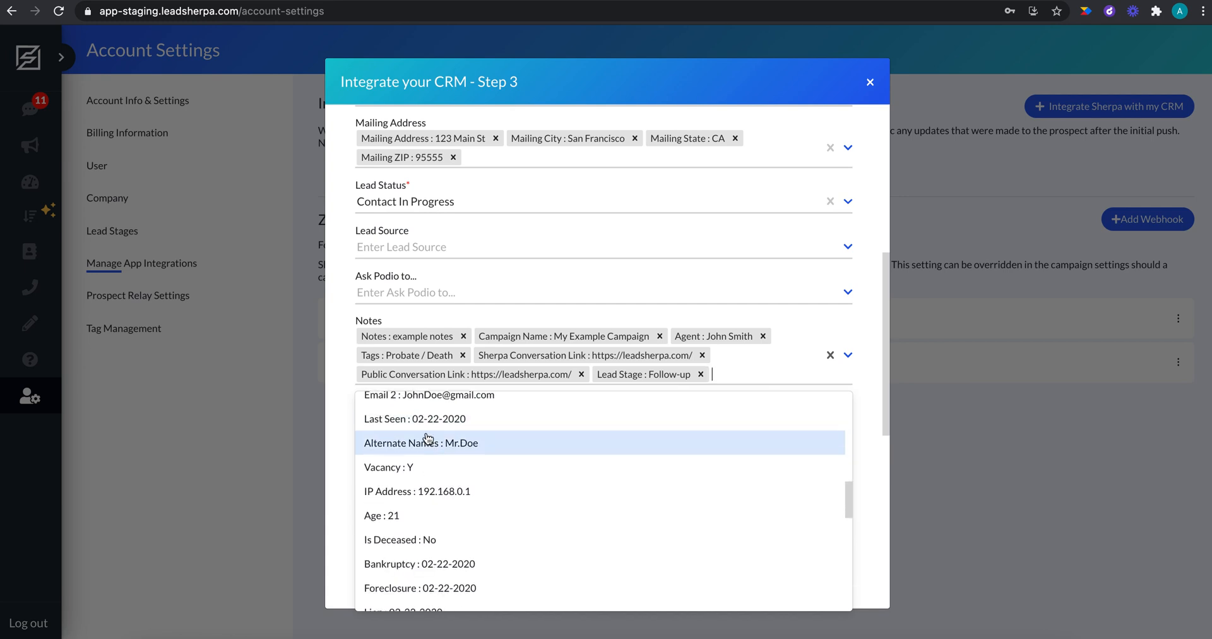
scroll("down", 3)
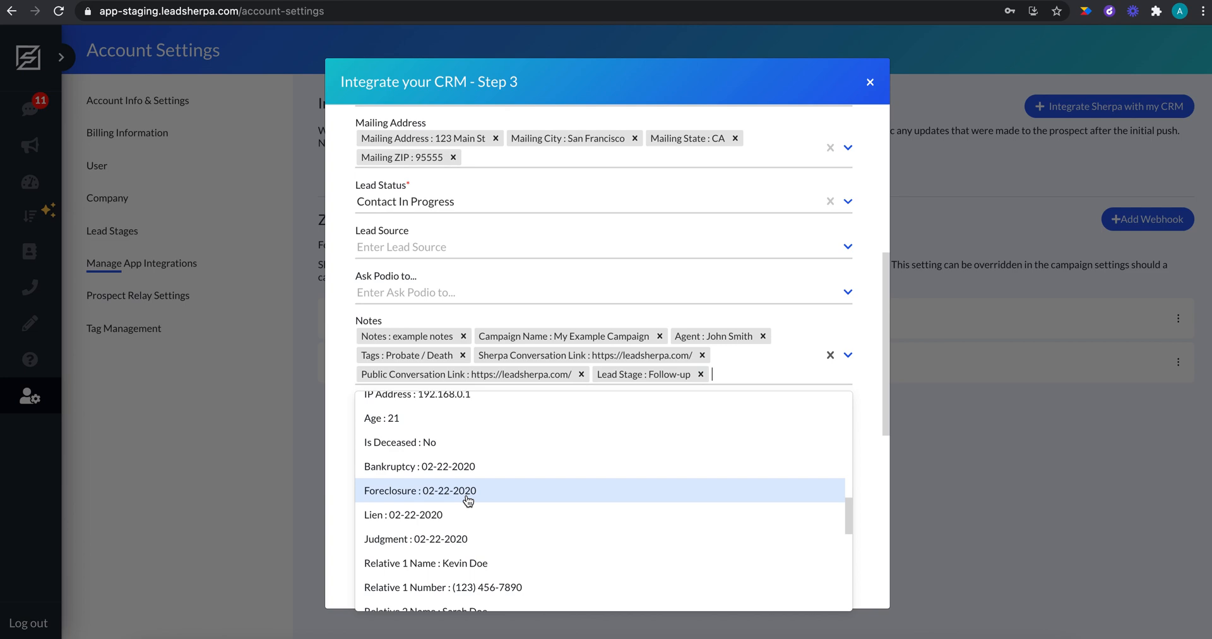
mouse_move(455, 476)
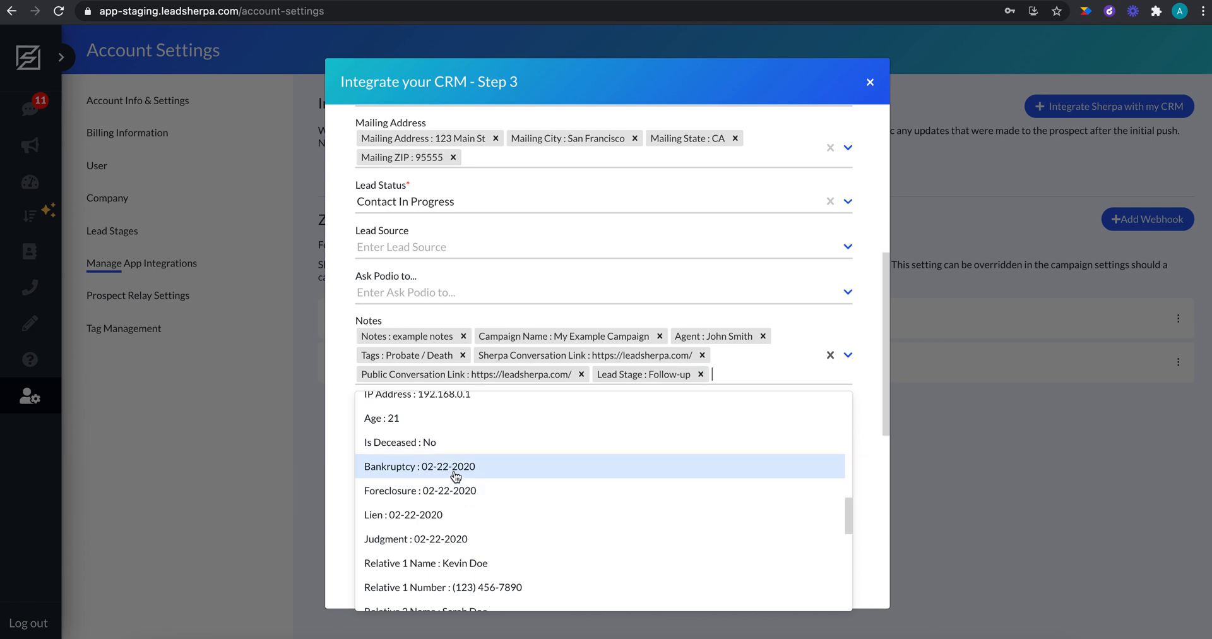
scroll("down", 3)
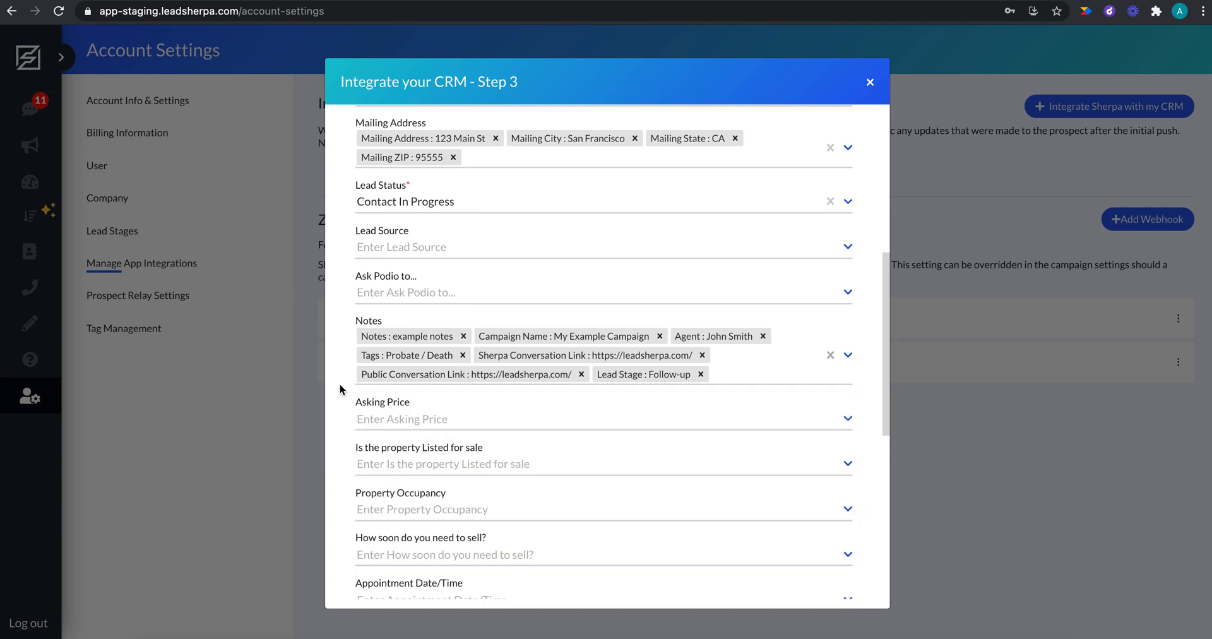
left_click(847, 354)
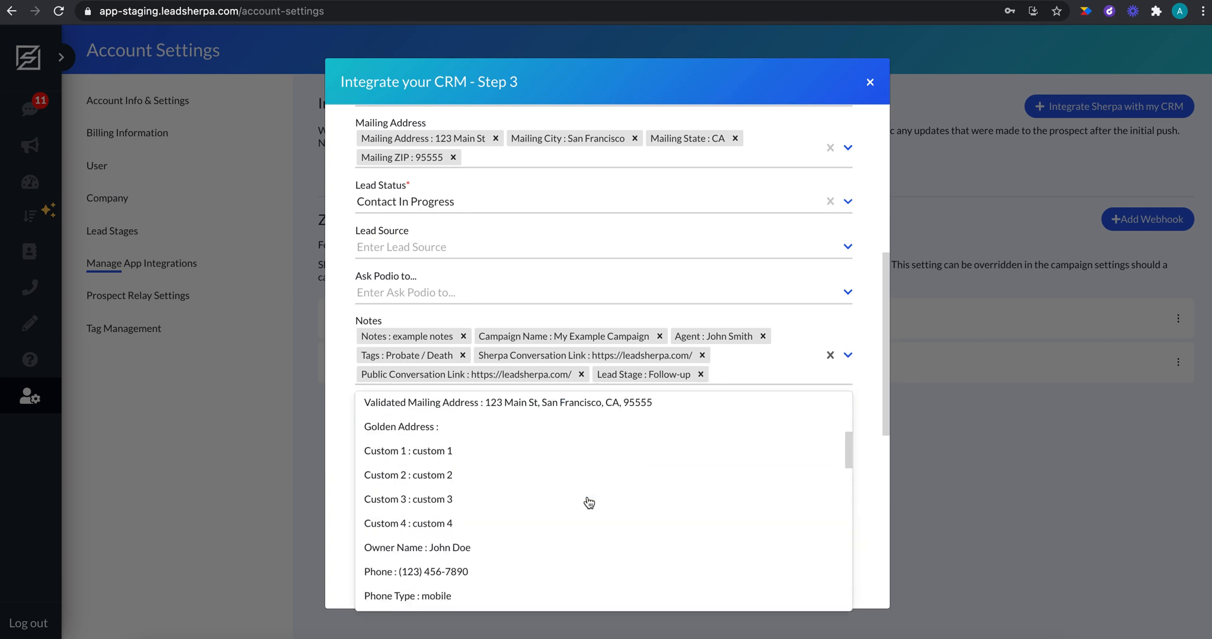
scroll("down", 3)
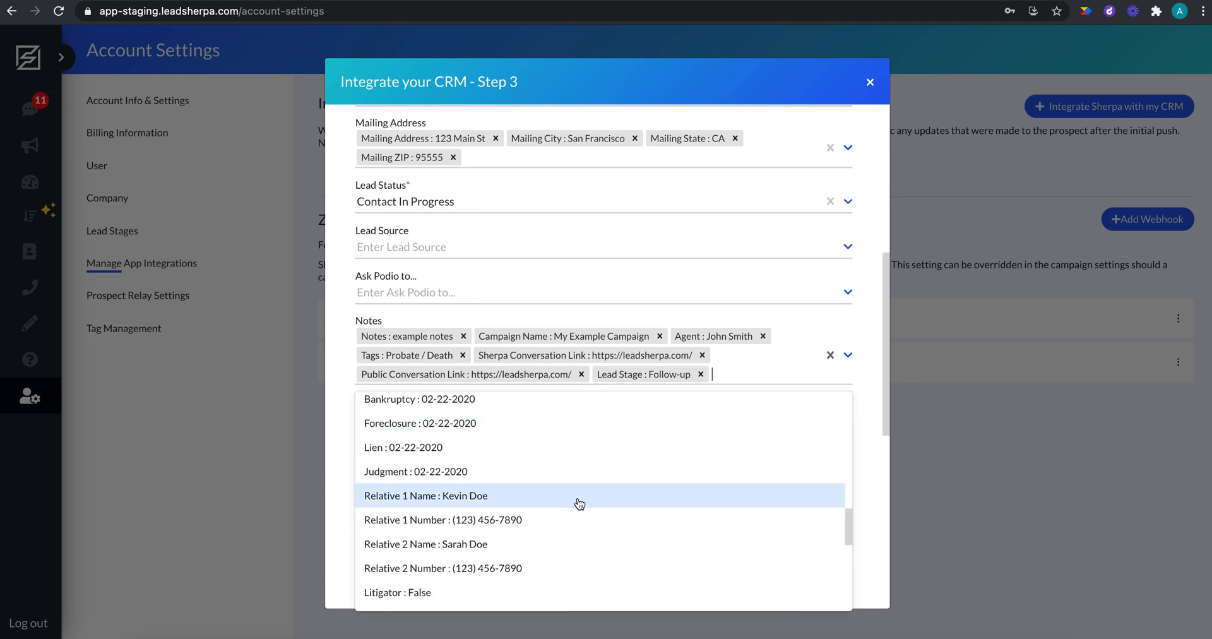
scroll("down", 3)
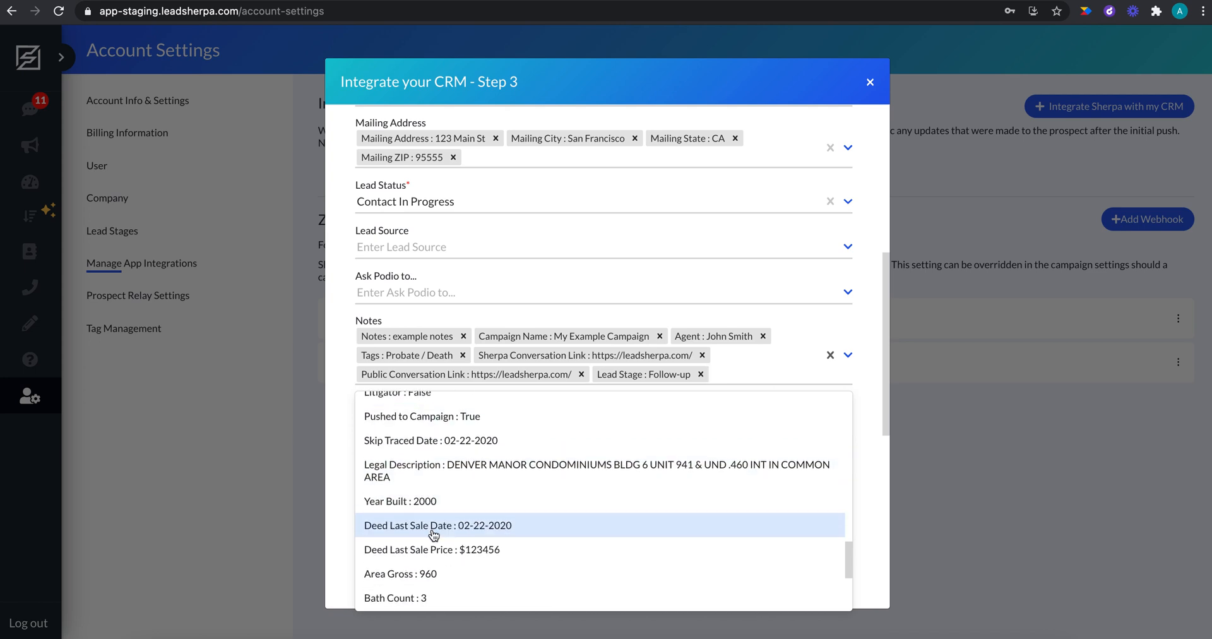
left_click(436, 525)
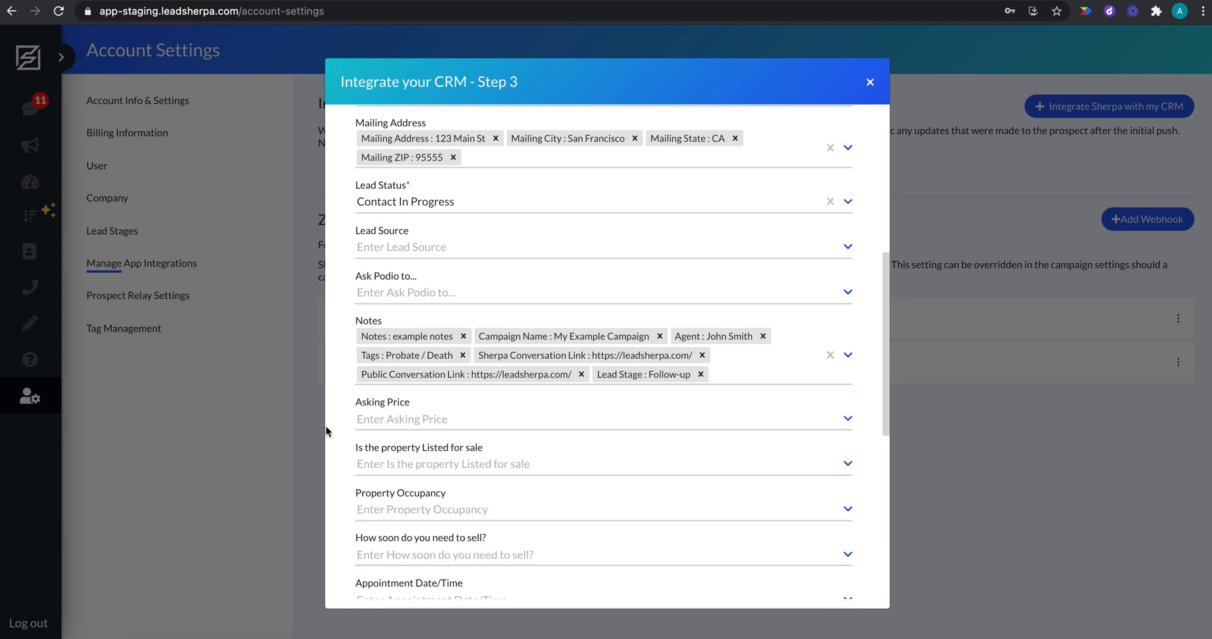
mouse_move(471, 511)
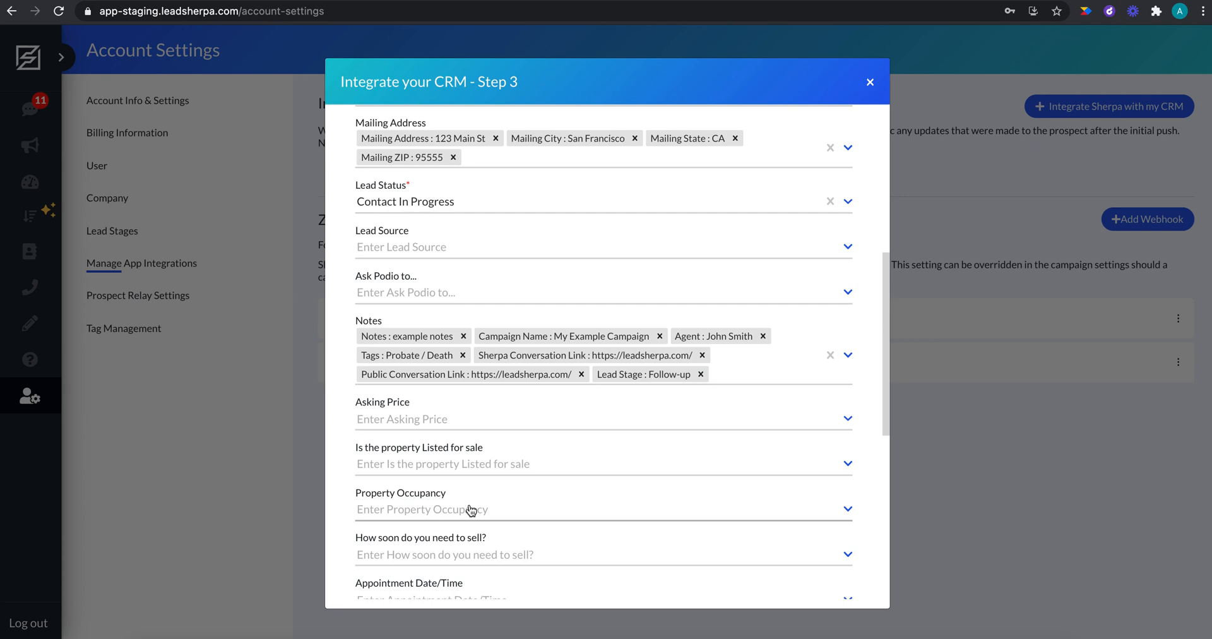
Complete the Step 3 mapping to reach the Step 4 test-item preview
scroll("down", 3)
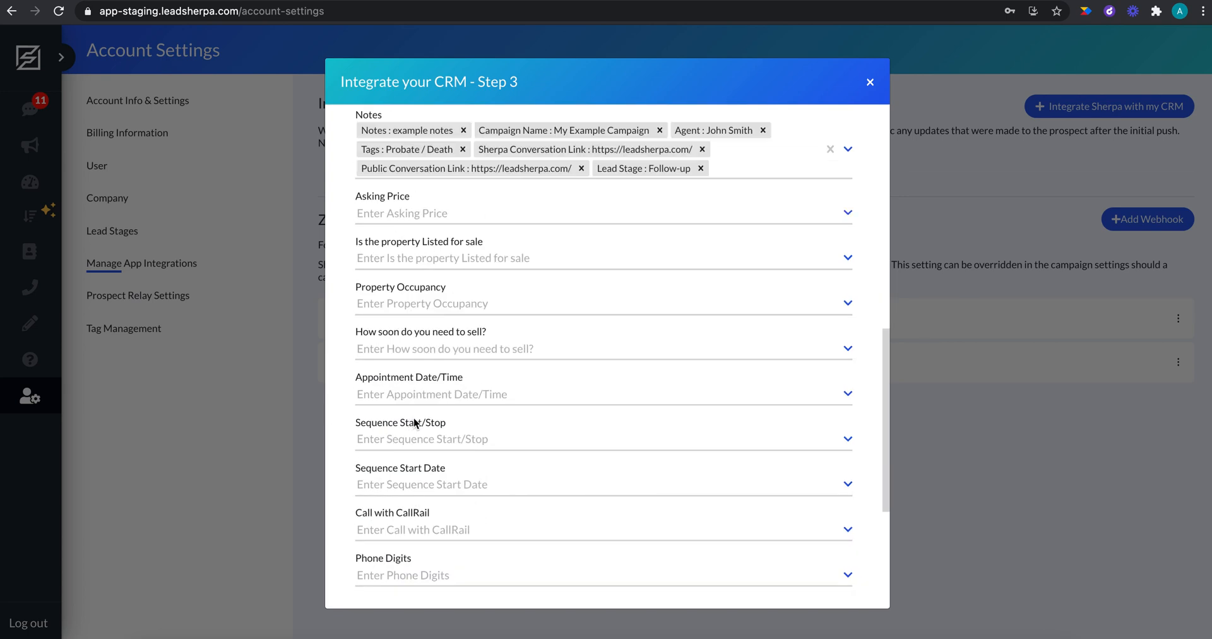
mouse_move(413, 435)
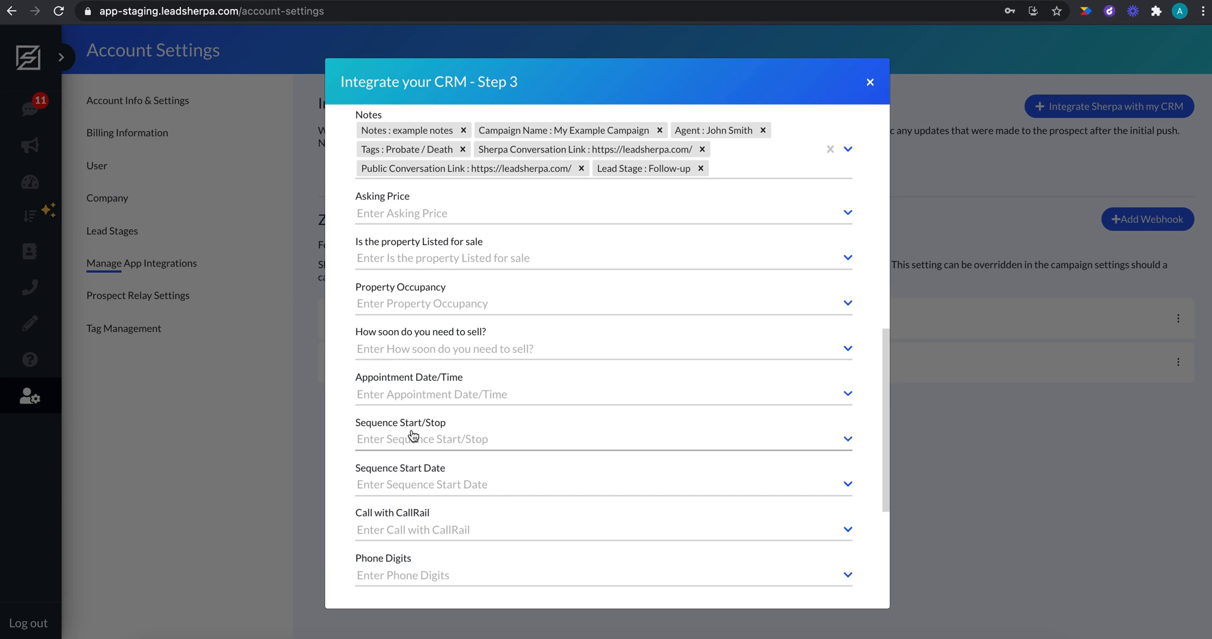
mouse_move(423, 373)
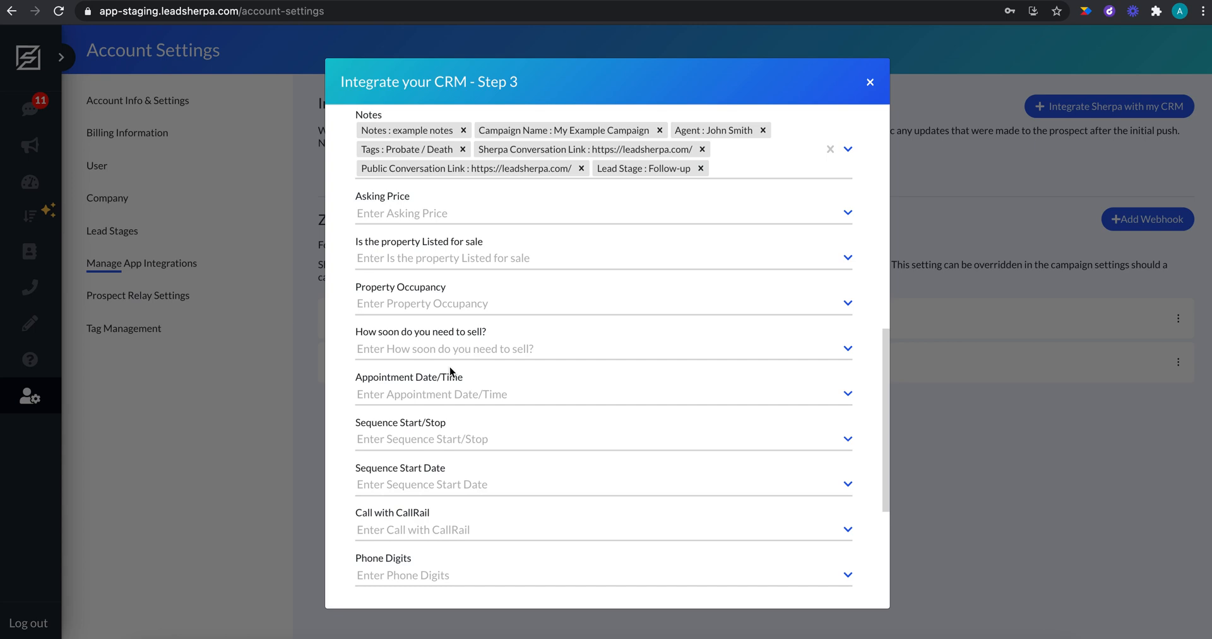
mouse_move(377, 320)
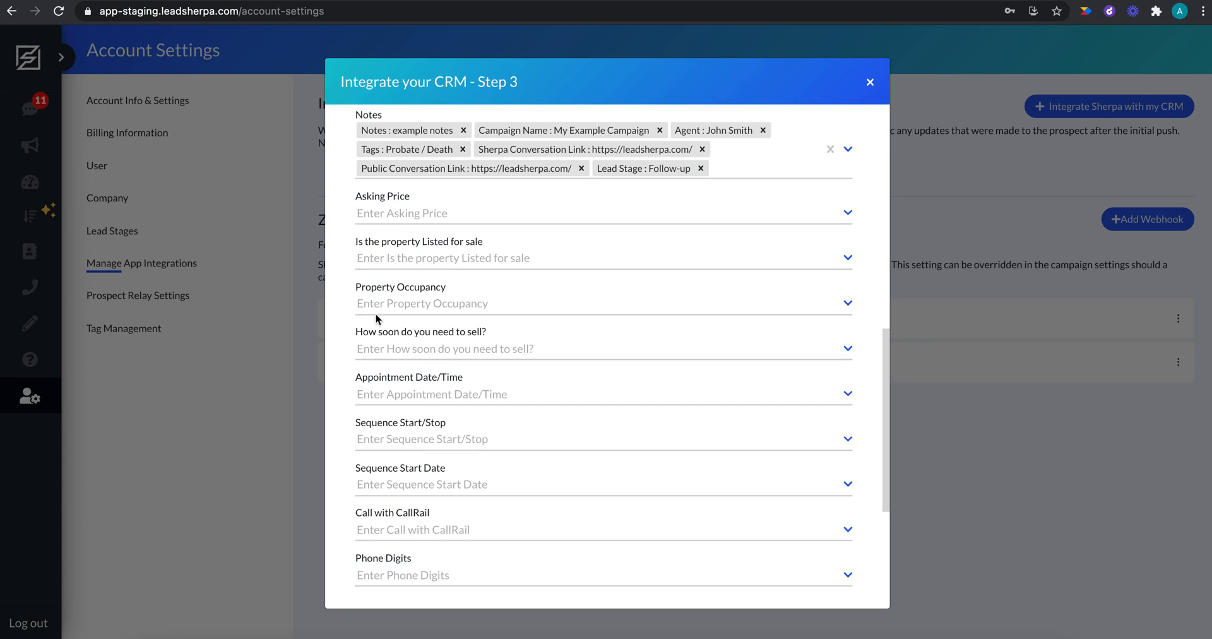
mouse_move(424, 392)
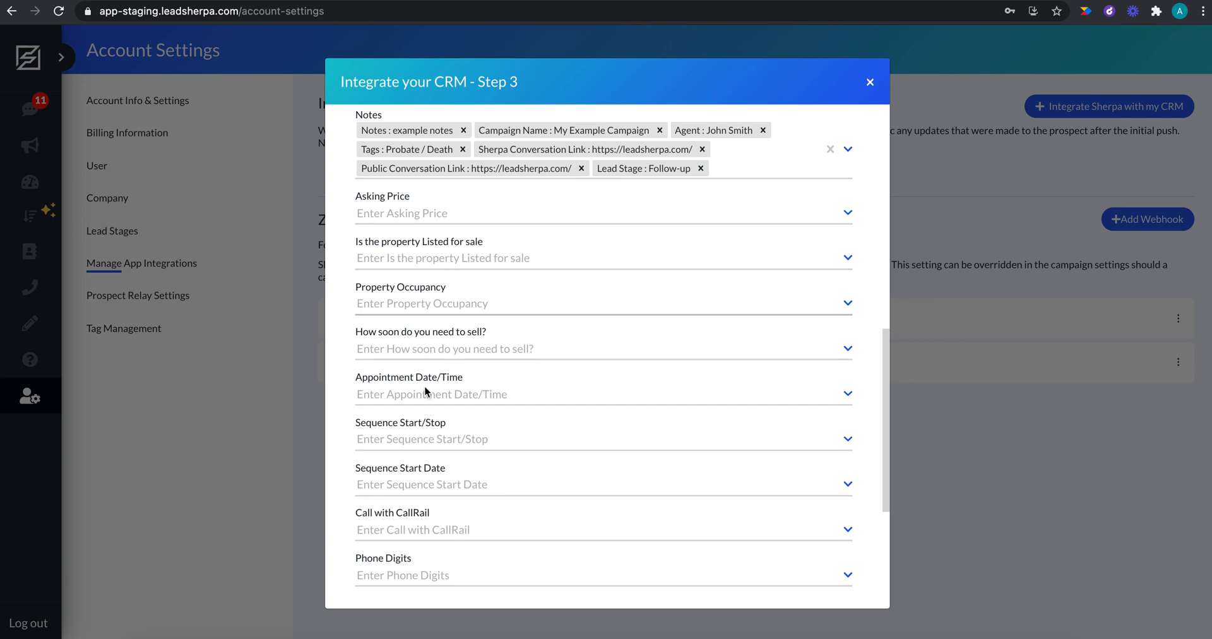
scroll("down", 3)
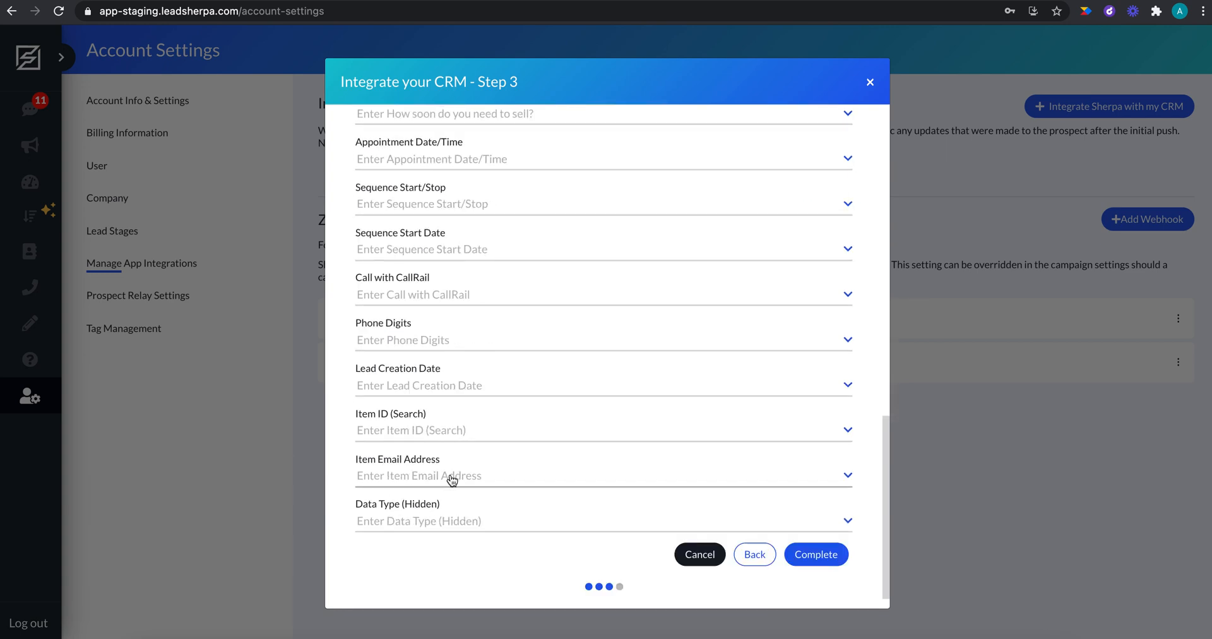
left_click(814, 553)
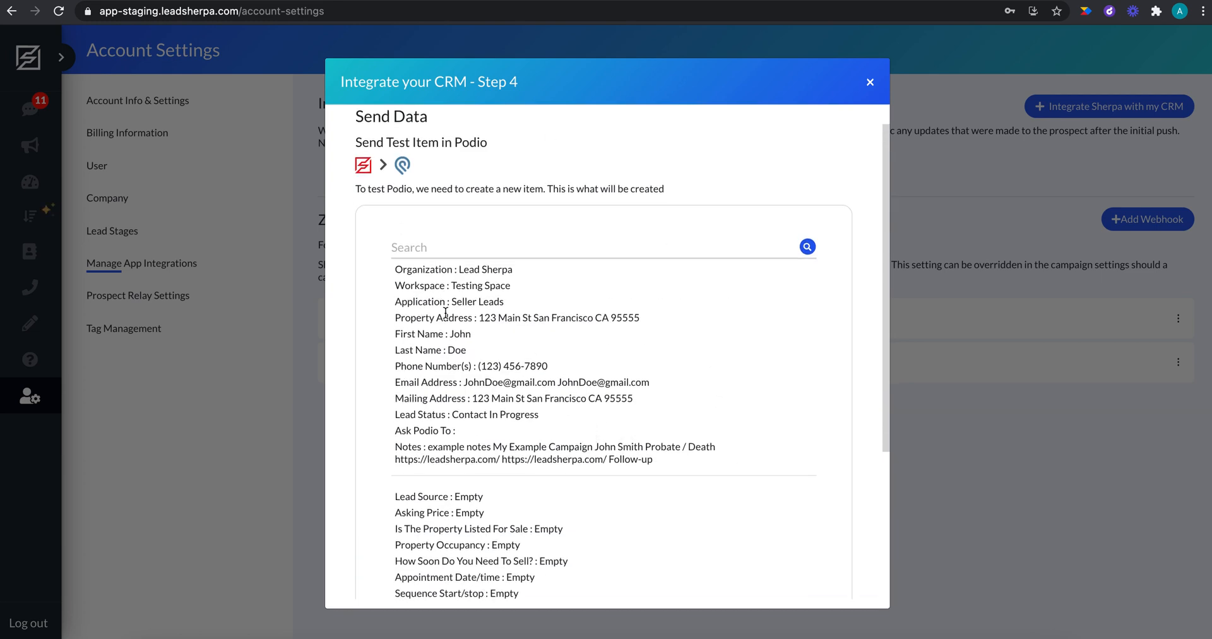
Review the preview and send the John Doe test item to Podio with Test & Continue
scroll("down", 3)
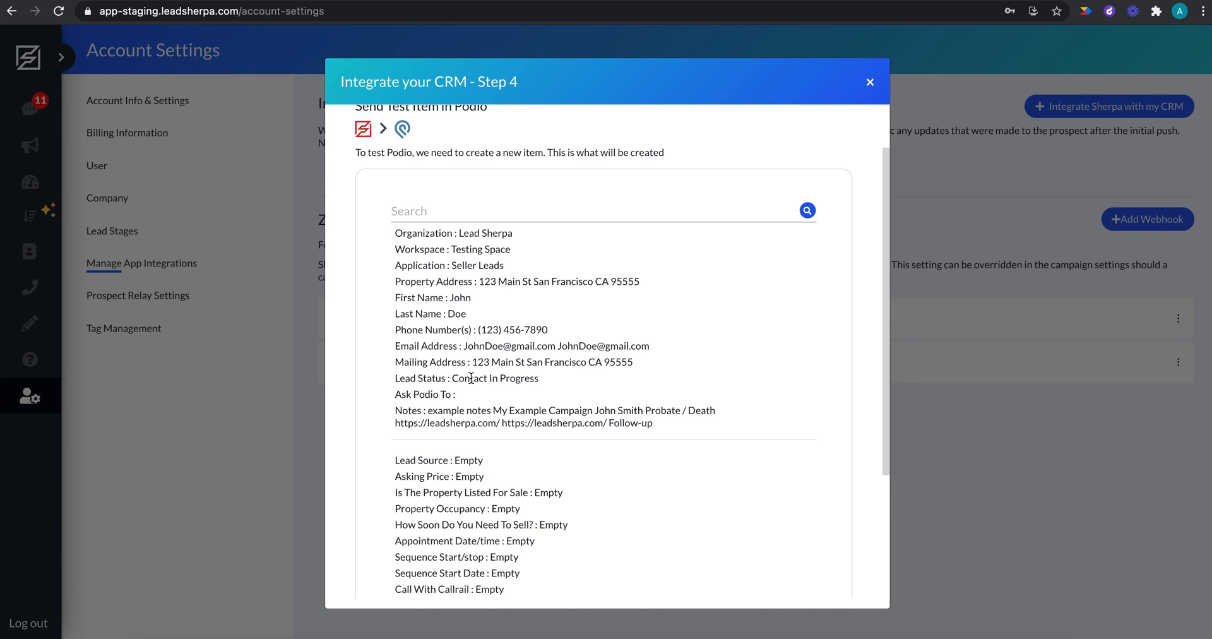
scroll("down", 3)
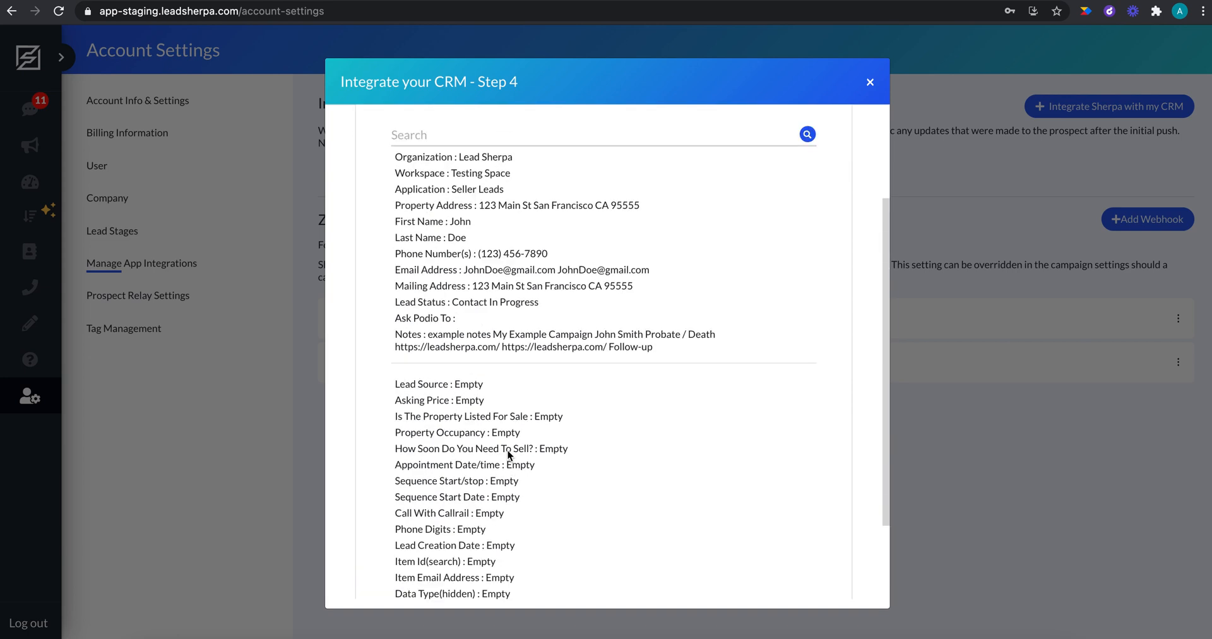
scroll("down", 3)
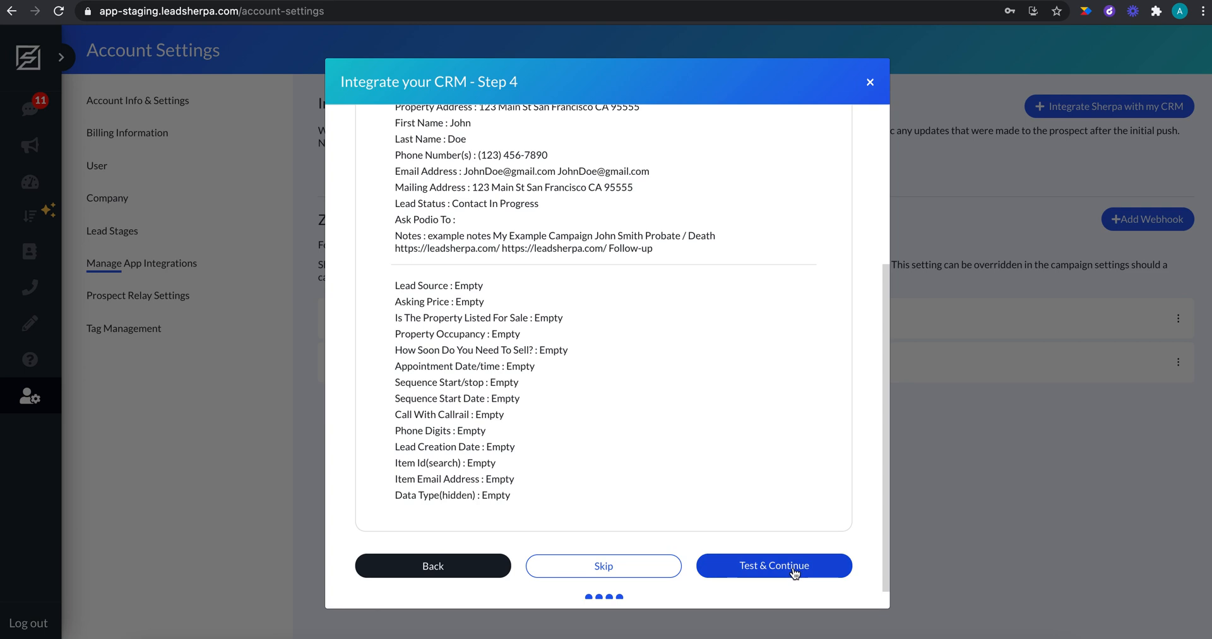
left_click(772, 564)
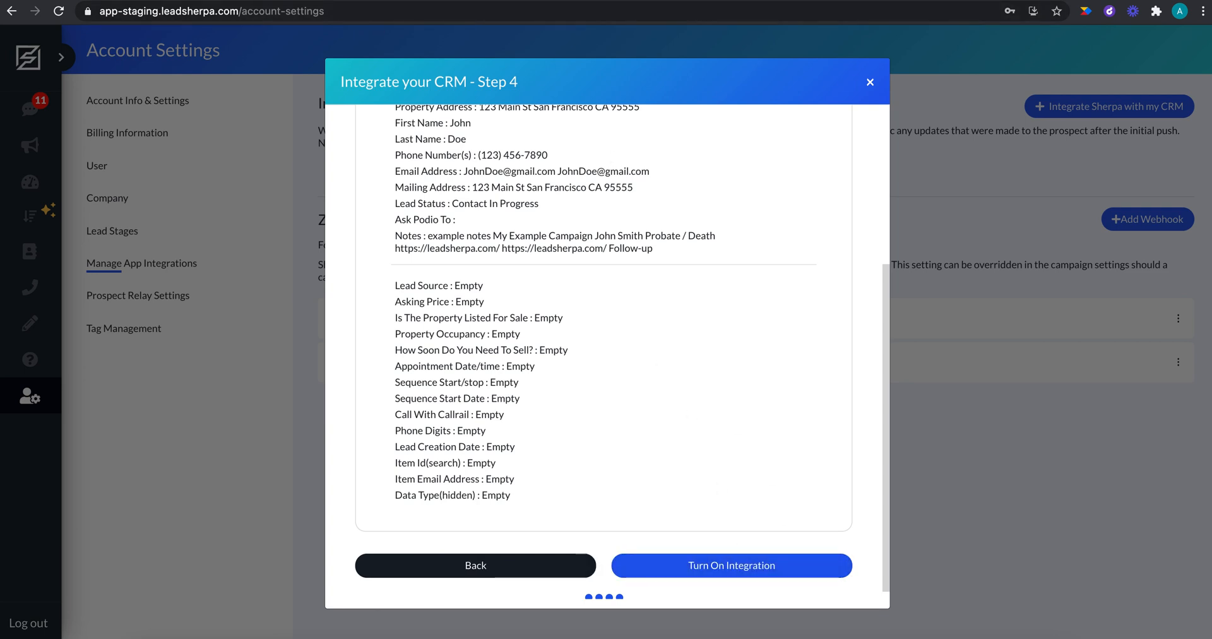
left_click(729, 565)
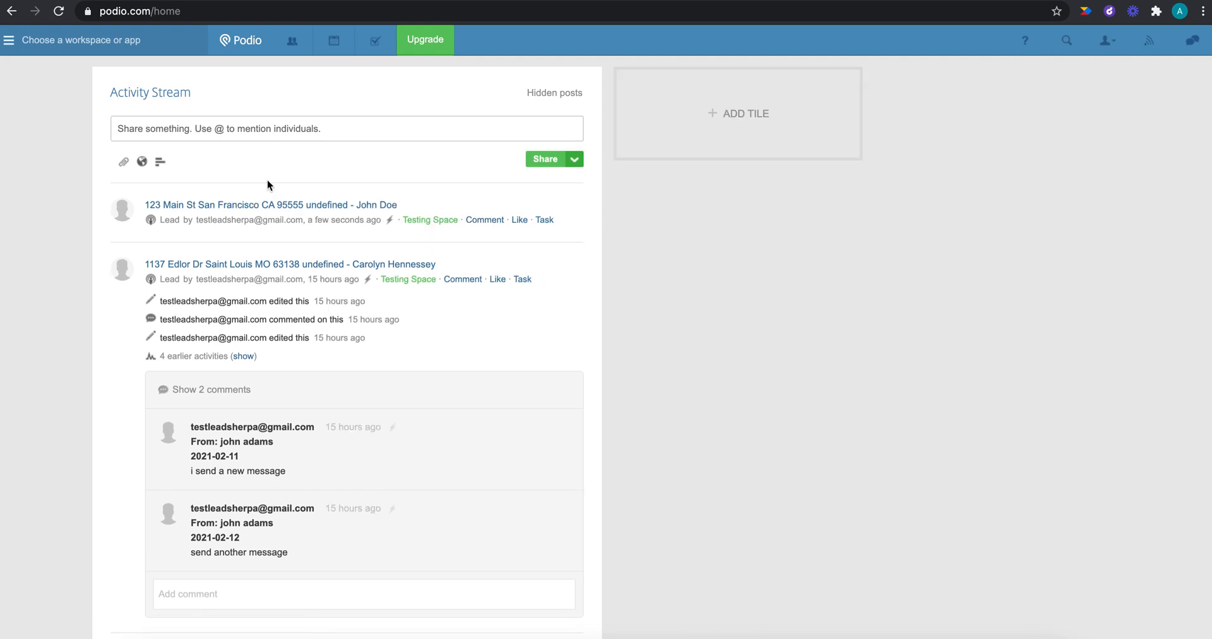
mouse_move(252, 199)
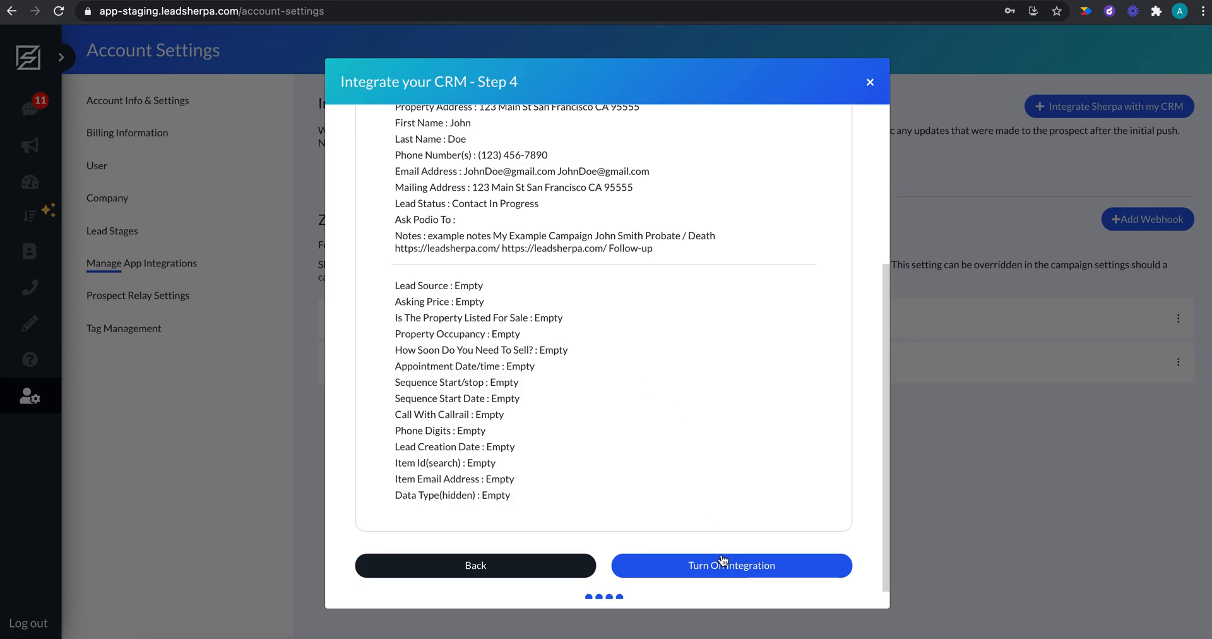
Open the 123 Main St – John Doe lead from Podio's Activity Stream
left_click(730, 564)
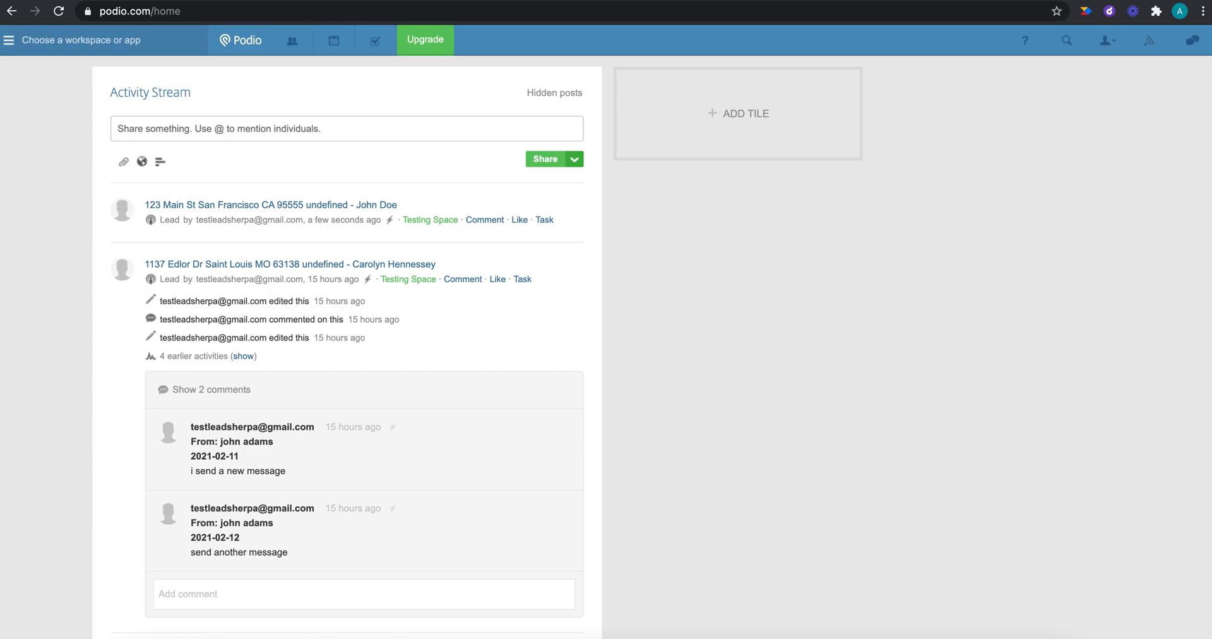
left_click(271, 205)
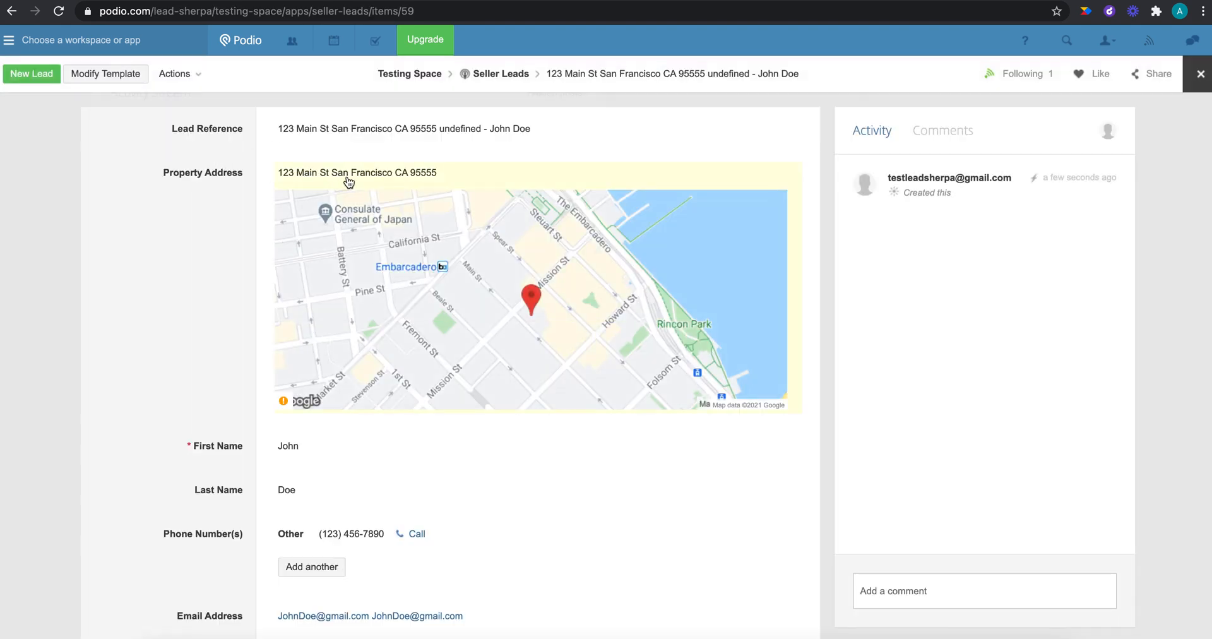
Scroll through the John Doe lead's Notes showing campaign, agent, tags and links
scroll("down", 3)
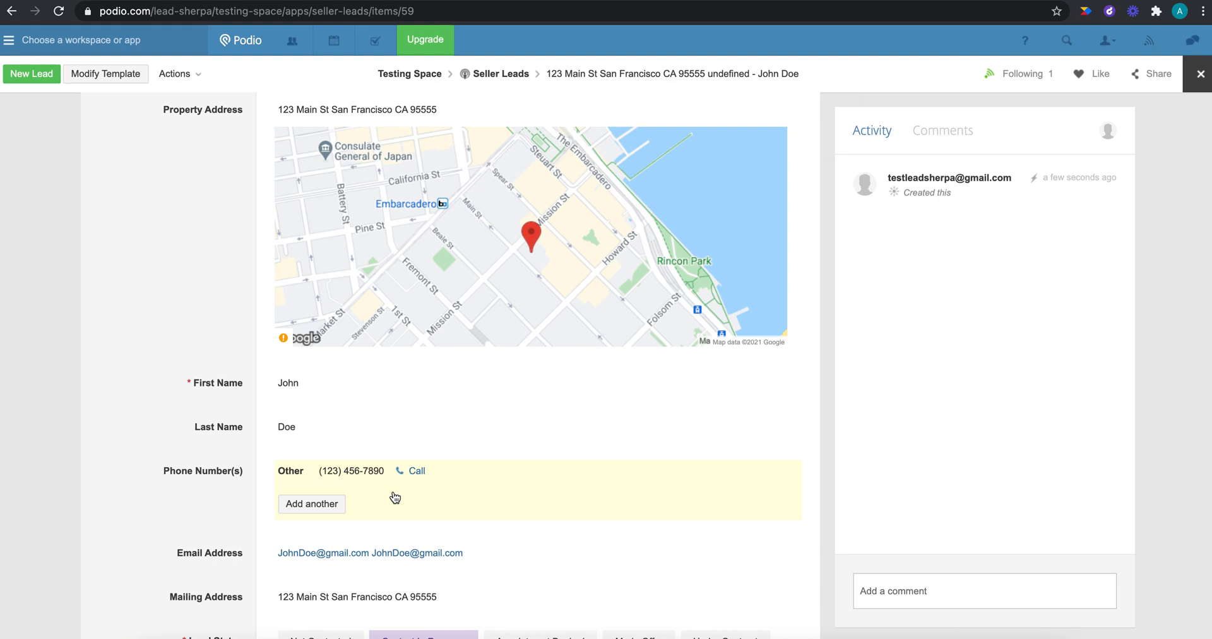
scroll("down", 3)
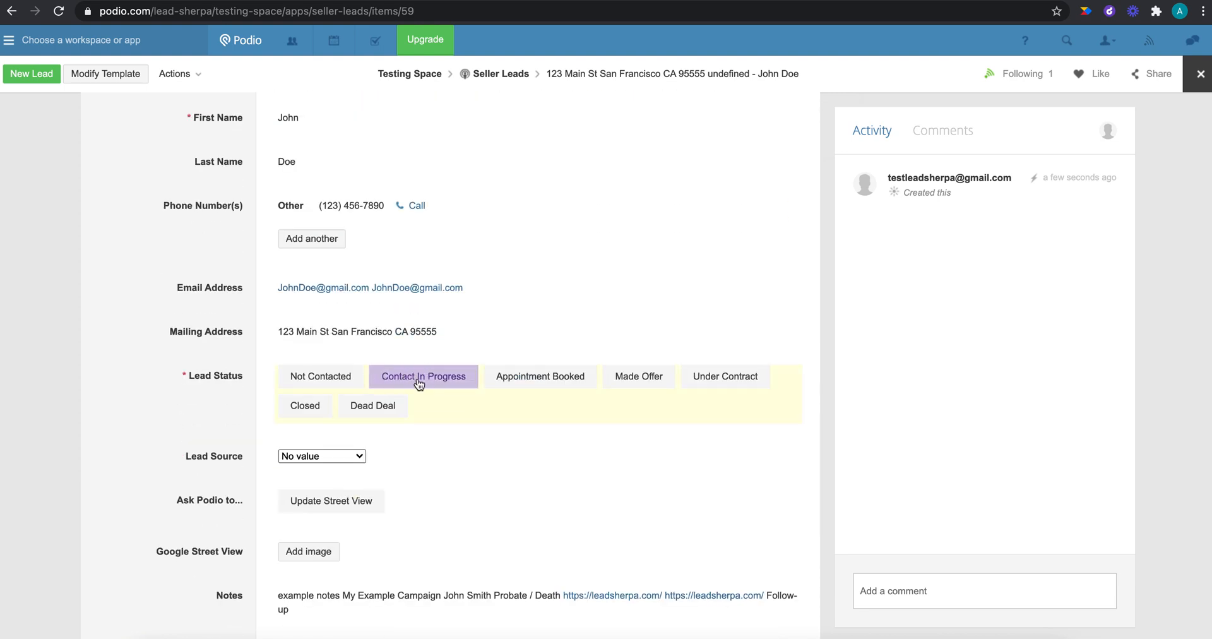
scroll("down", 3)
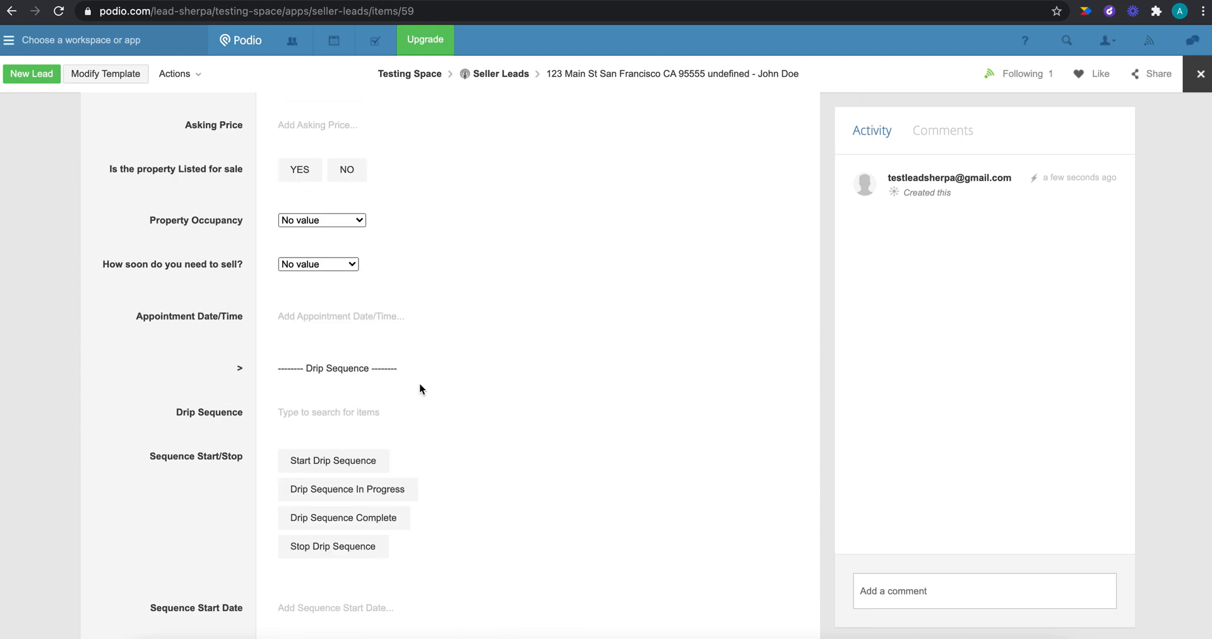
scroll("up", 3)
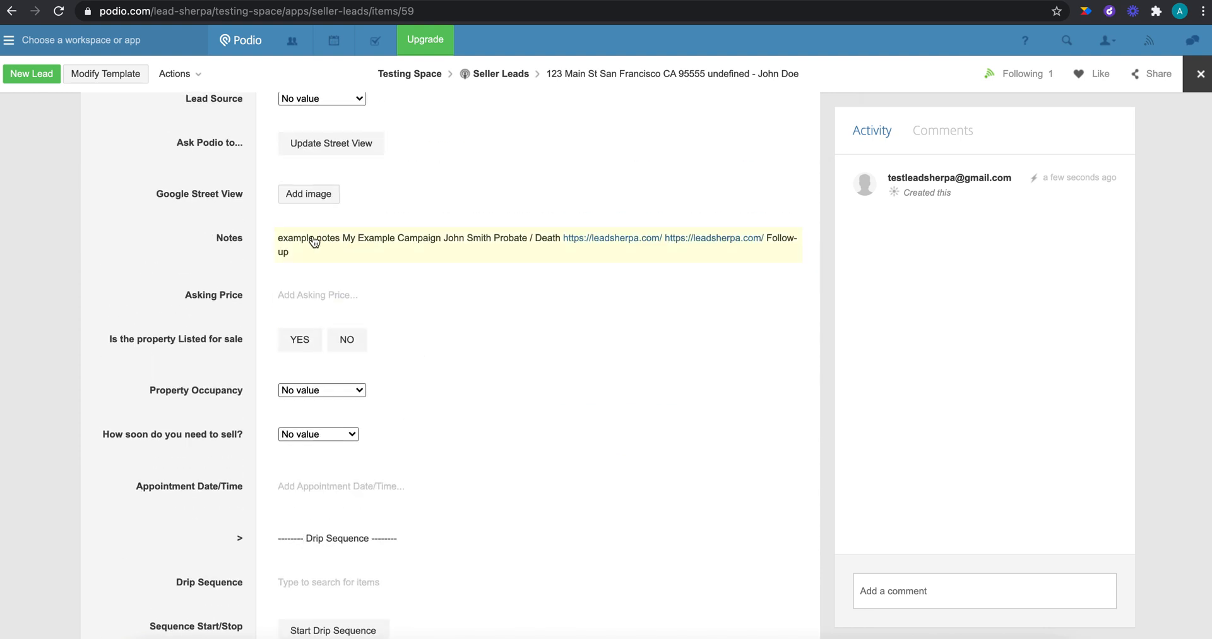
mouse_move(351, 238)
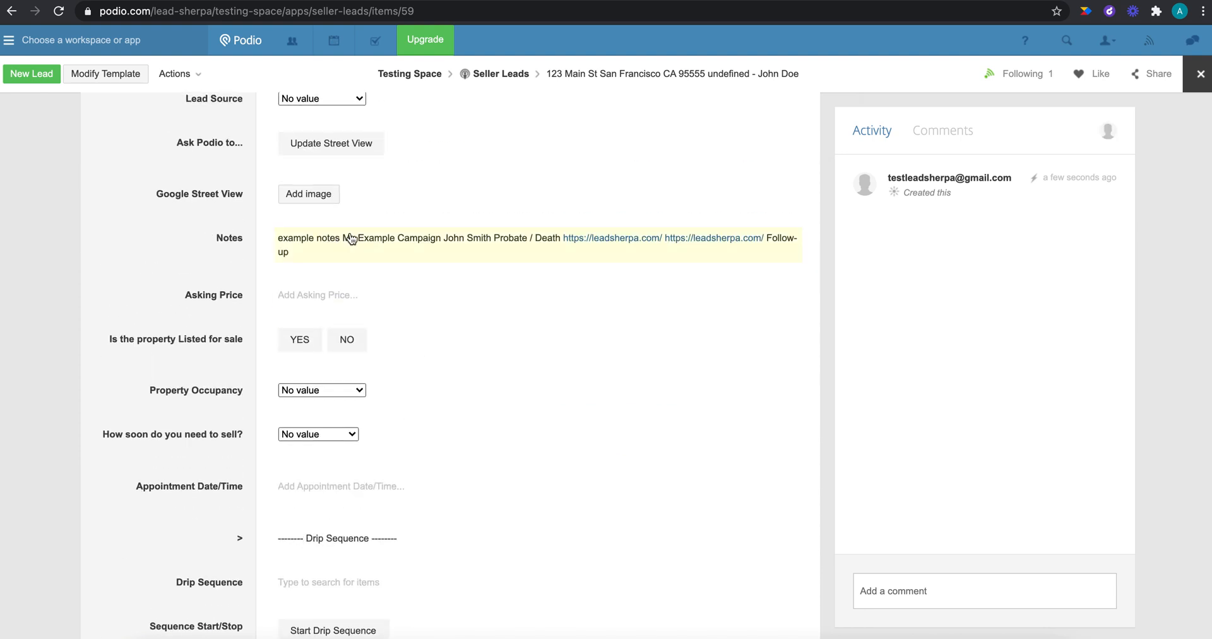
mouse_move(452, 244)
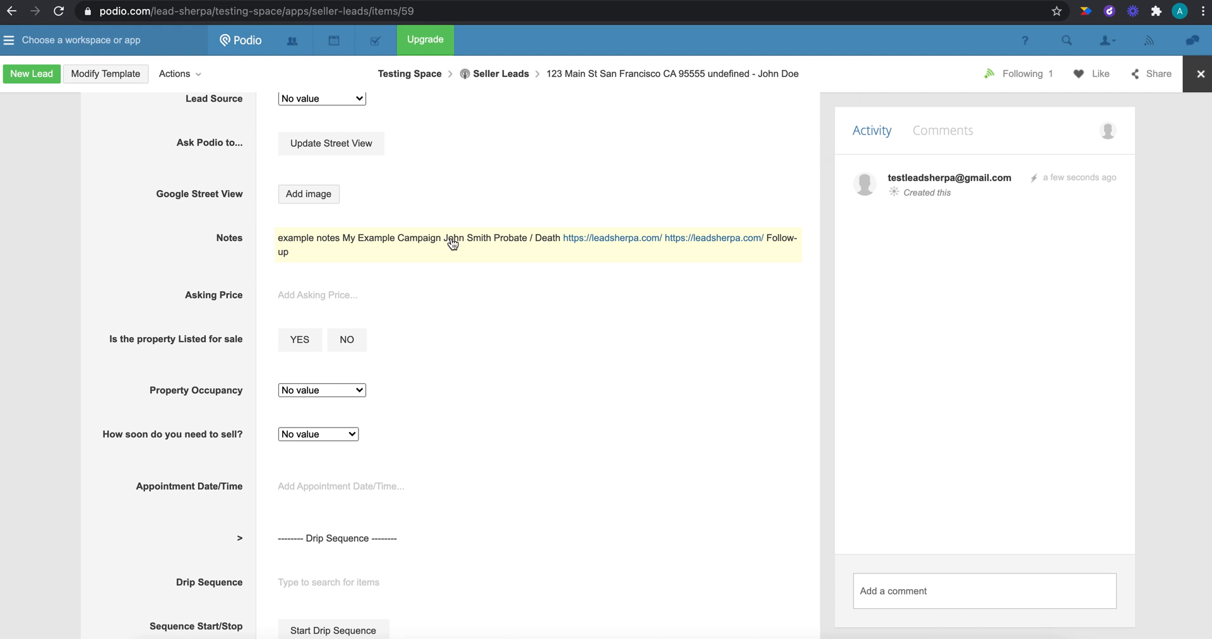
mouse_move(499, 246)
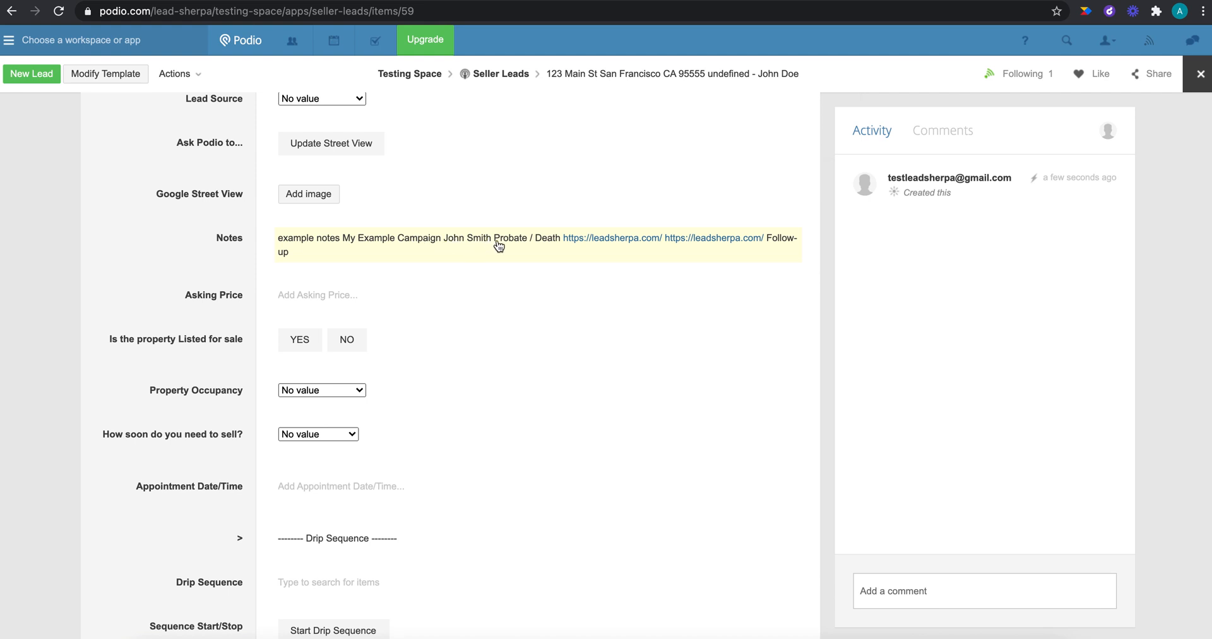
mouse_move(464, 229)
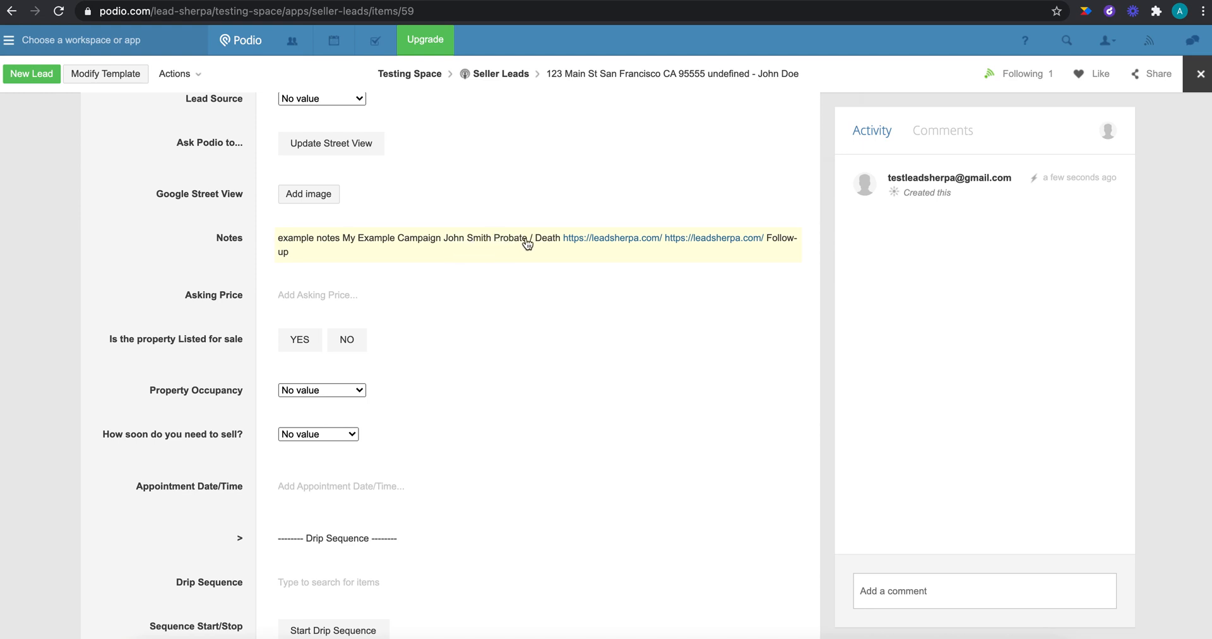
mouse_move(585, 243)
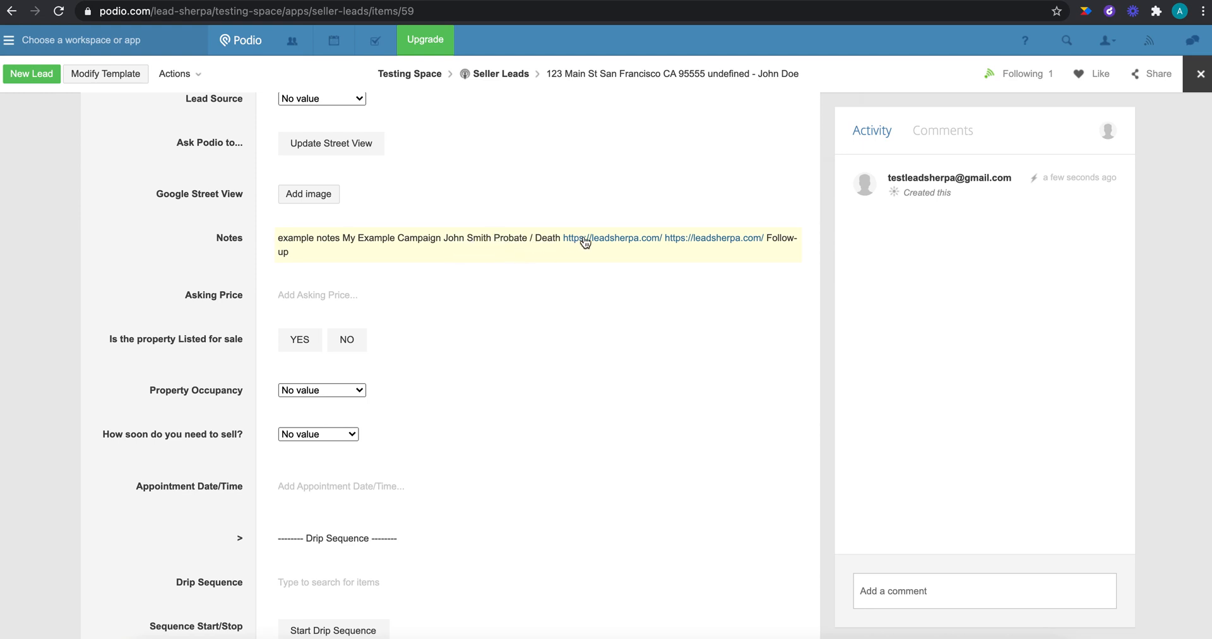
mouse_move(515, 241)
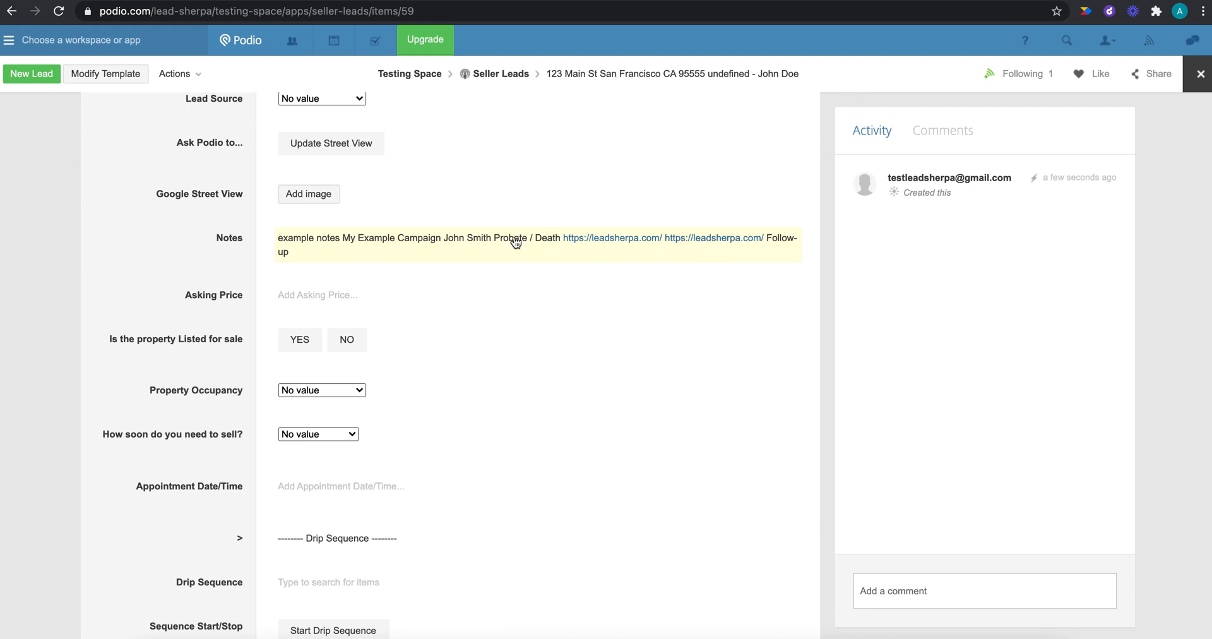
mouse_move(564, 271)
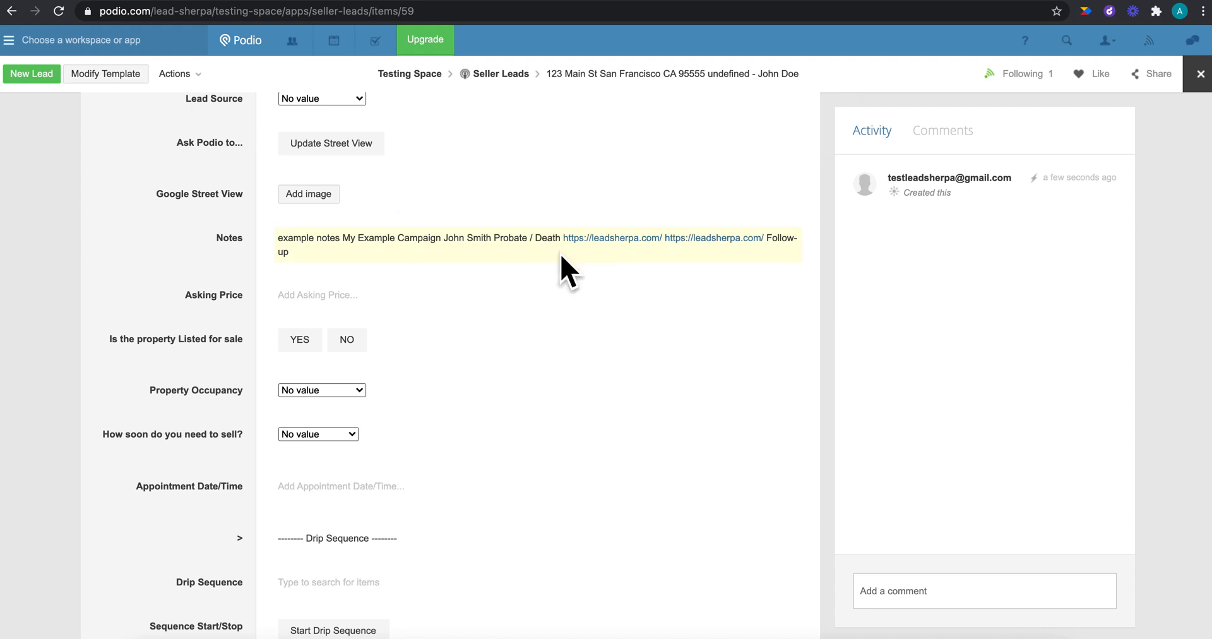
scroll("up", 3)
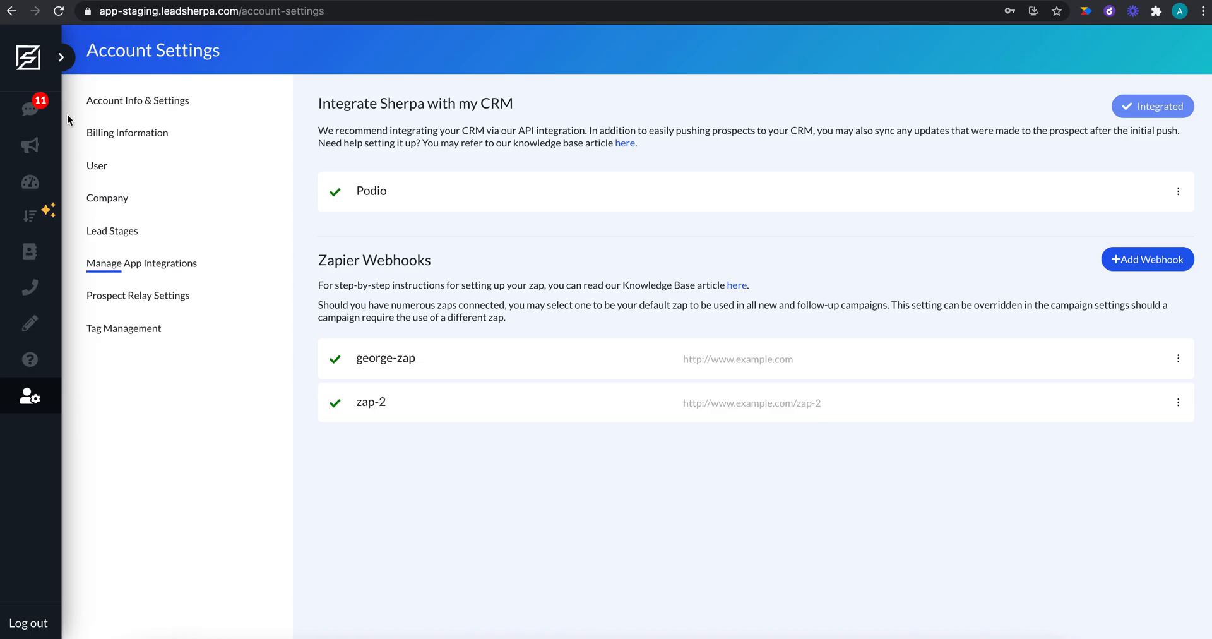
left_click(29, 109)
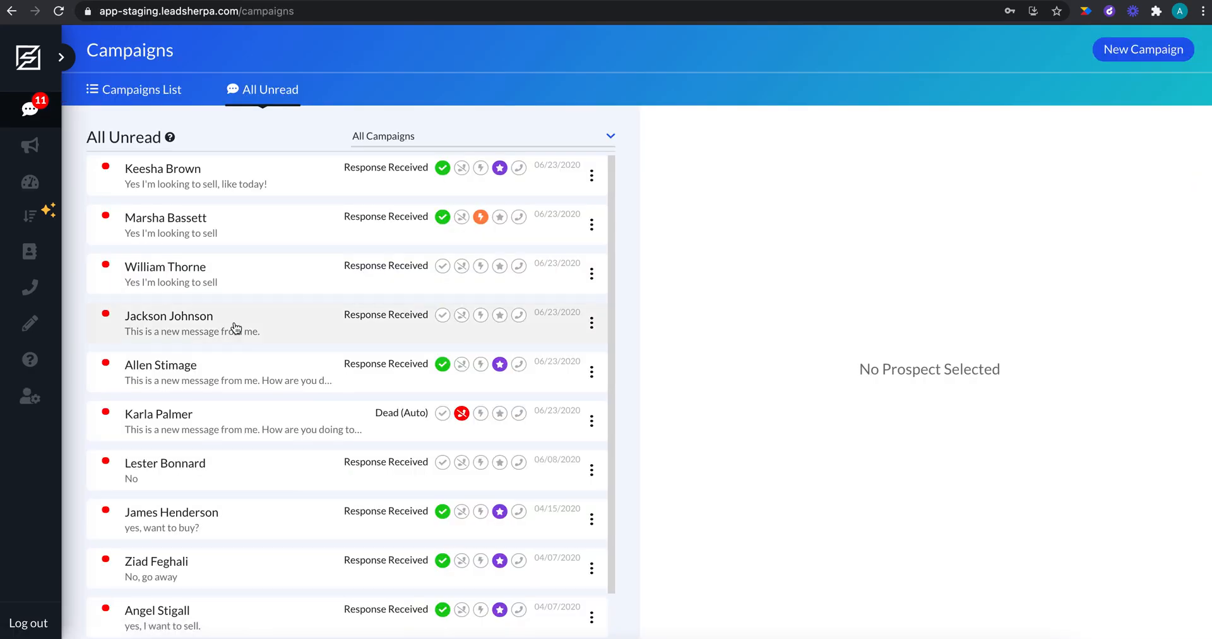
left_click(165, 266)
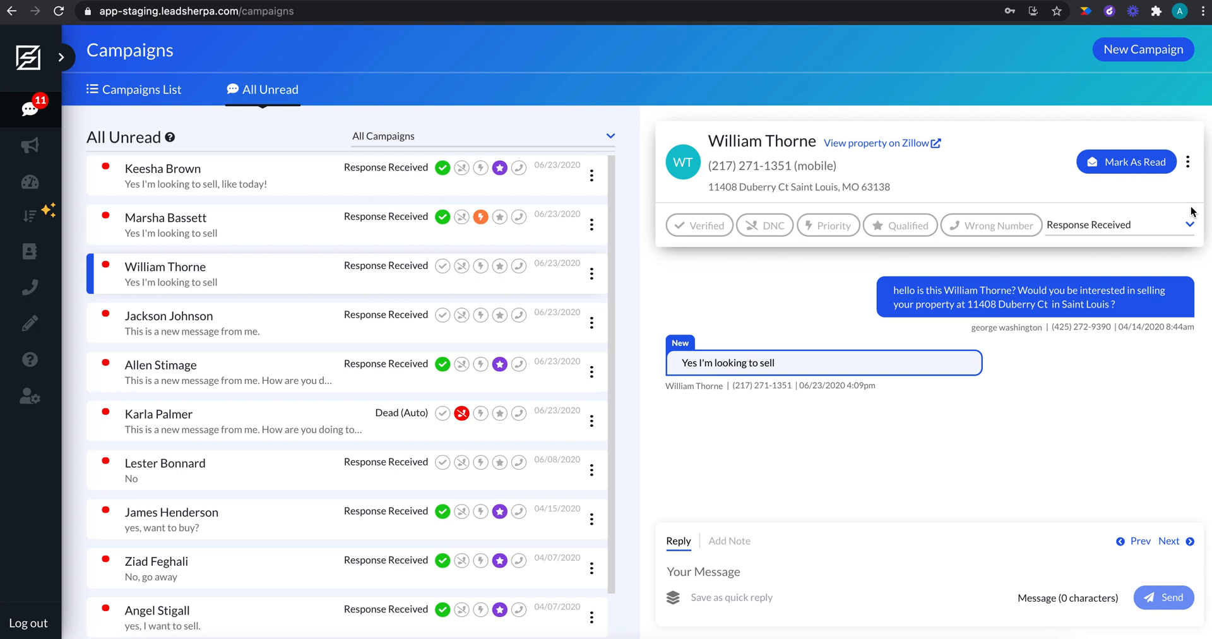
mouse_move(884, 231)
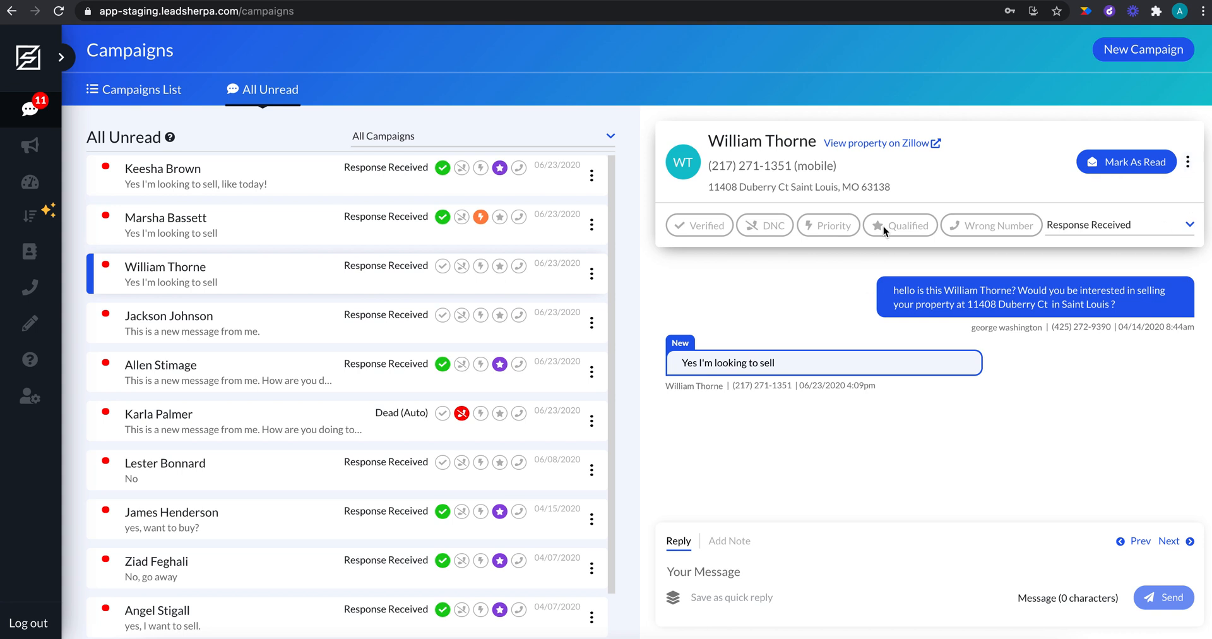
mouse_move(1188, 161)
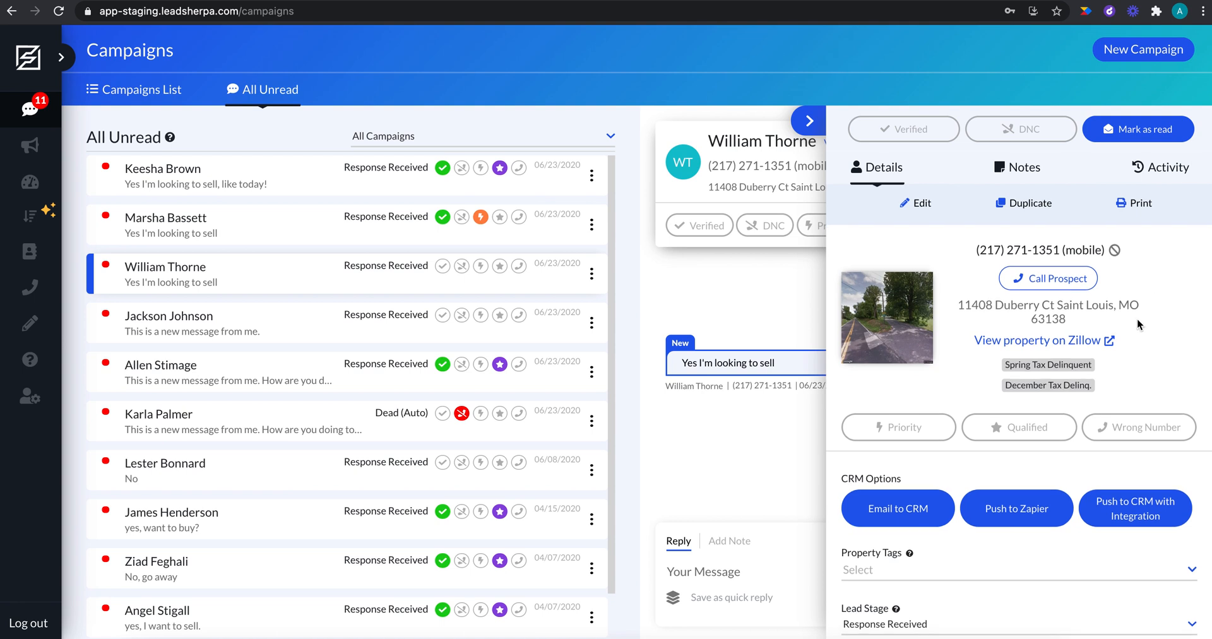
left_click(1134, 507)
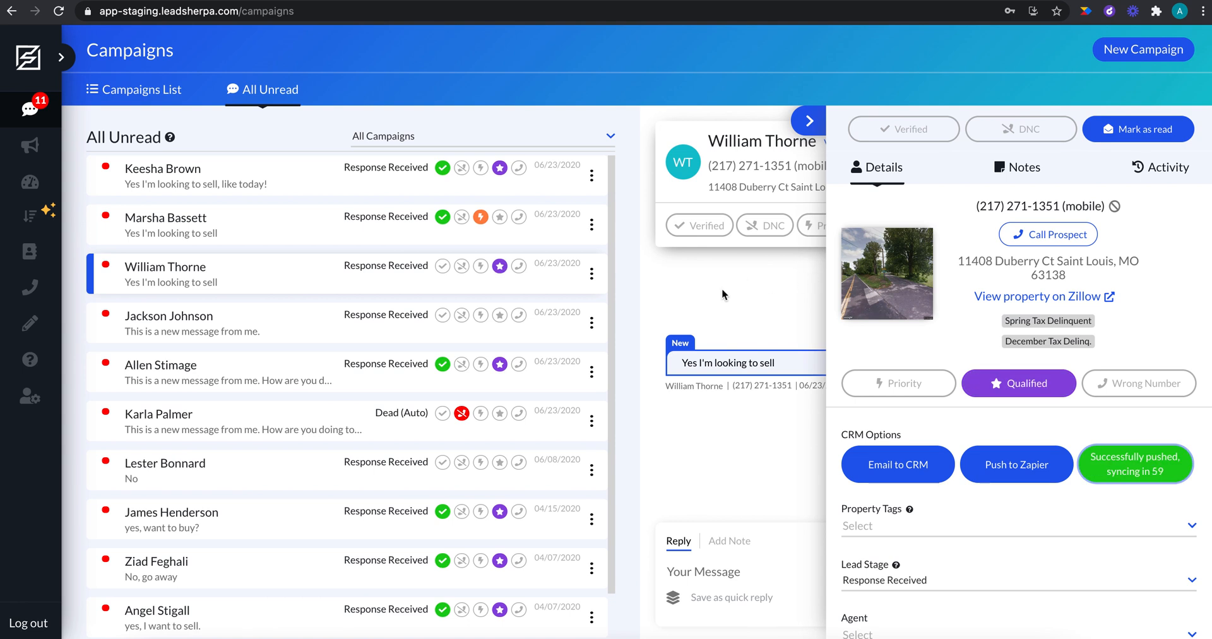
mouse_move(799, 172)
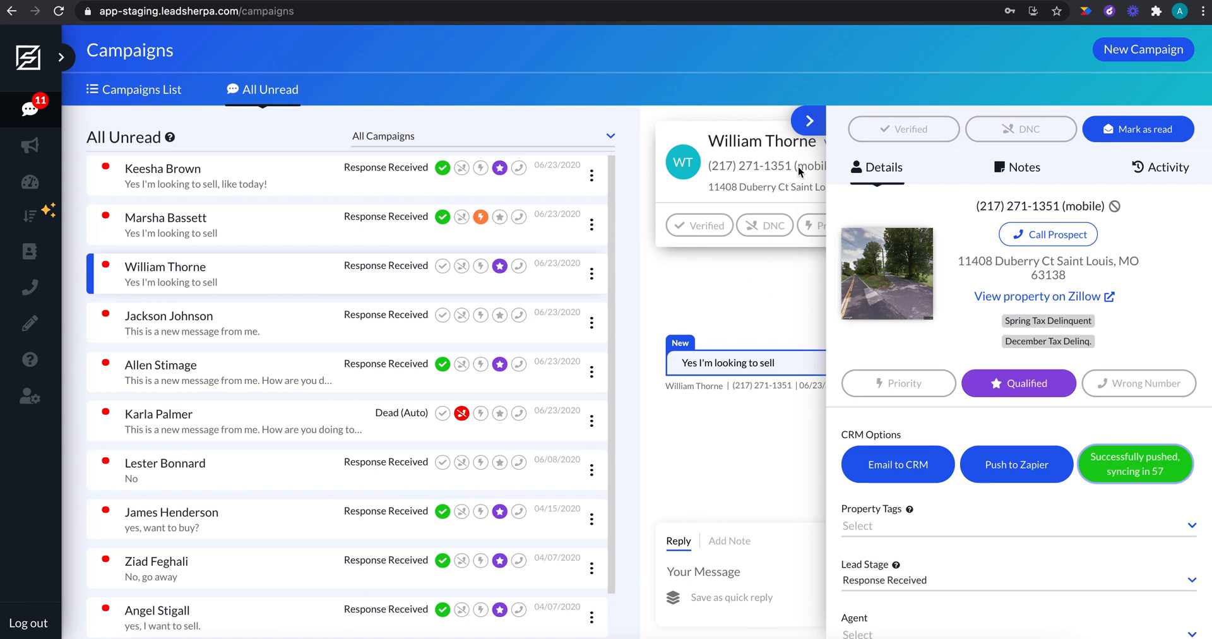
mouse_move(718, 384)
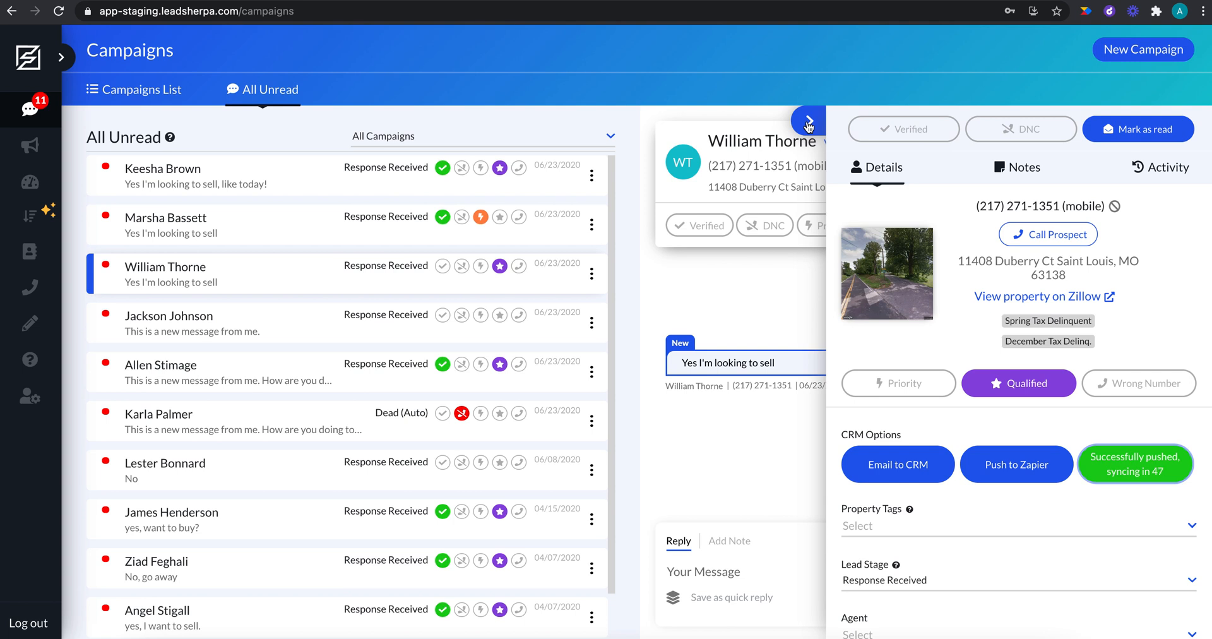
left_click(809, 121)
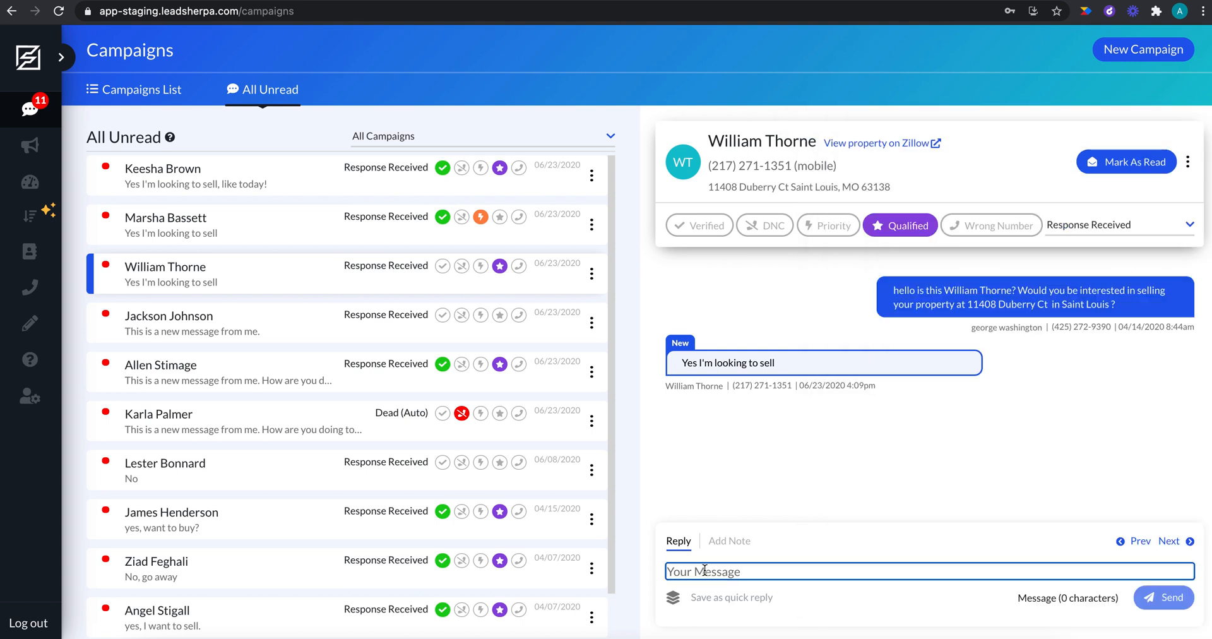
type("this is a new t")
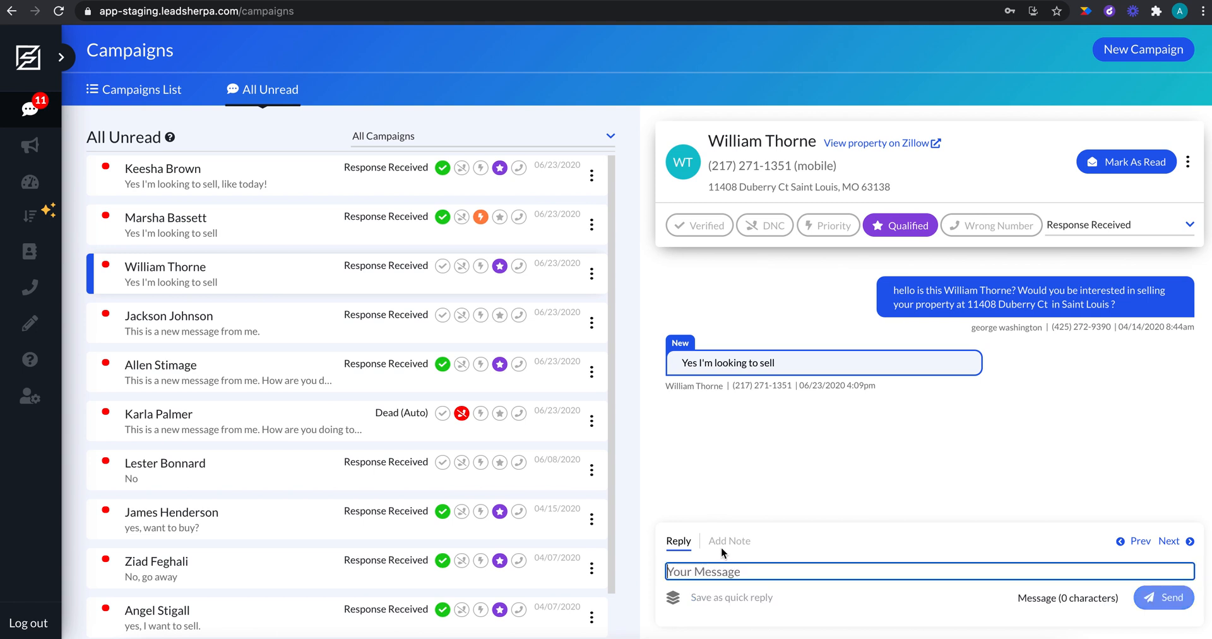
left_click(729, 540)
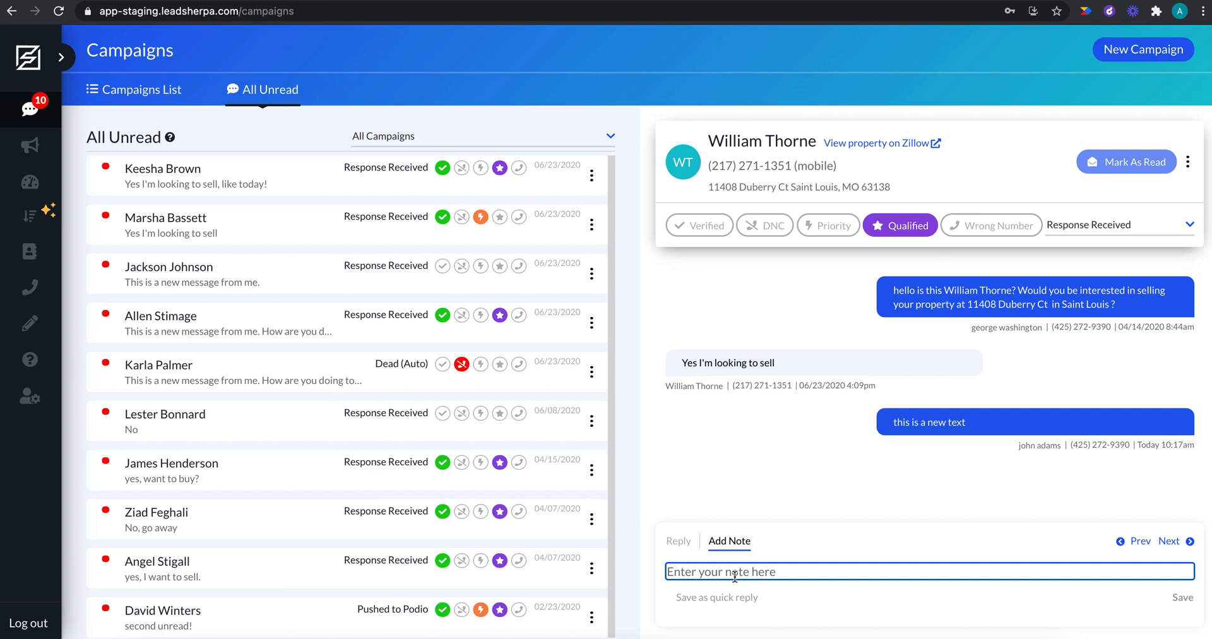
type("follow up")
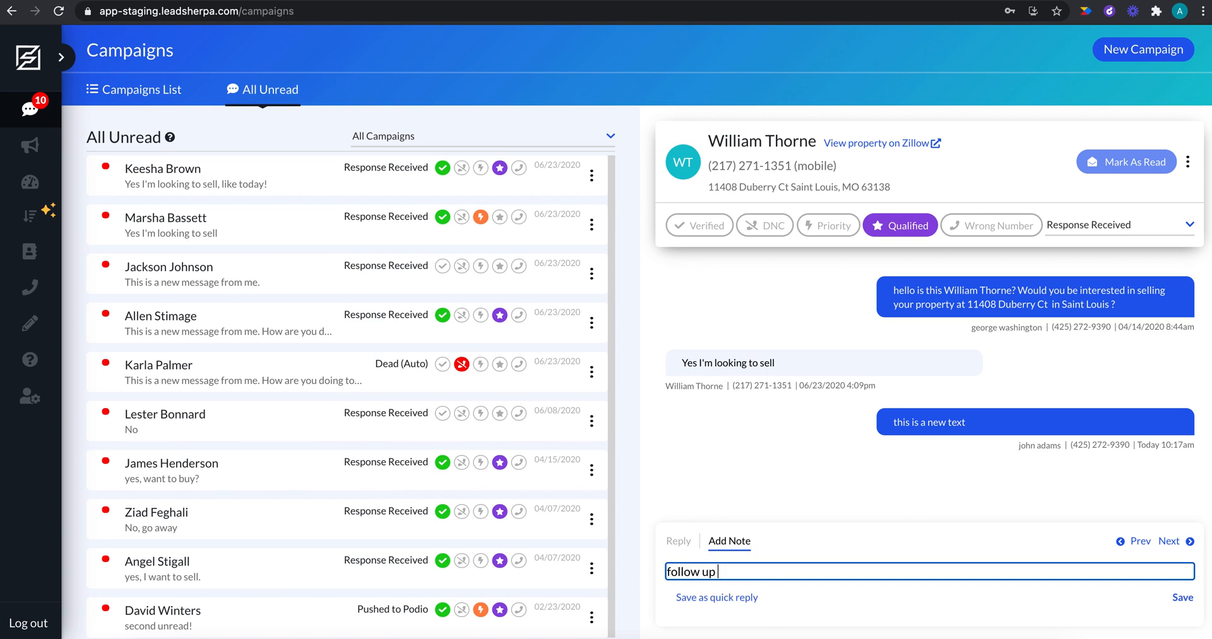
type("next we")
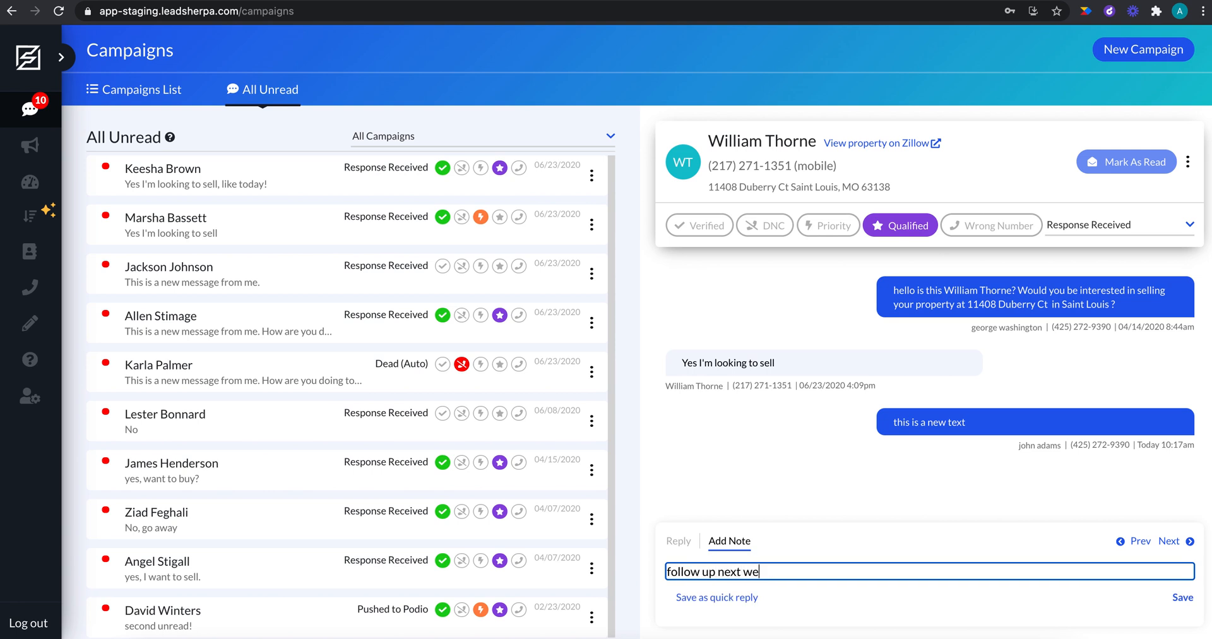
left_click(1181, 596)
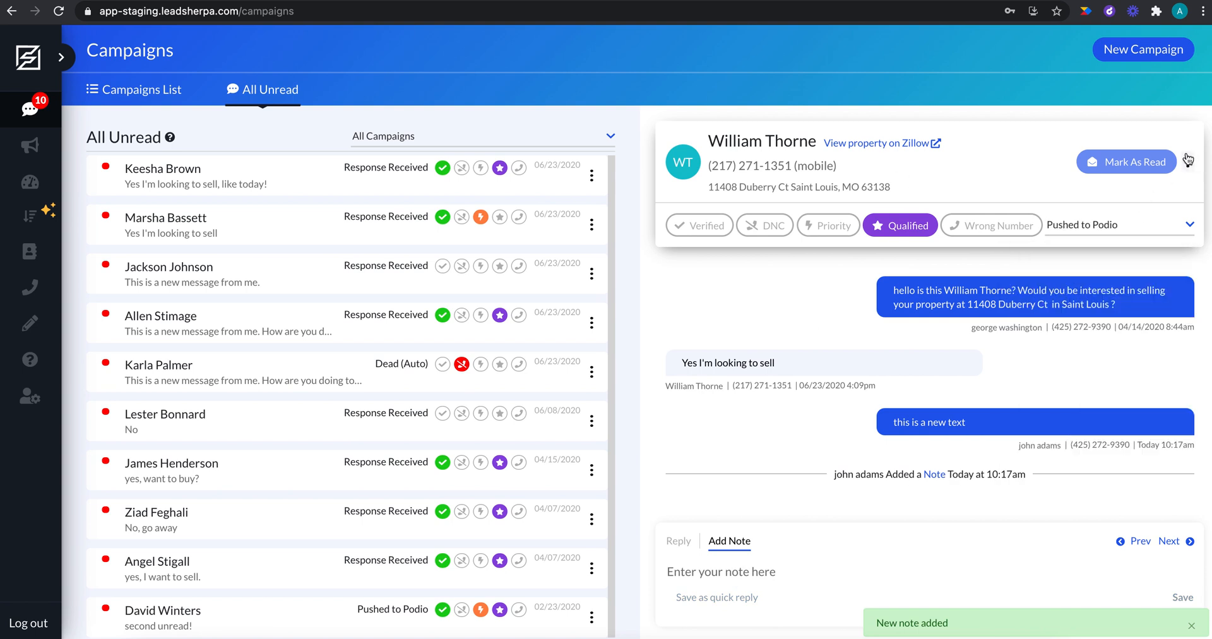
left_click(809, 120)
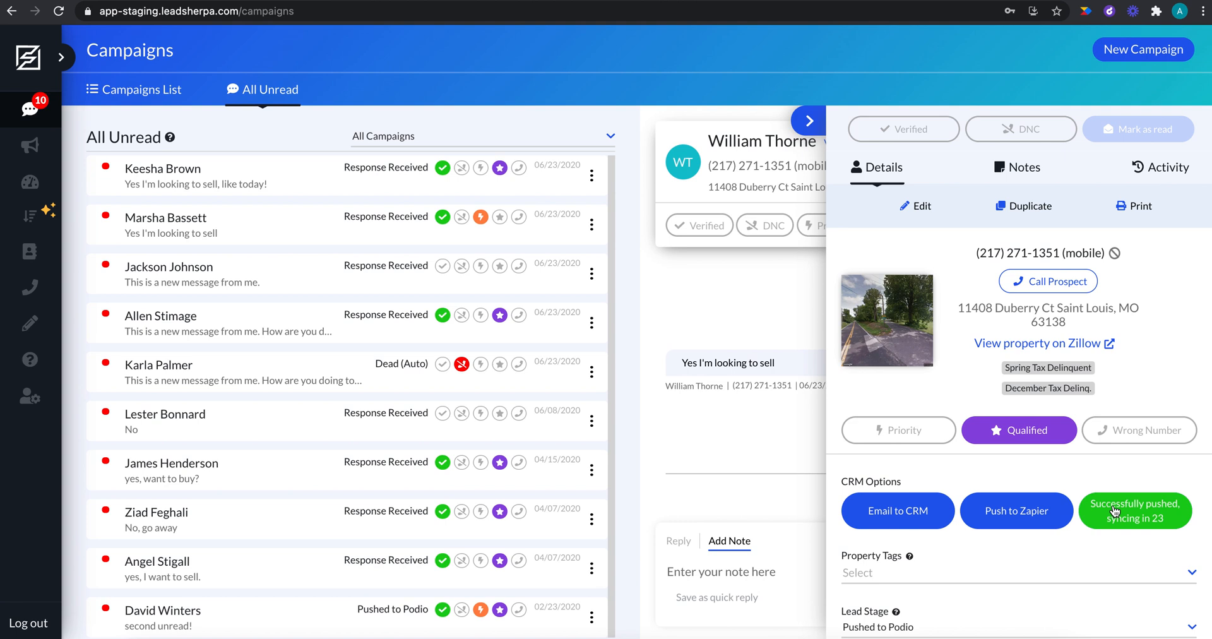
mouse_move(860, 326)
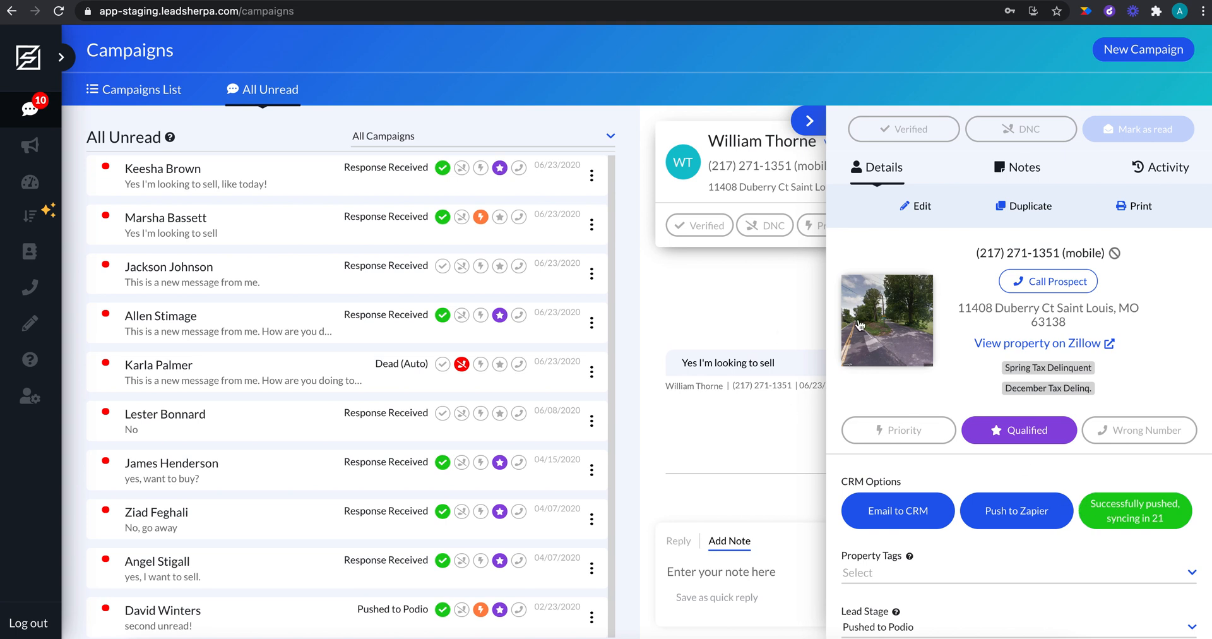
left_click(808, 120)
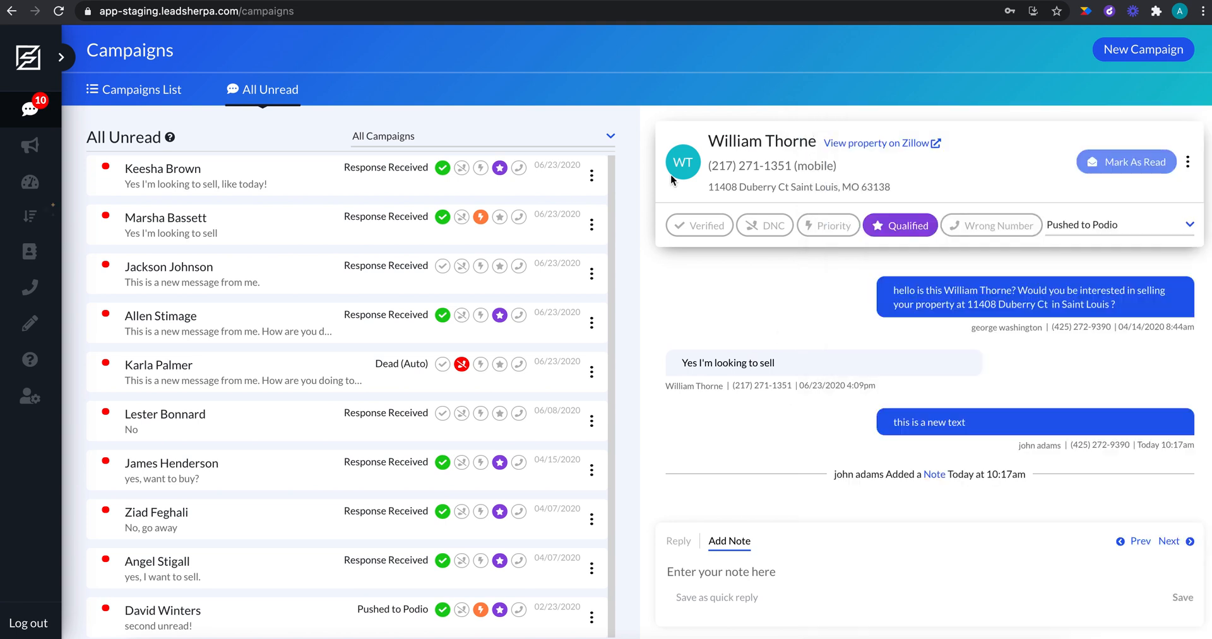
mouse_move(663, 237)
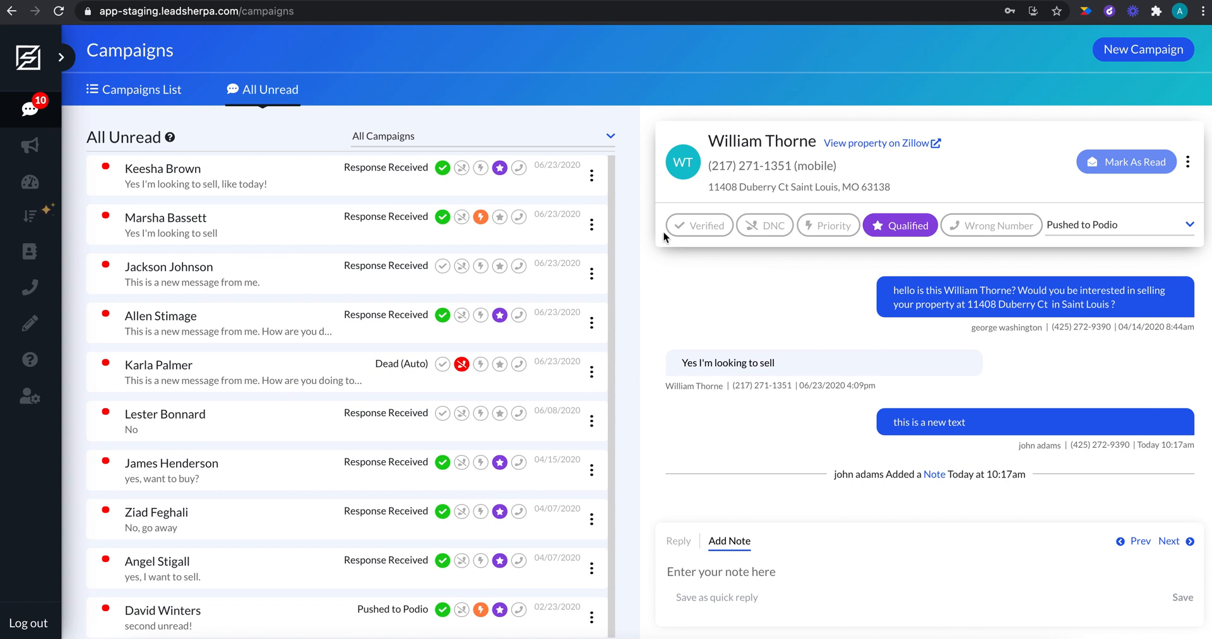
mouse_move(31, 253)
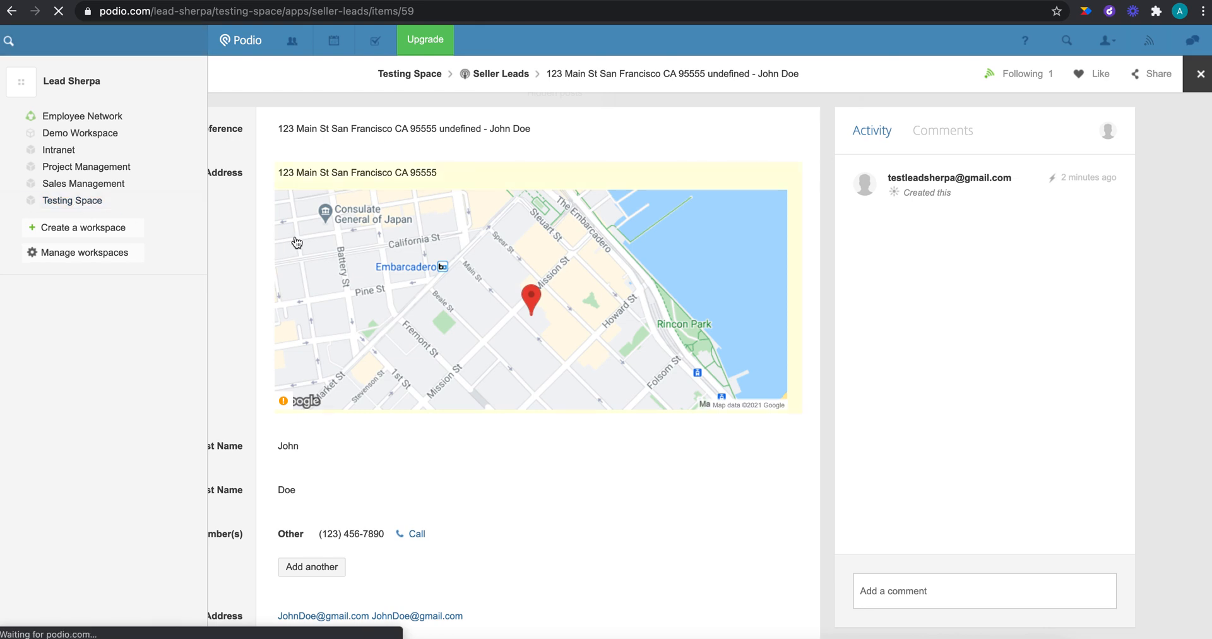
left_click(72, 200)
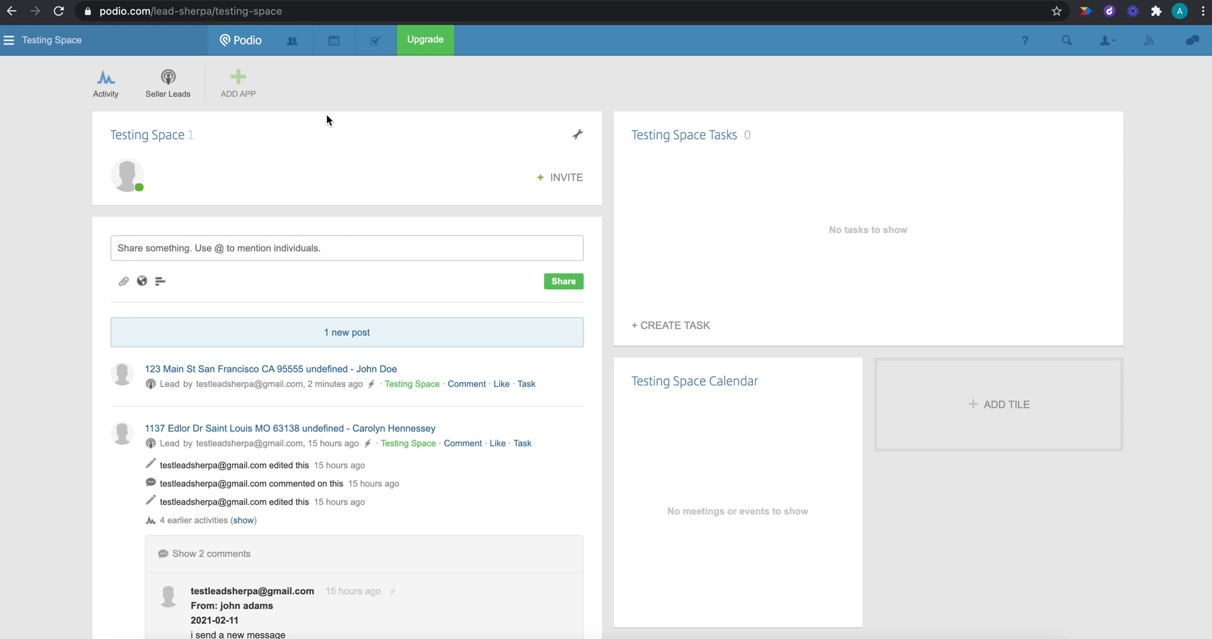
left_click(346, 332)
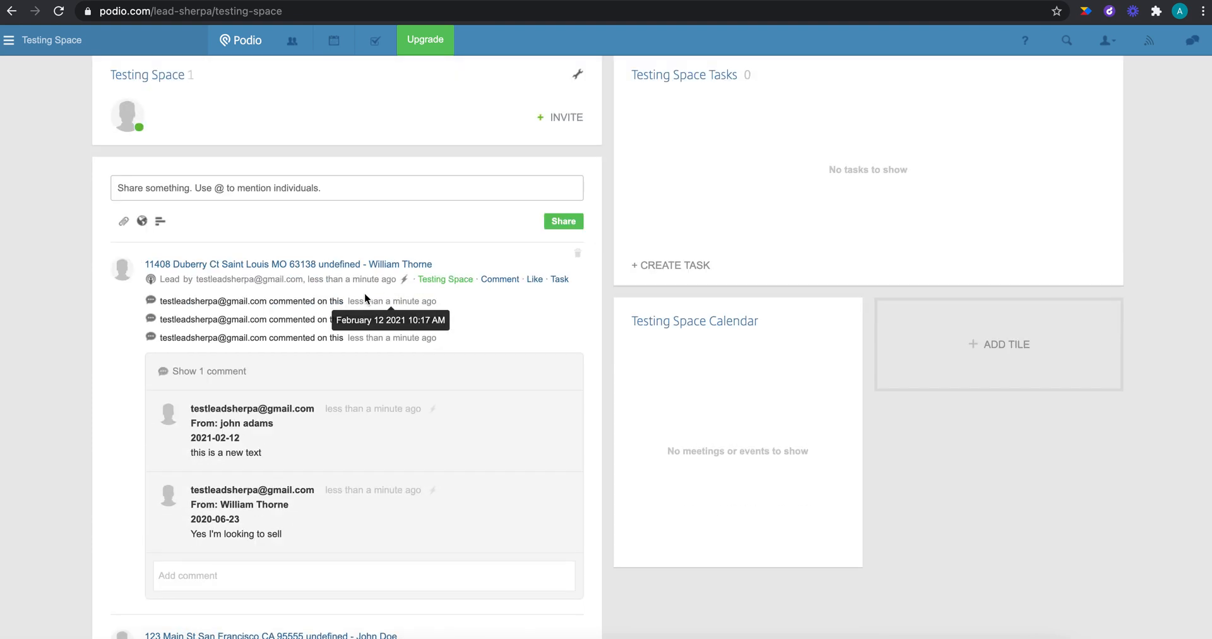
mouse_move(324, 269)
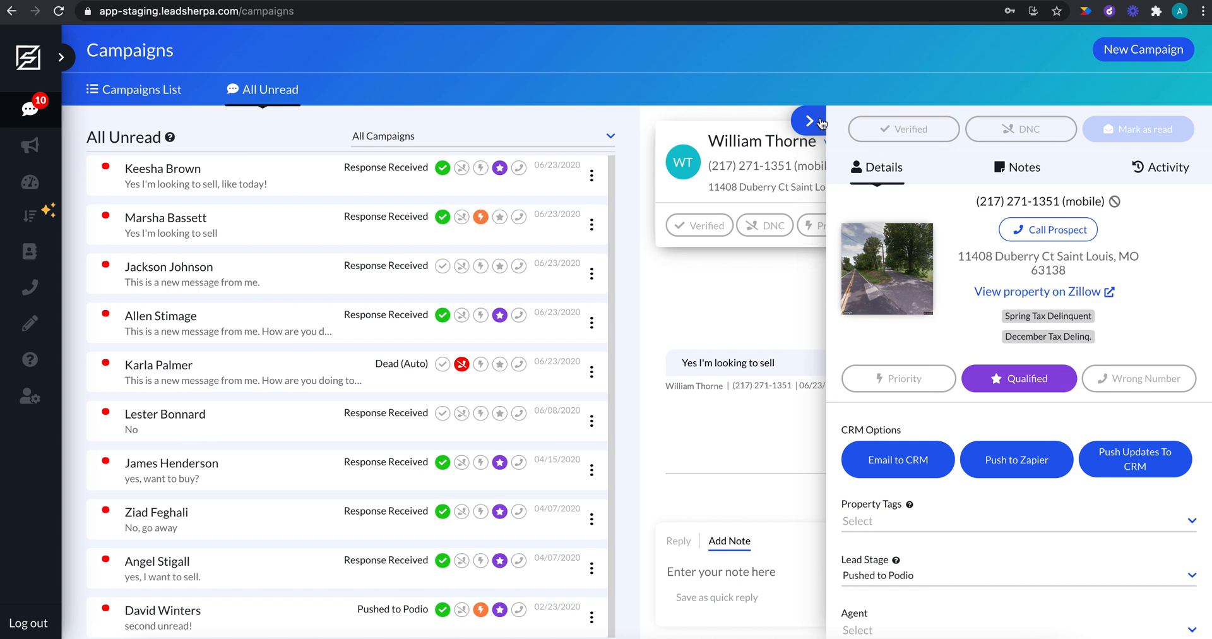
left_click(809, 121)
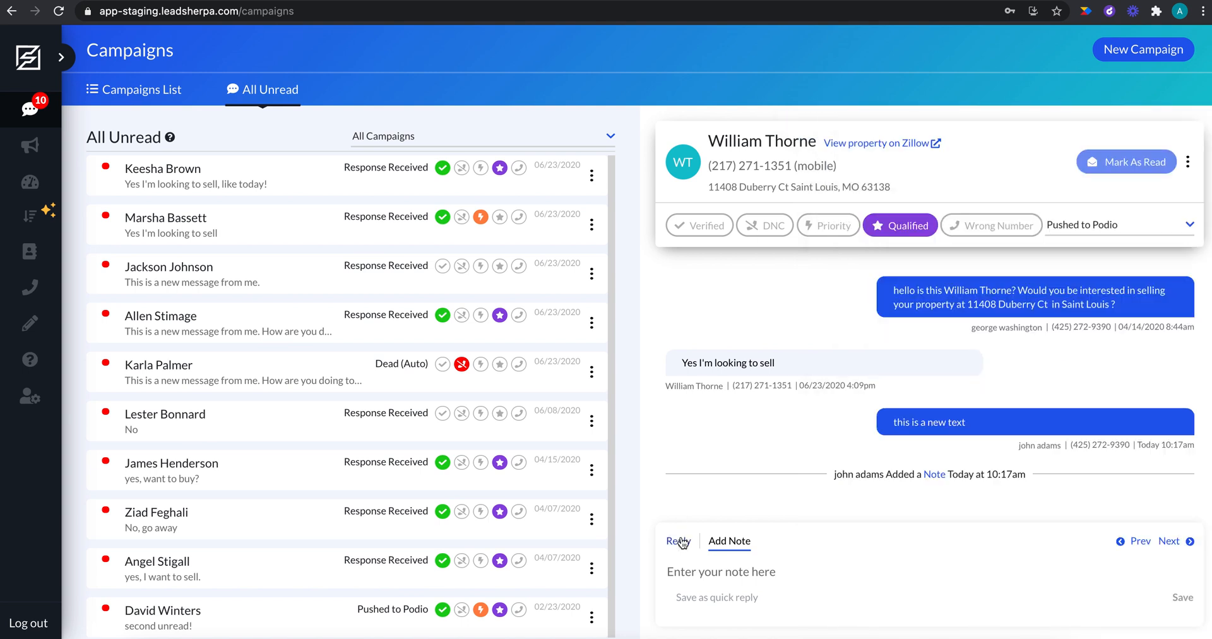
left_click(677, 540)
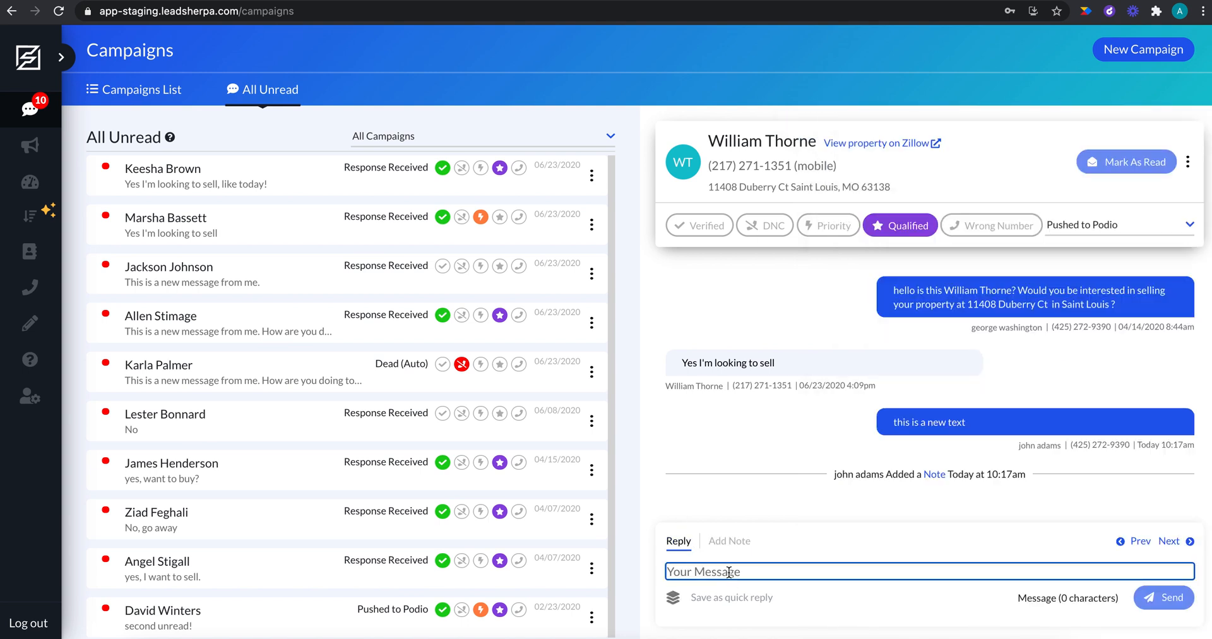
type("this is another new message")
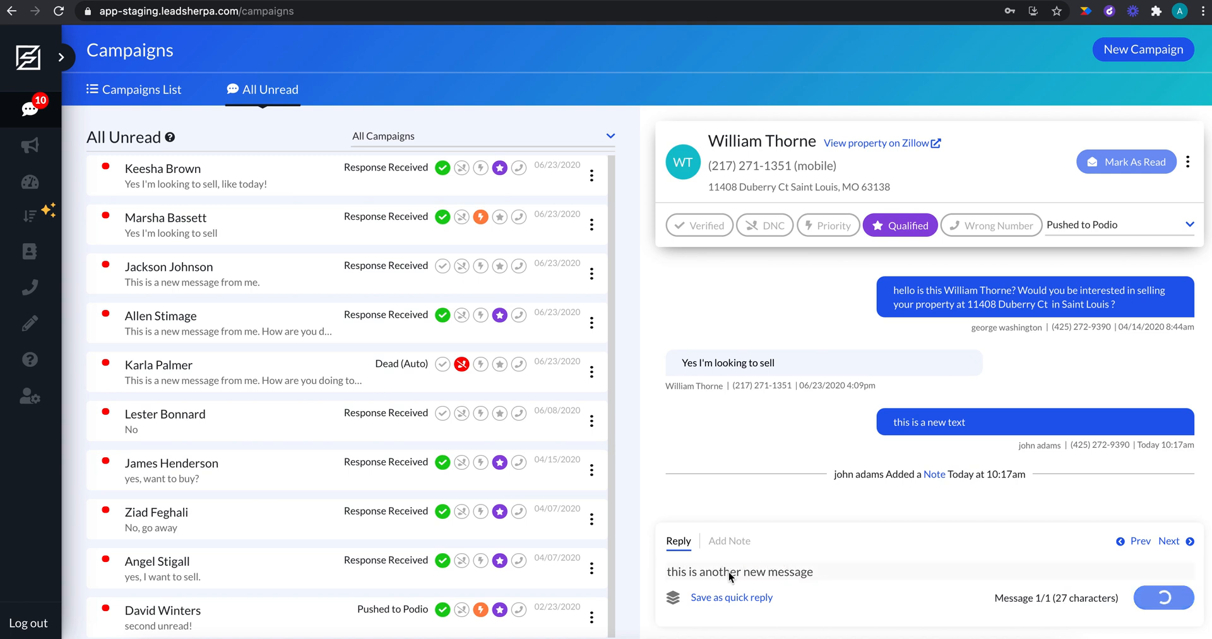
left_click(1163, 596)
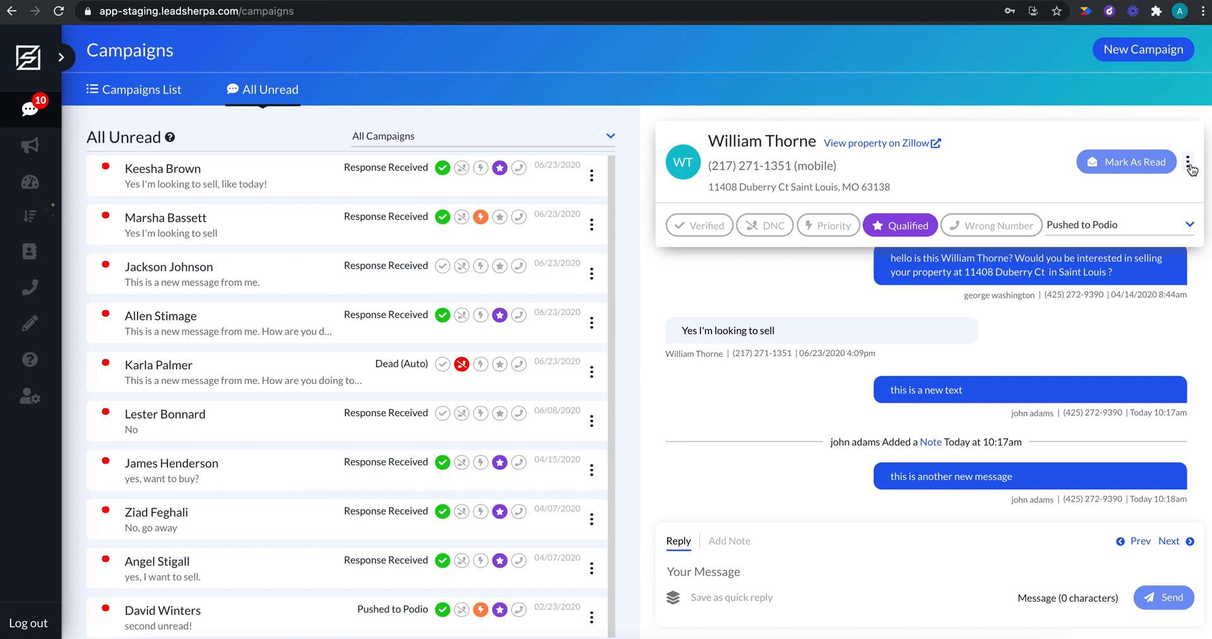
left_click(1192, 166)
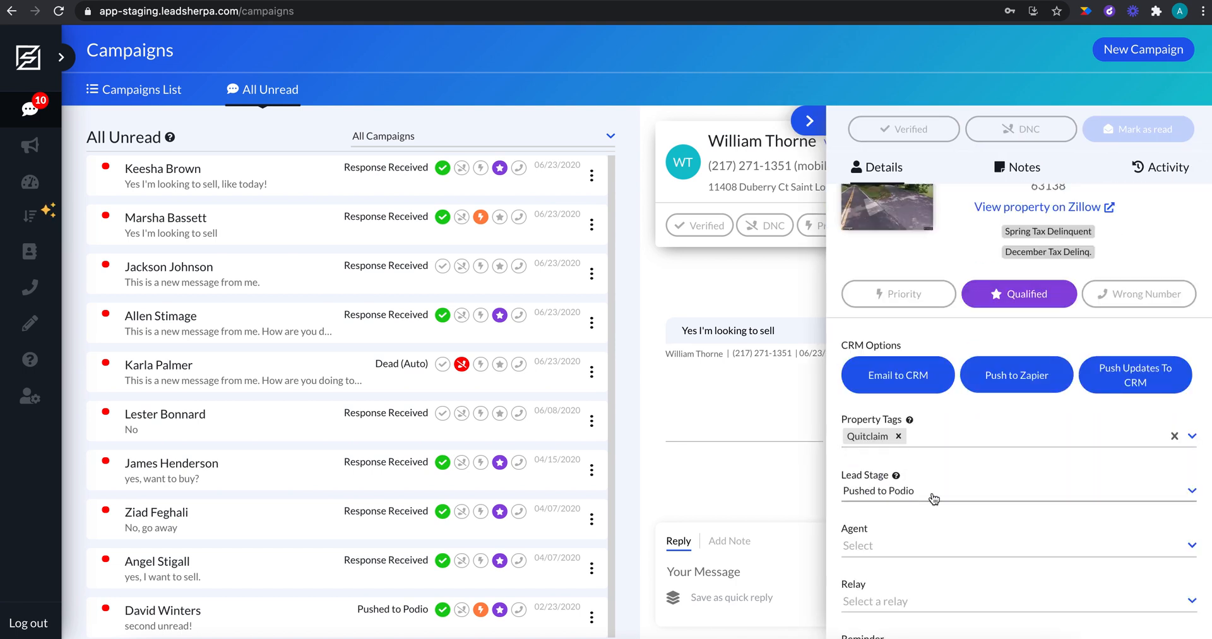
left_click(1016, 491)
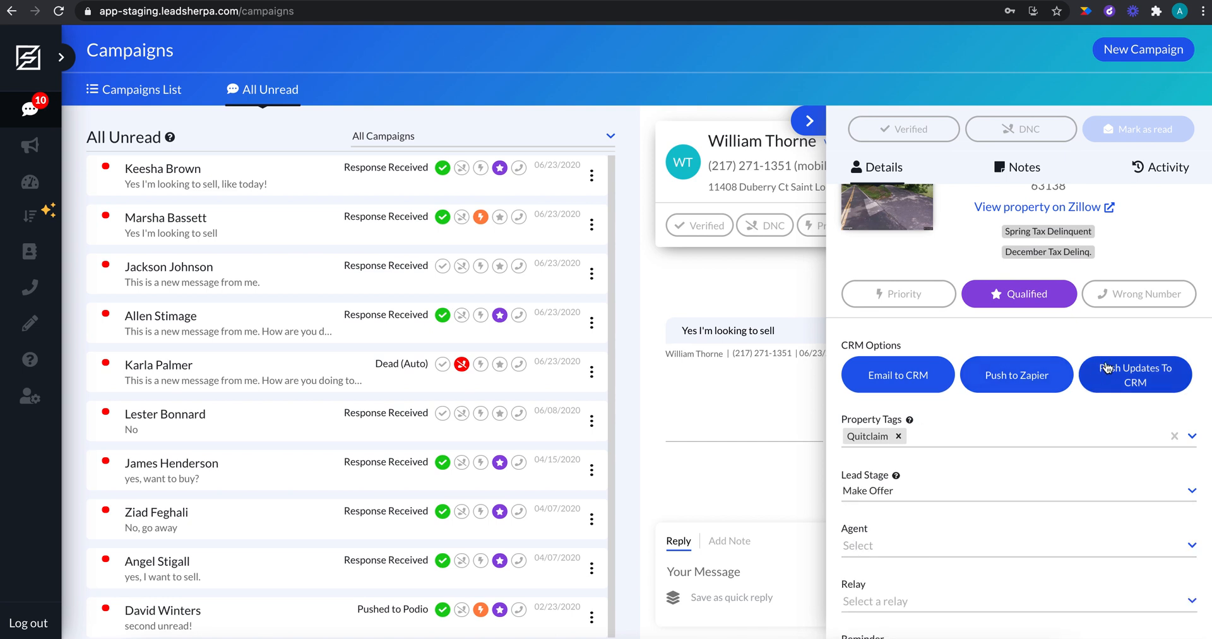
left_click(1135, 374)
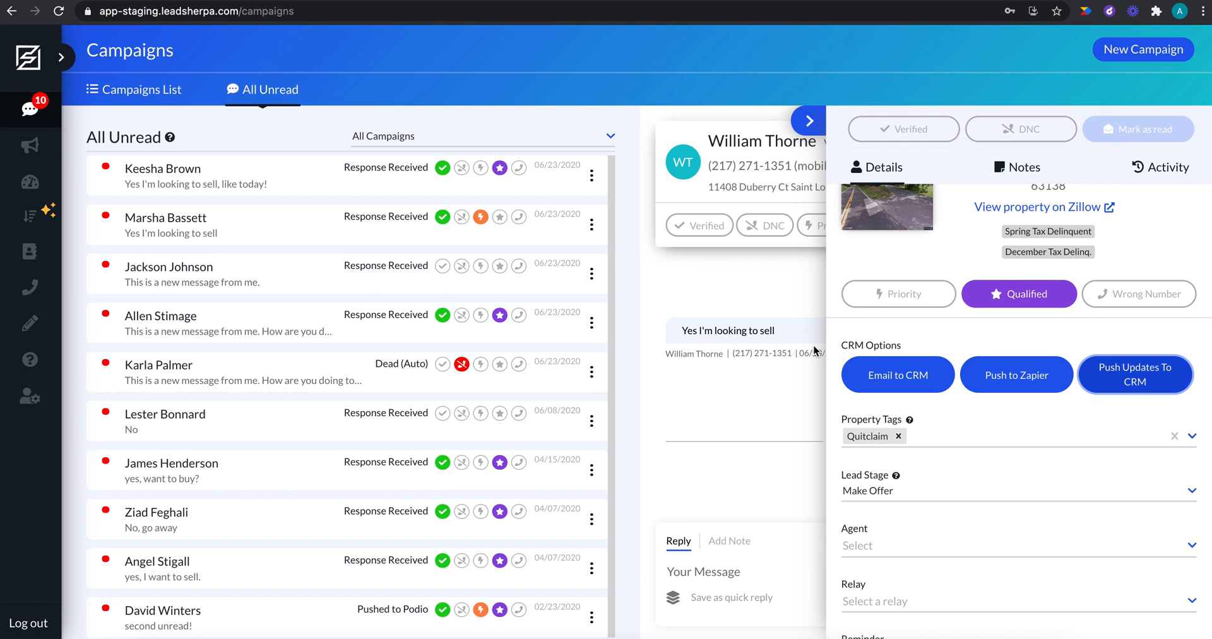
left_click(1134, 374)
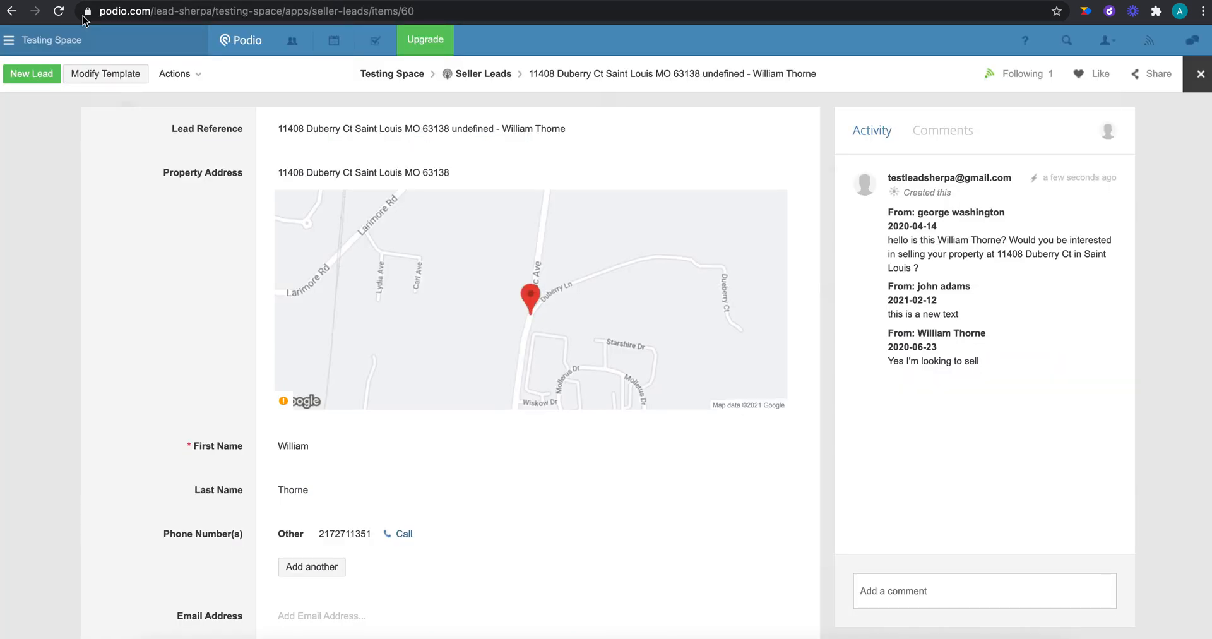
left_click(59, 11)
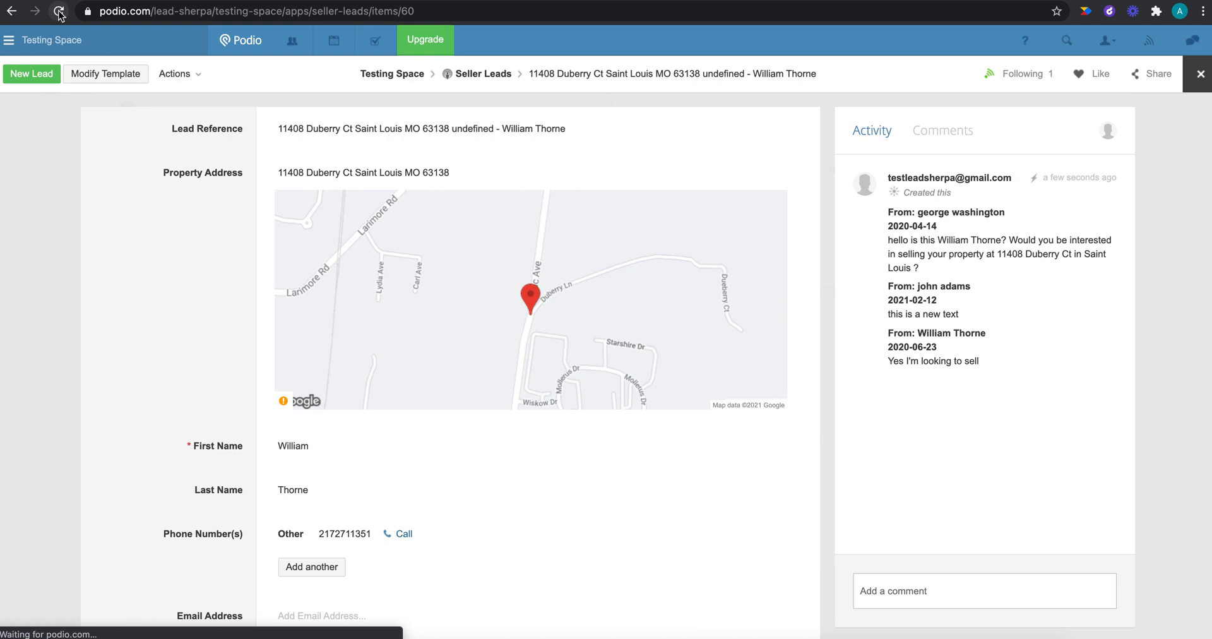
left_click(58, 11)
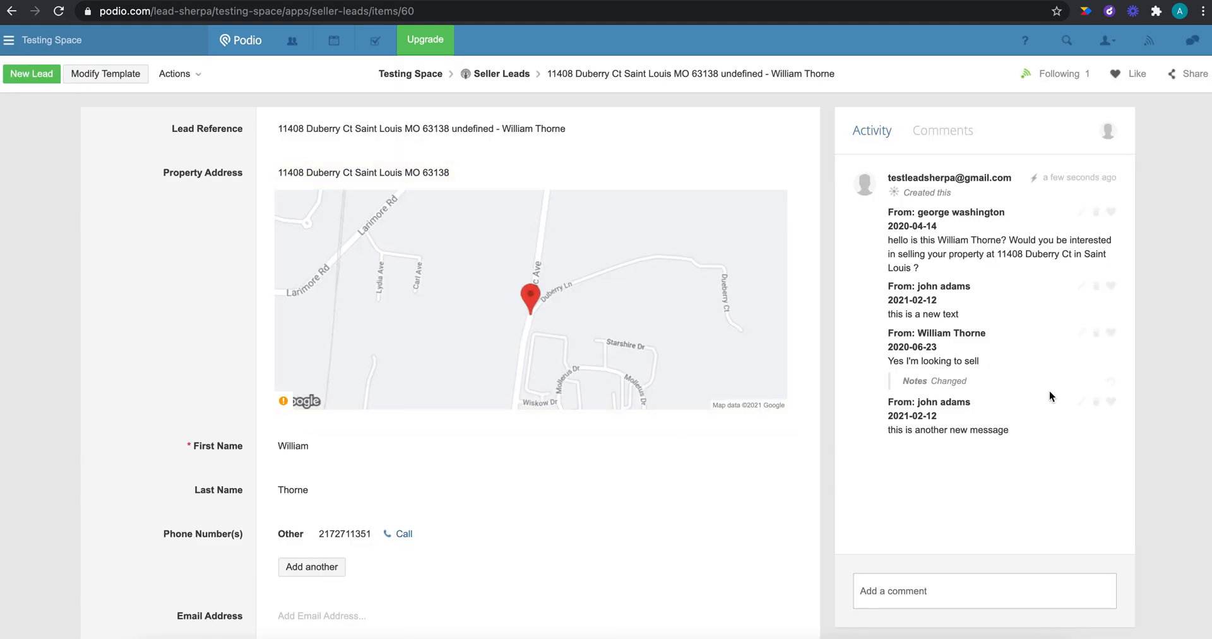
scroll("down", 3)
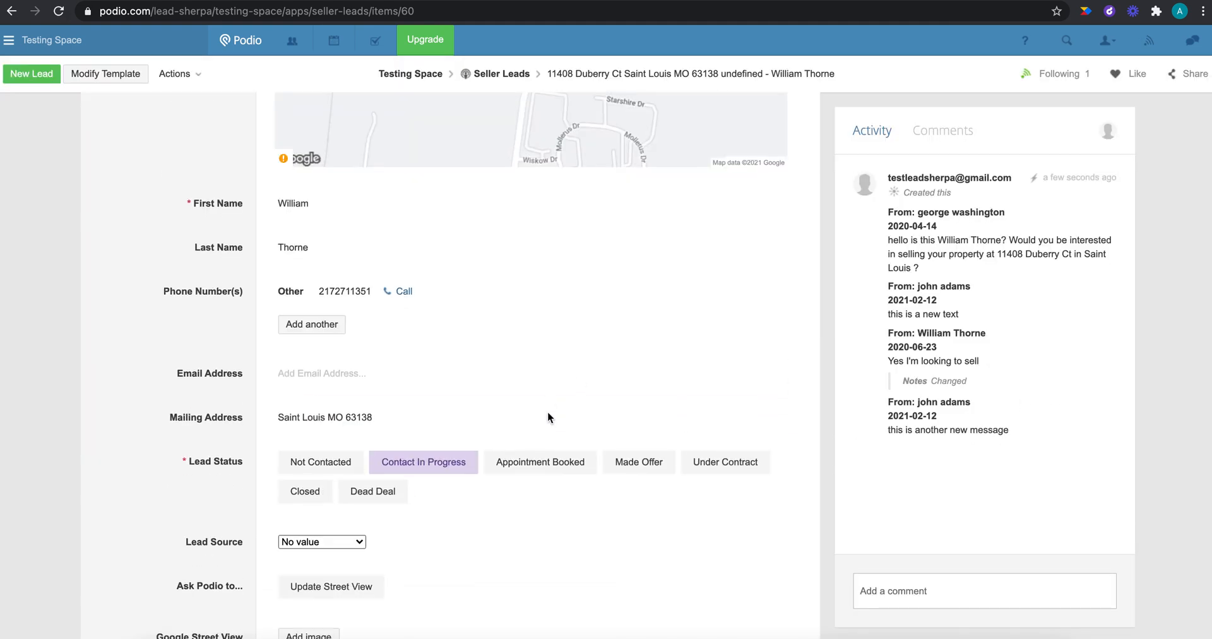
scroll("down", 3)
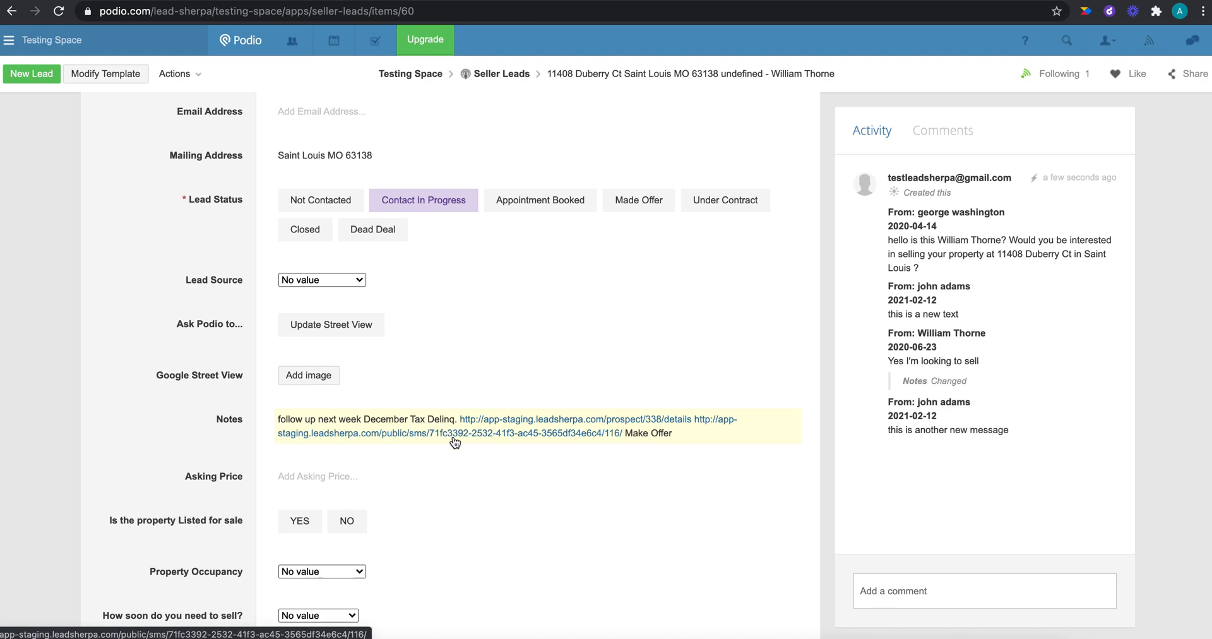
mouse_move(664, 442)
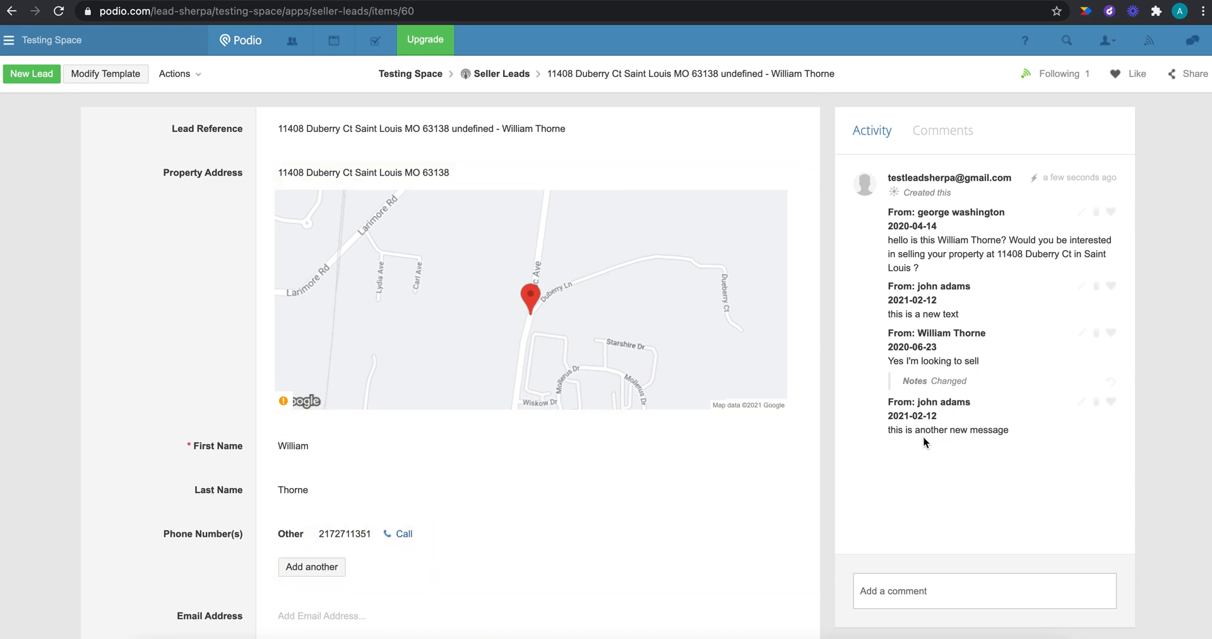
mouse_move(215, 6)
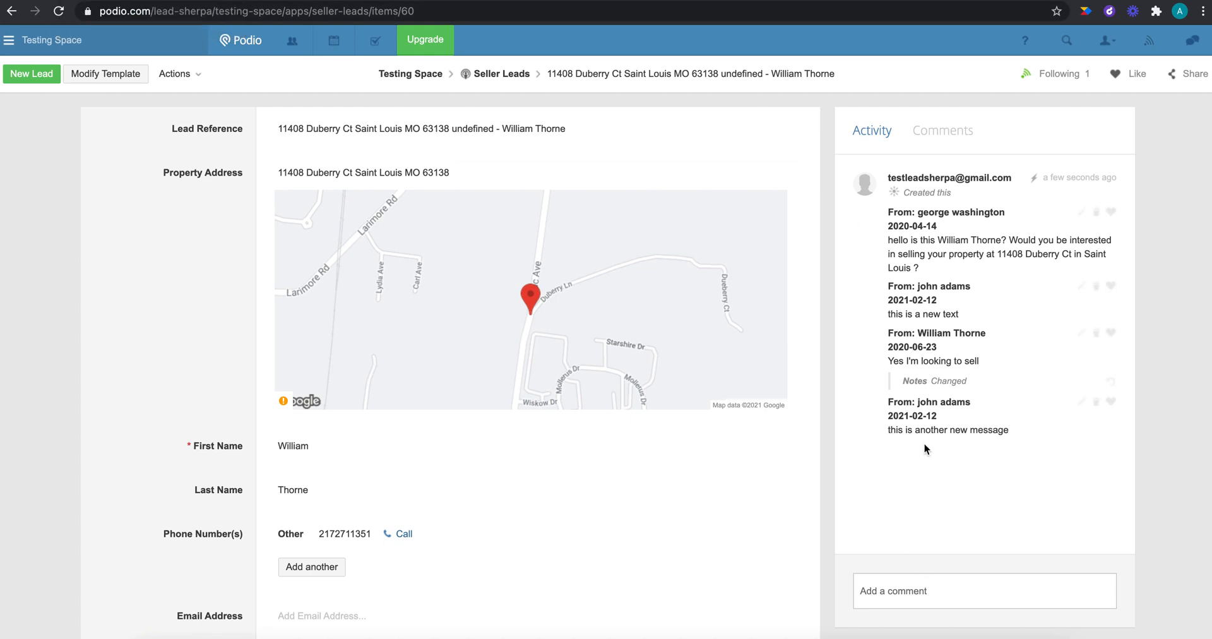
mouse_move(337, 149)
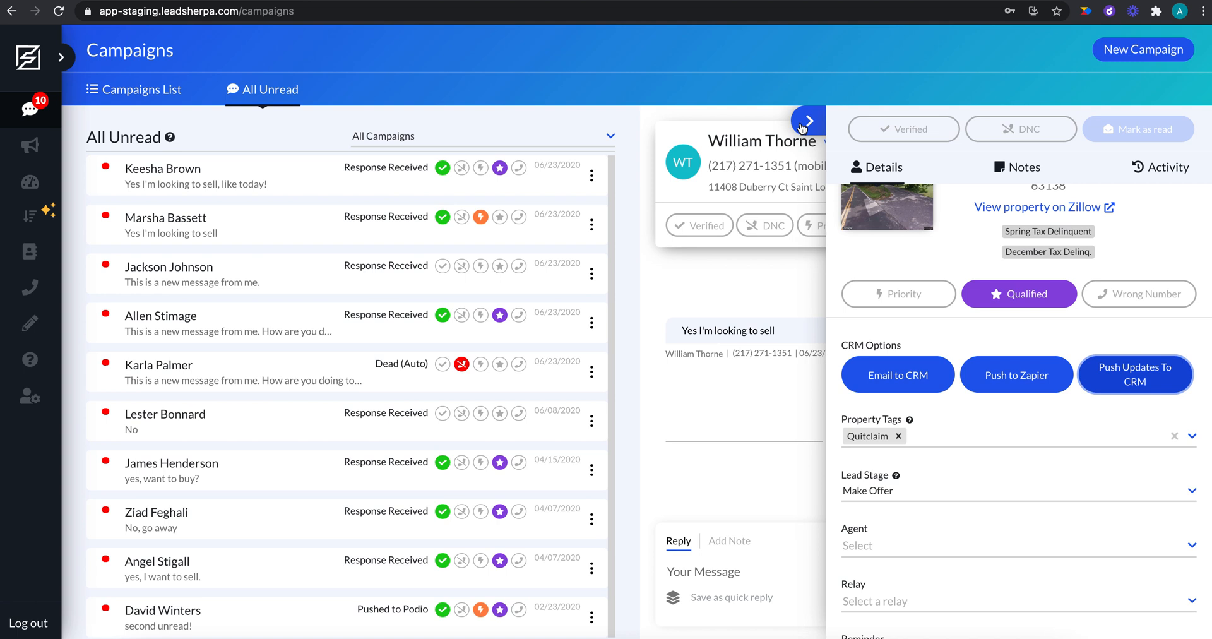
left_click(806, 121)
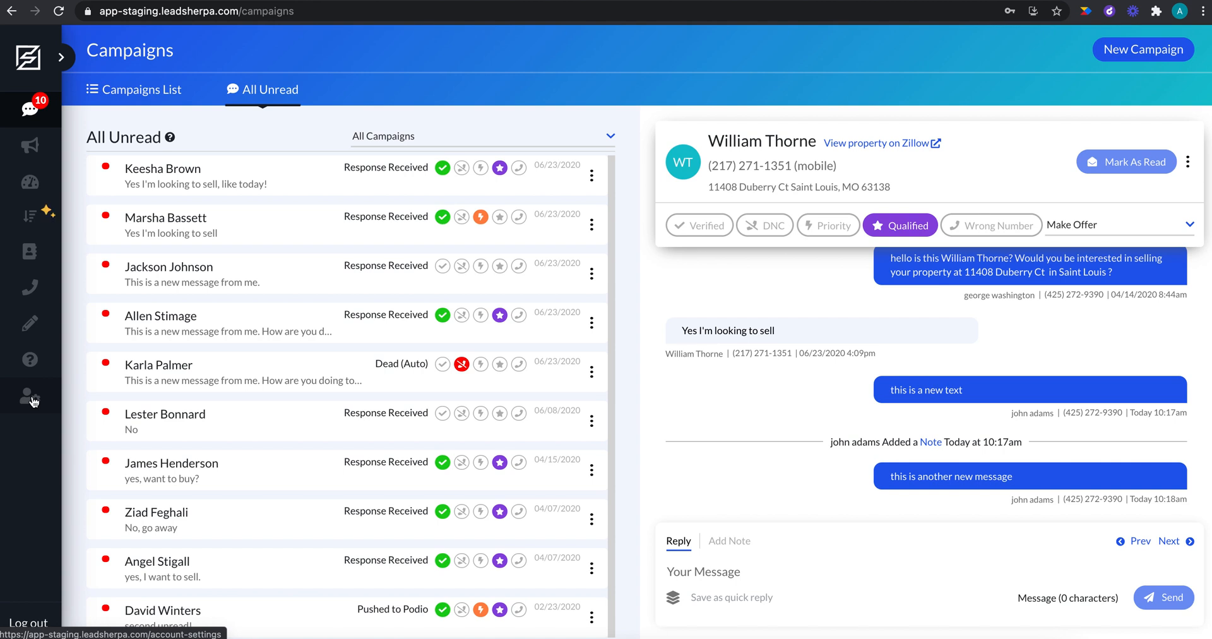
left_click(31, 397)
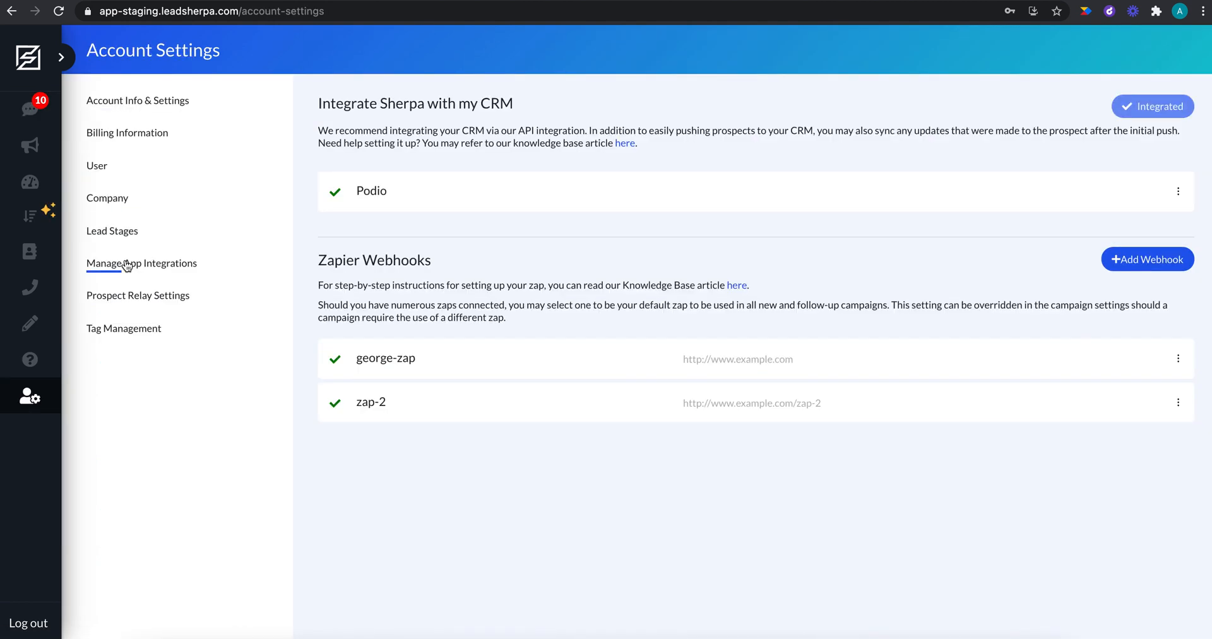
Open the Podio integration's options menu and dismiss it without changes
left_click(1178, 191)
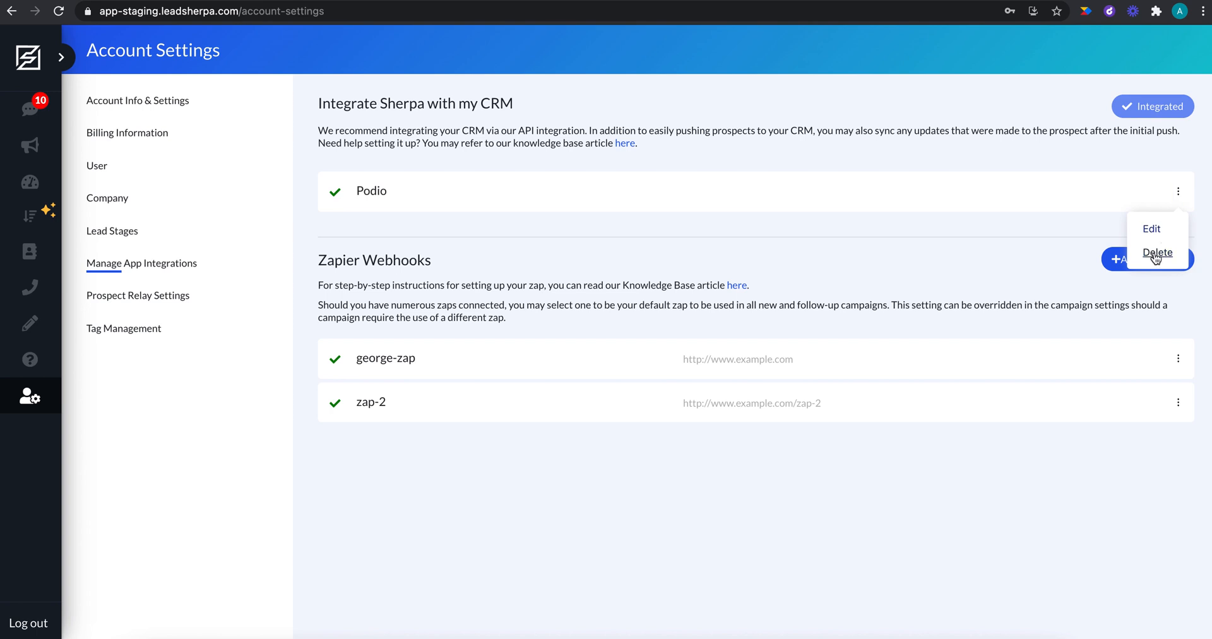
mouse_move(1187, 160)
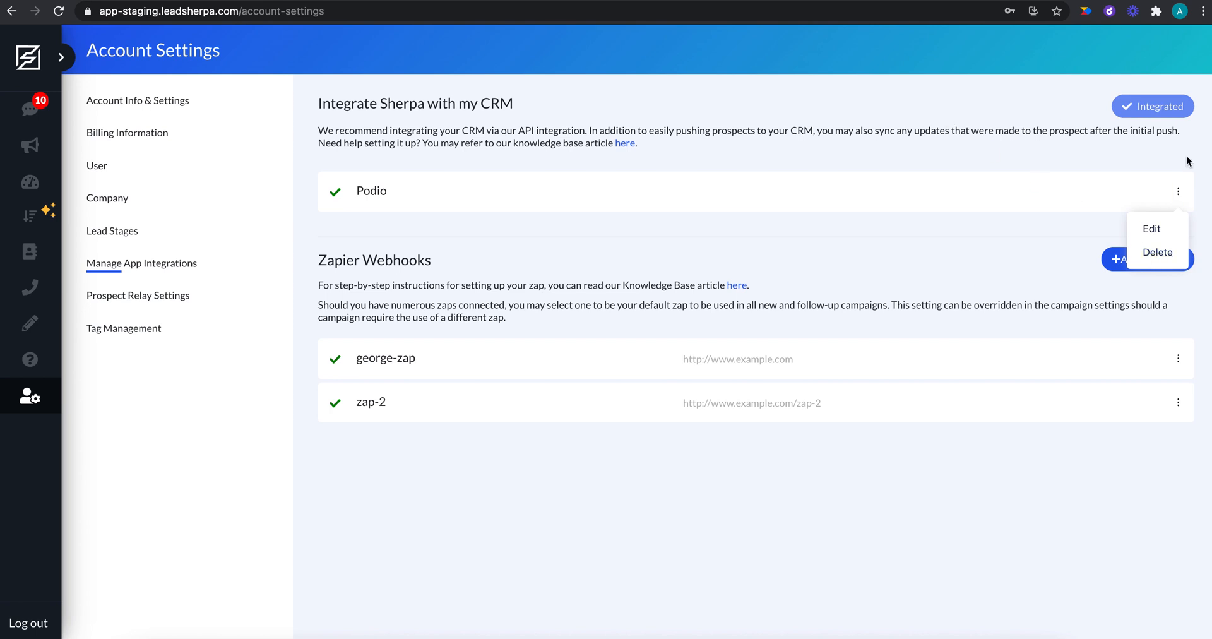
mouse_move(1150, 228)
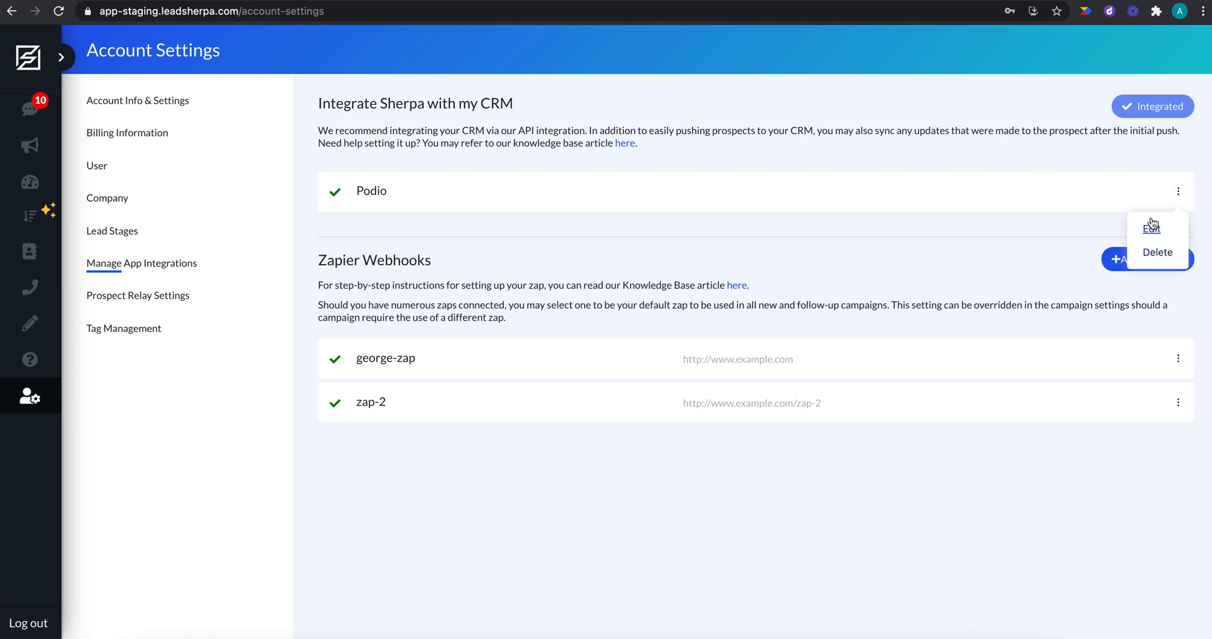
left_click(863, 148)
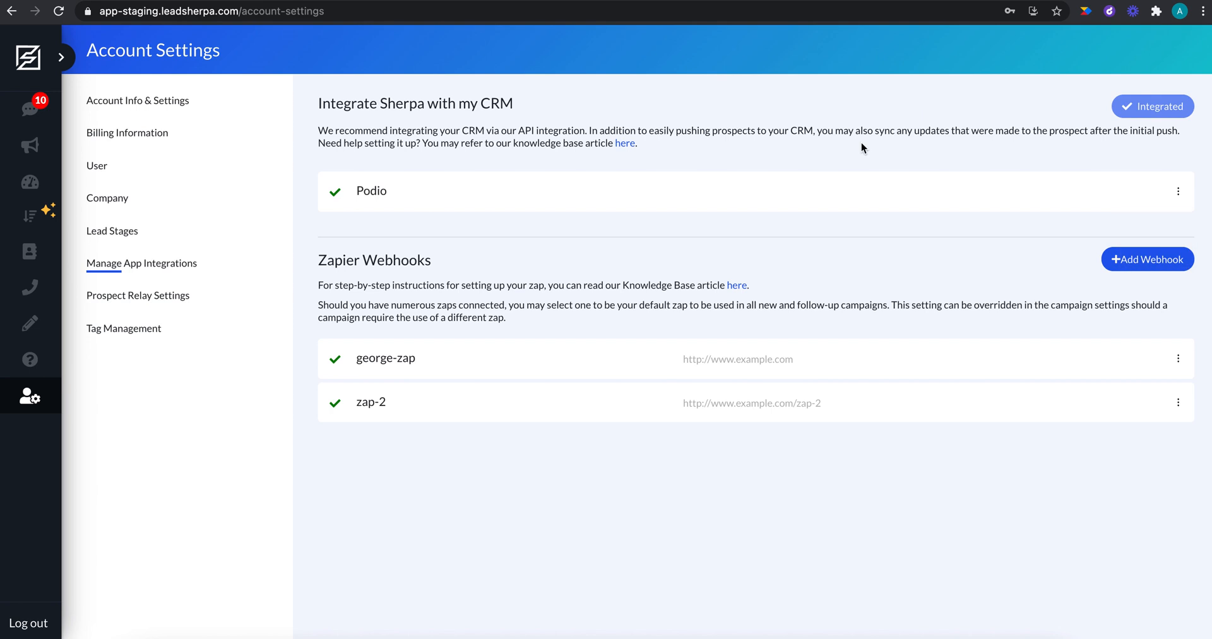
mouse_move(416, 130)
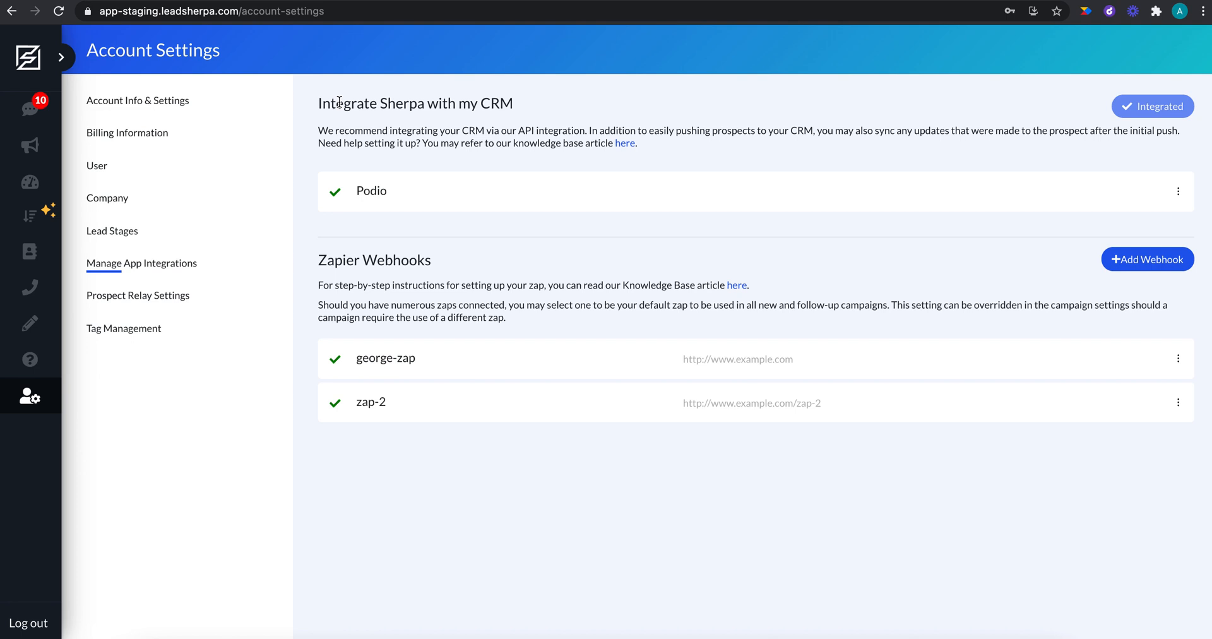
mouse_move(729, 79)
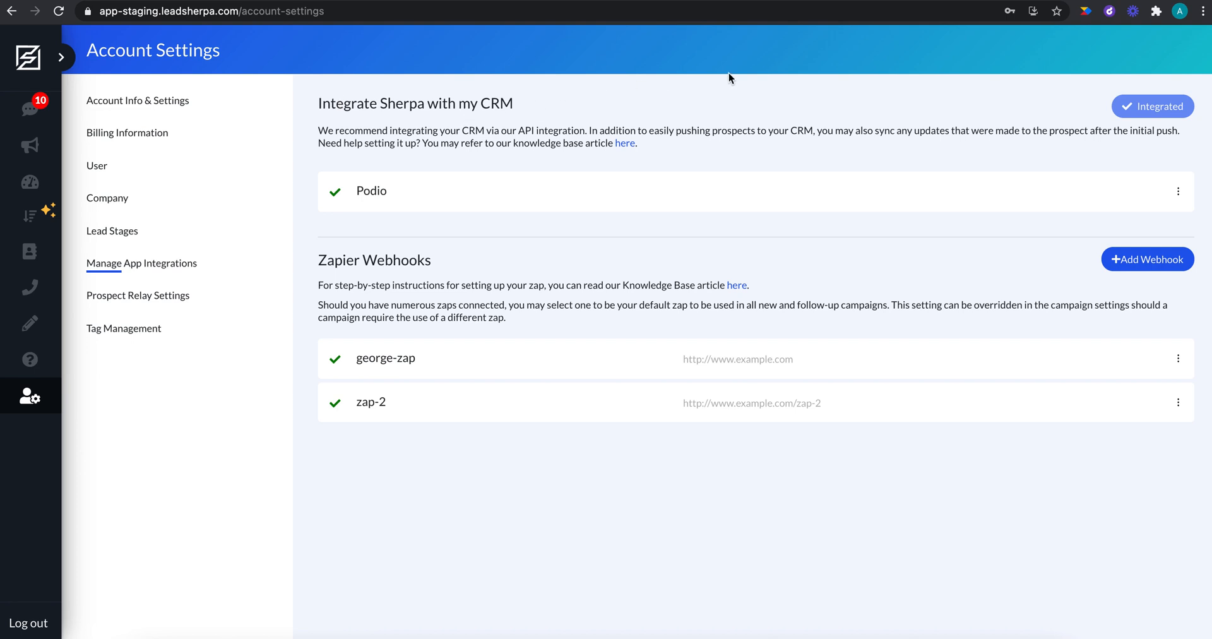